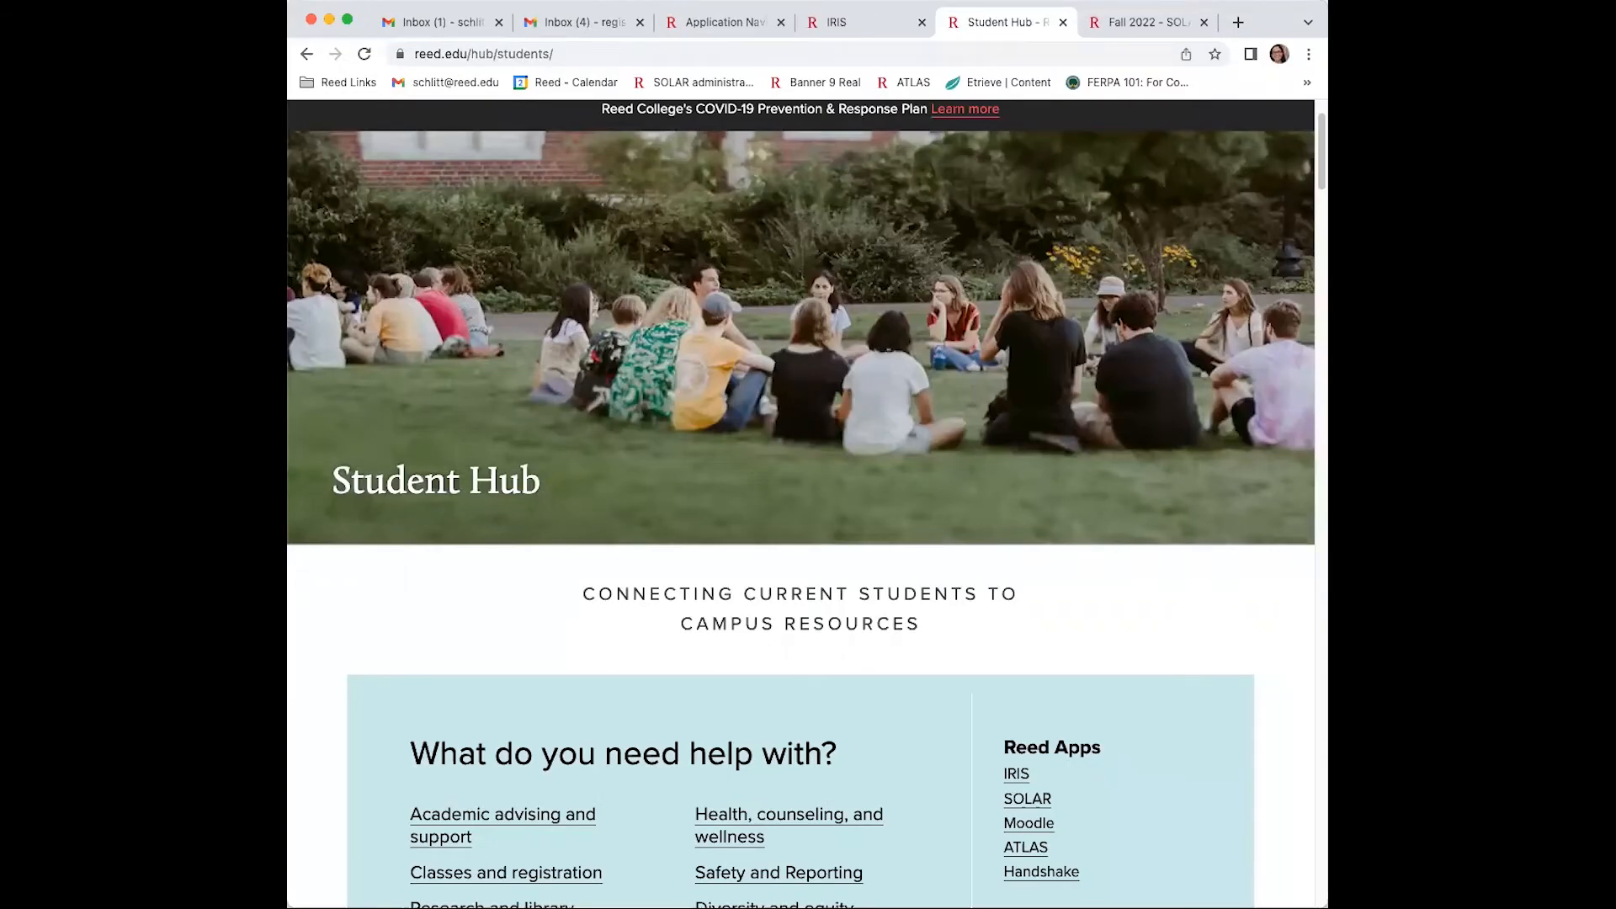
mouse_move(1304, 364)
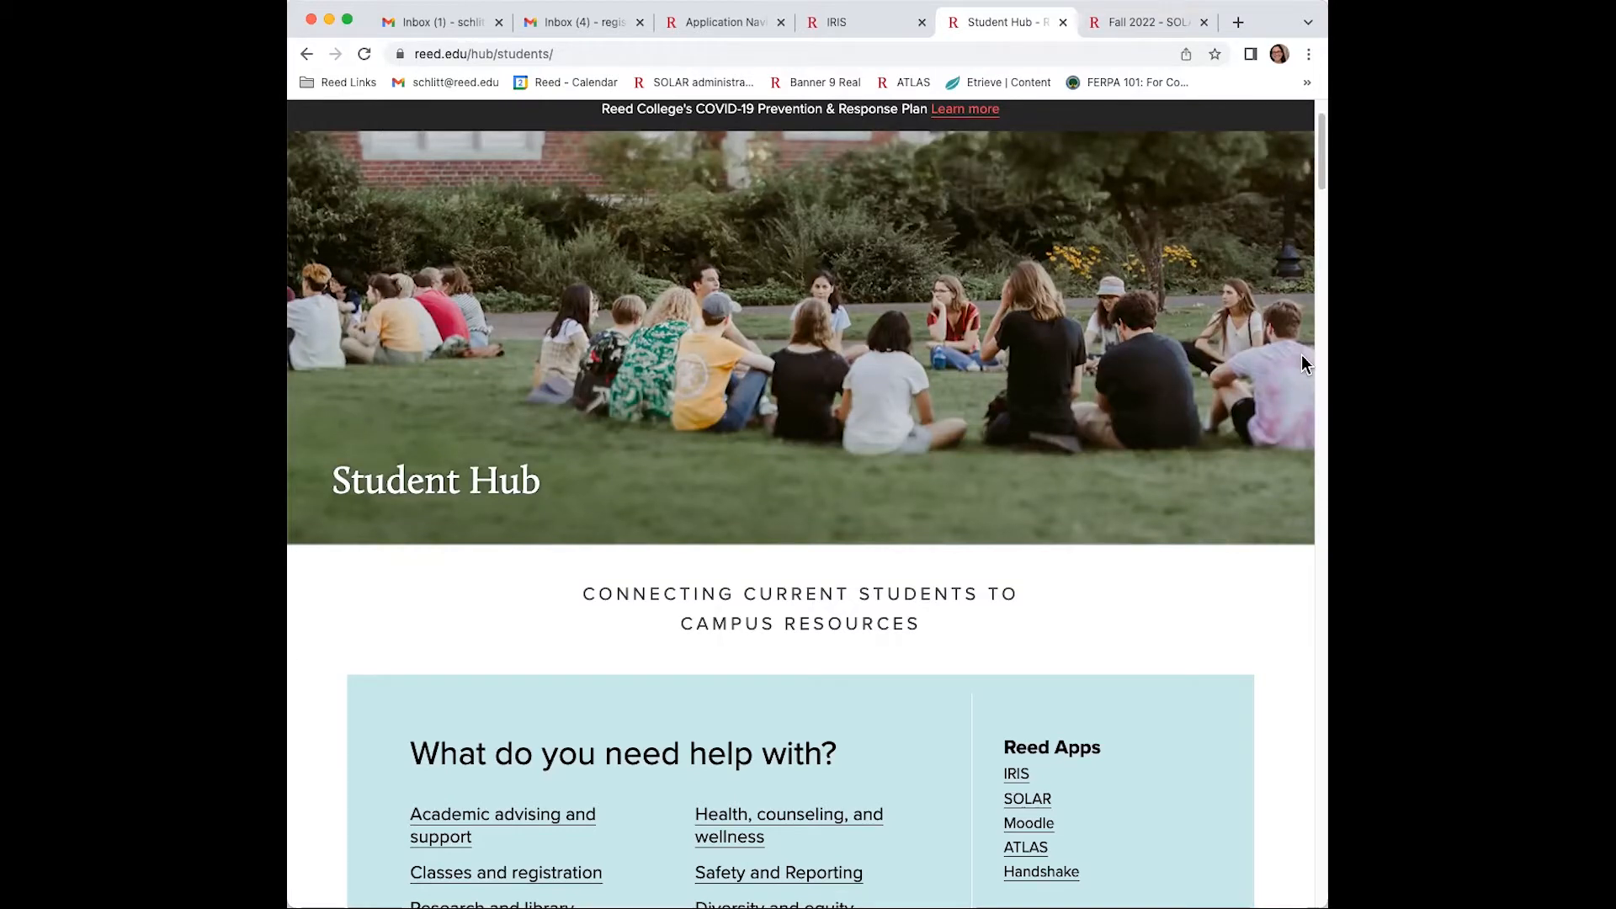
Bring up the empty Add Courses search form for Fall 2022.
scroll(down, 3)
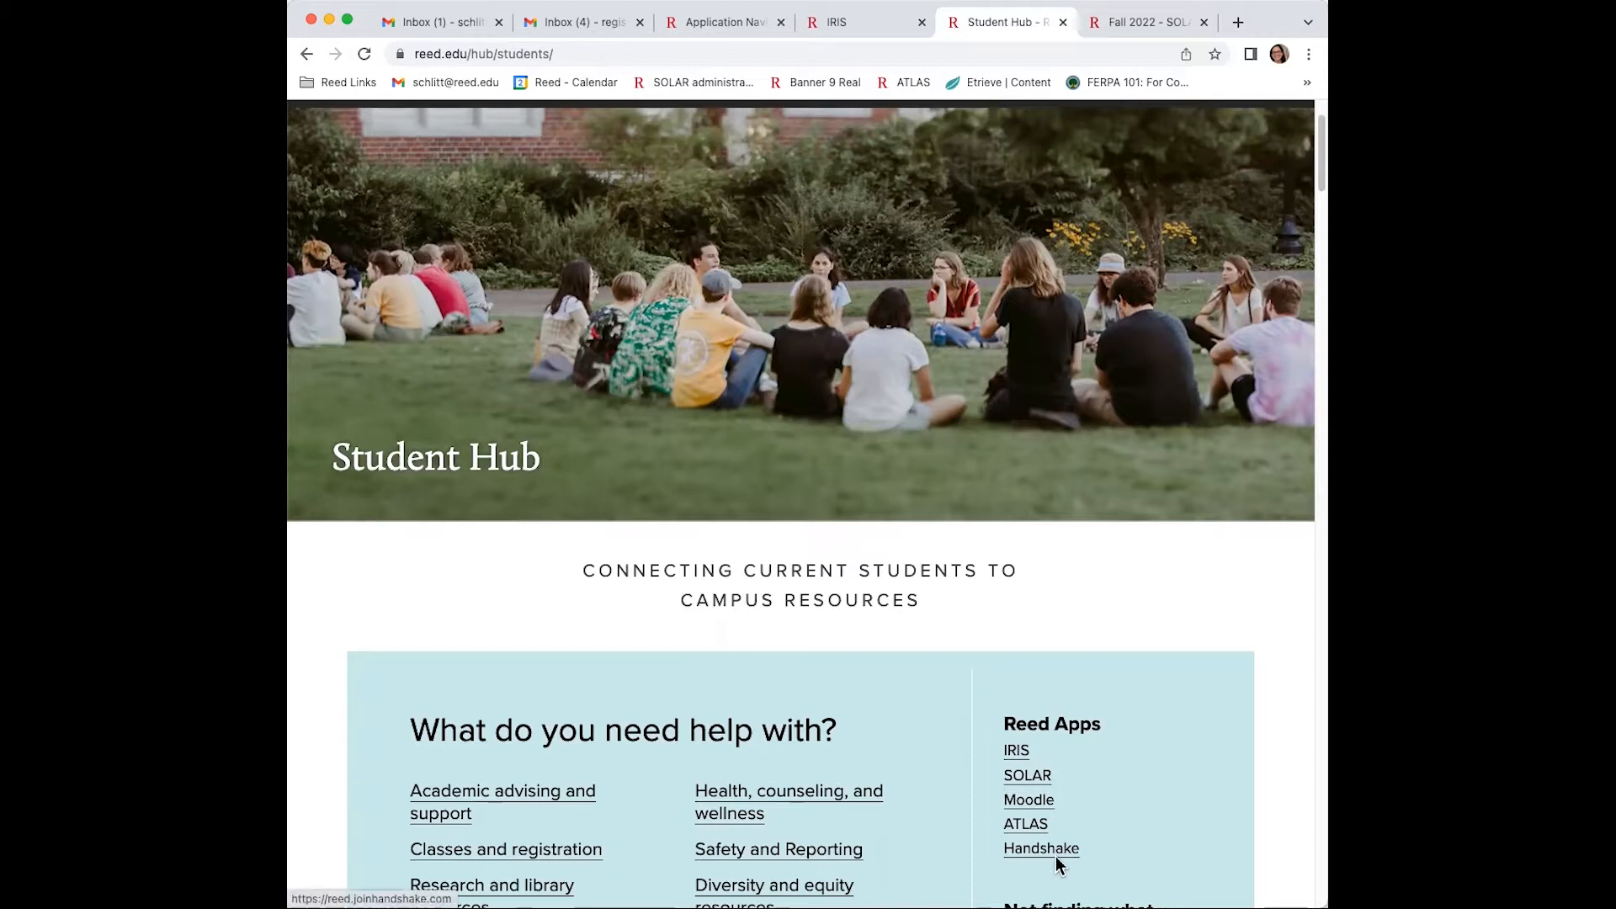
click(1140, 22)
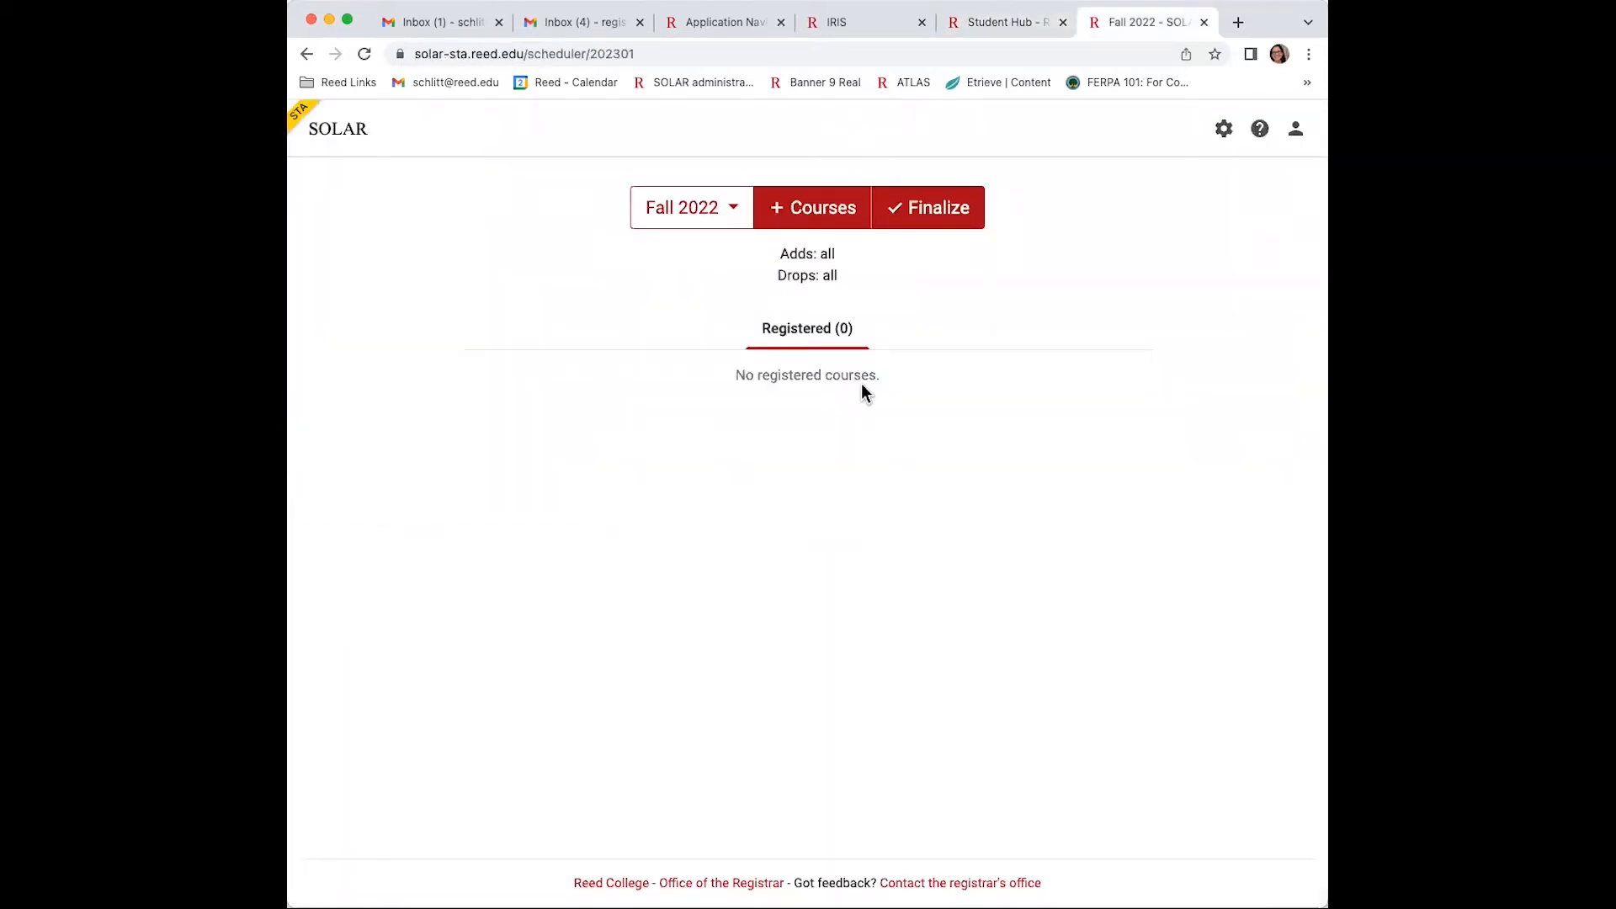
mouse_move(755, 302)
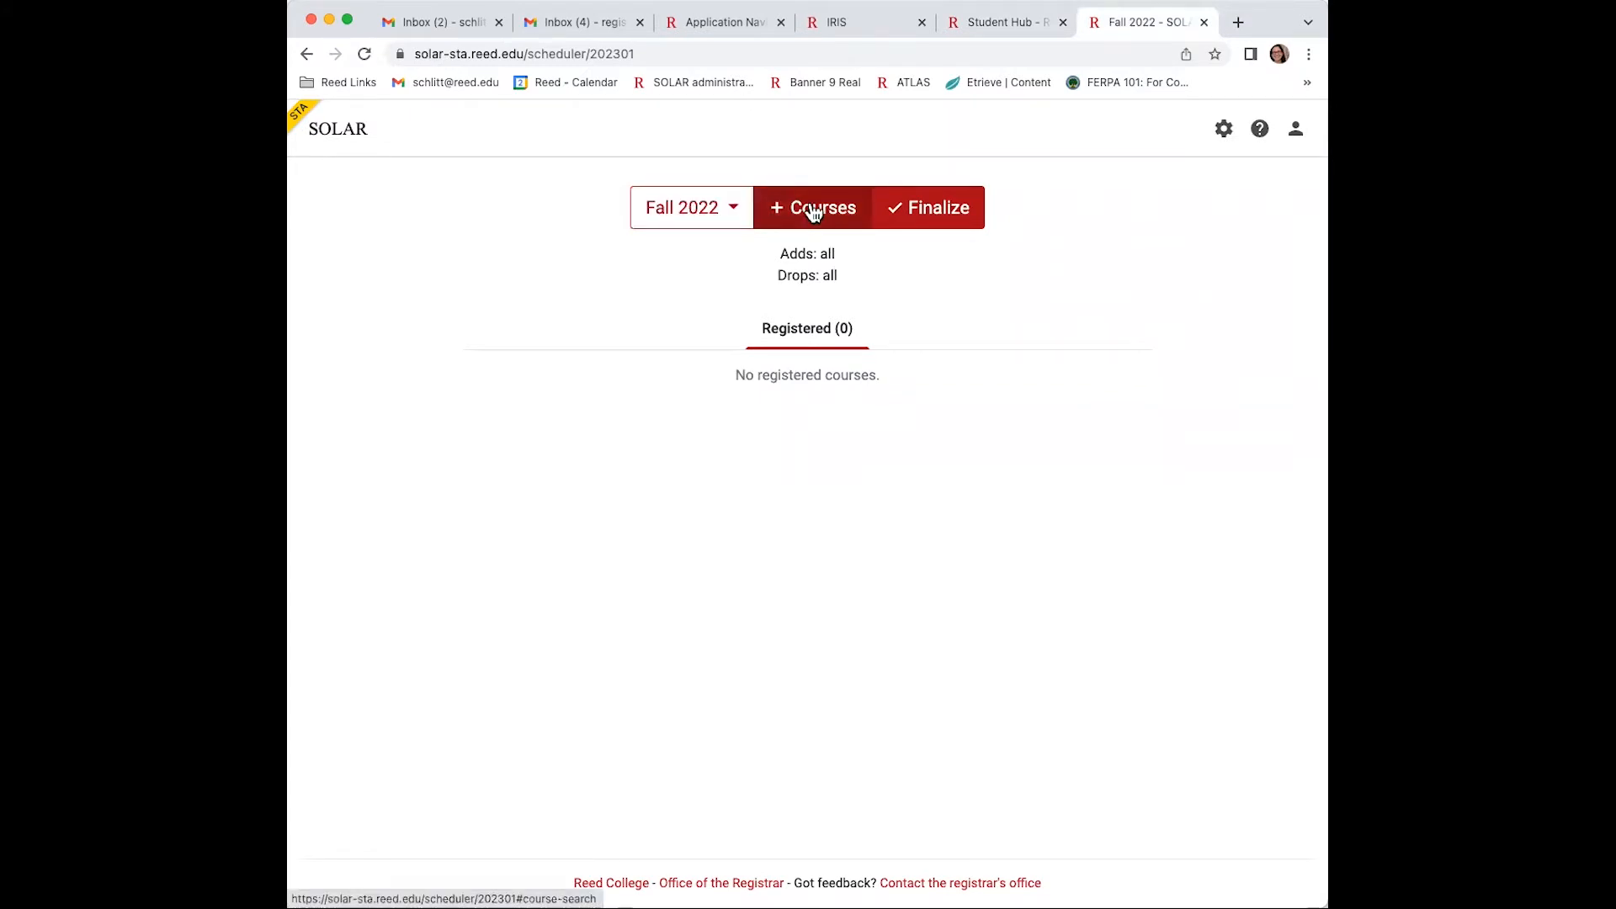
click(813, 207)
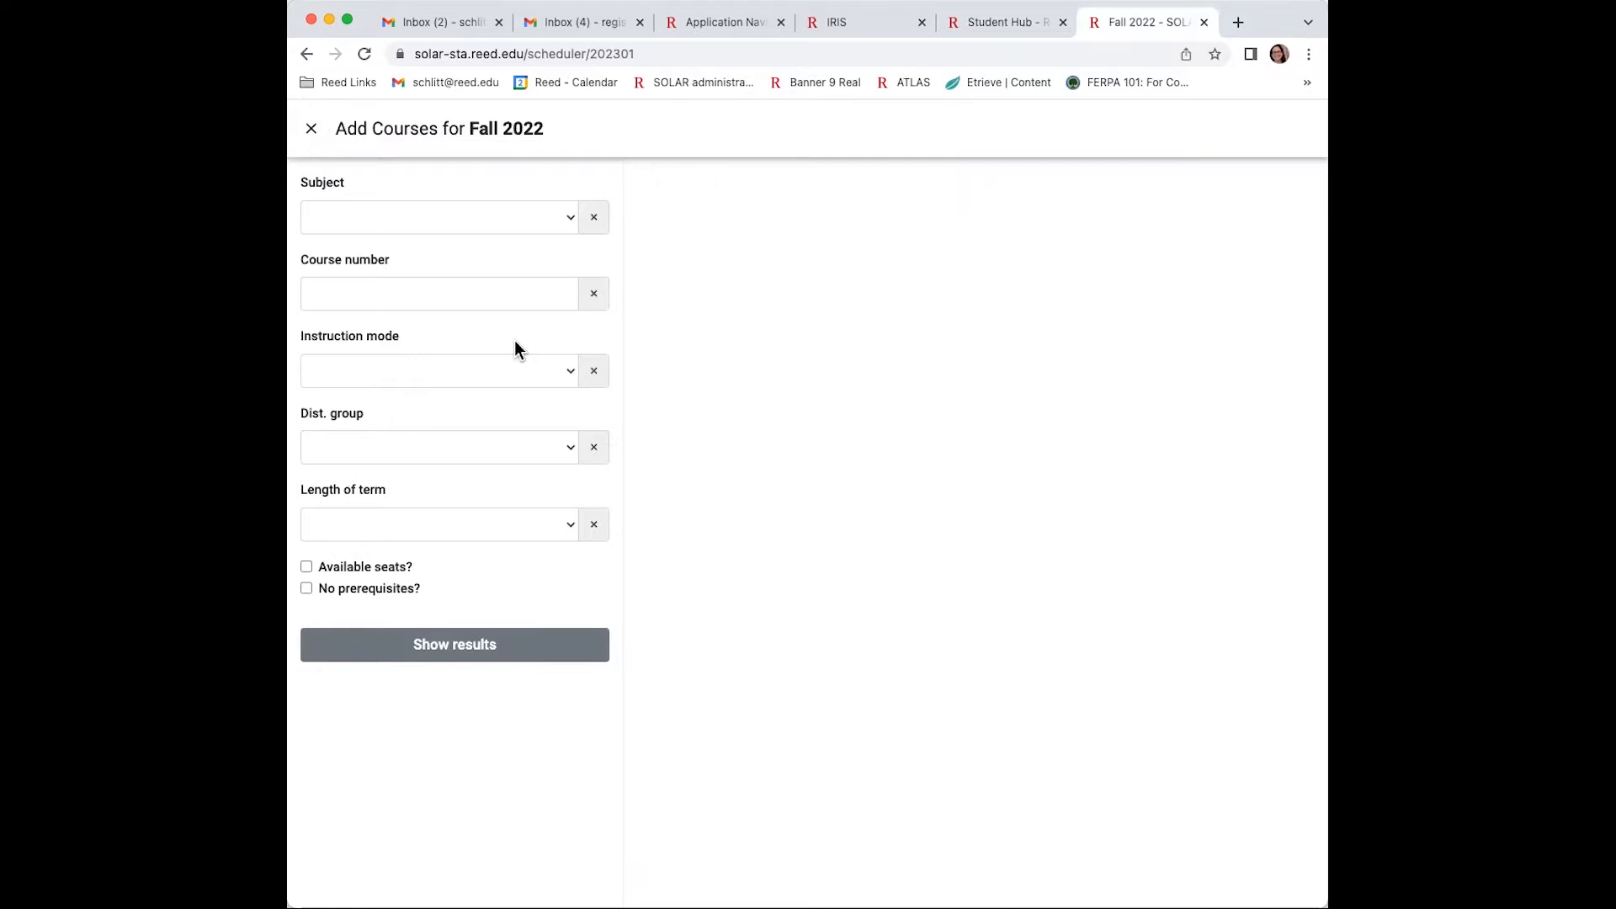
Register the BIOL 101 F Topics in Biology I lecture from the Biology subject results.
click(438, 218)
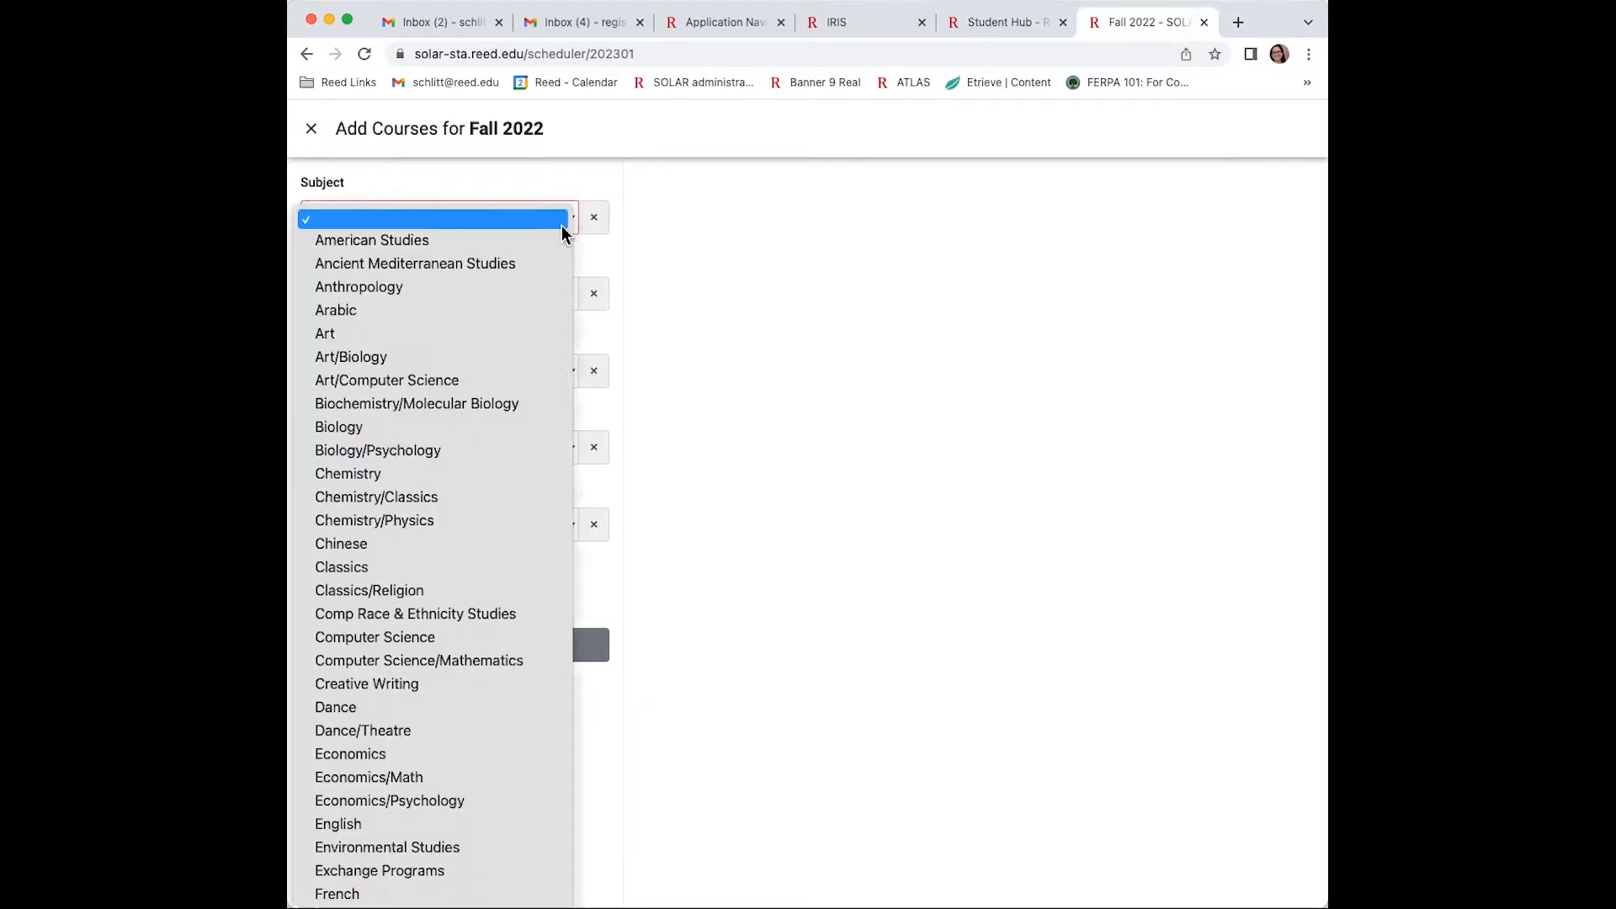
click(339, 427)
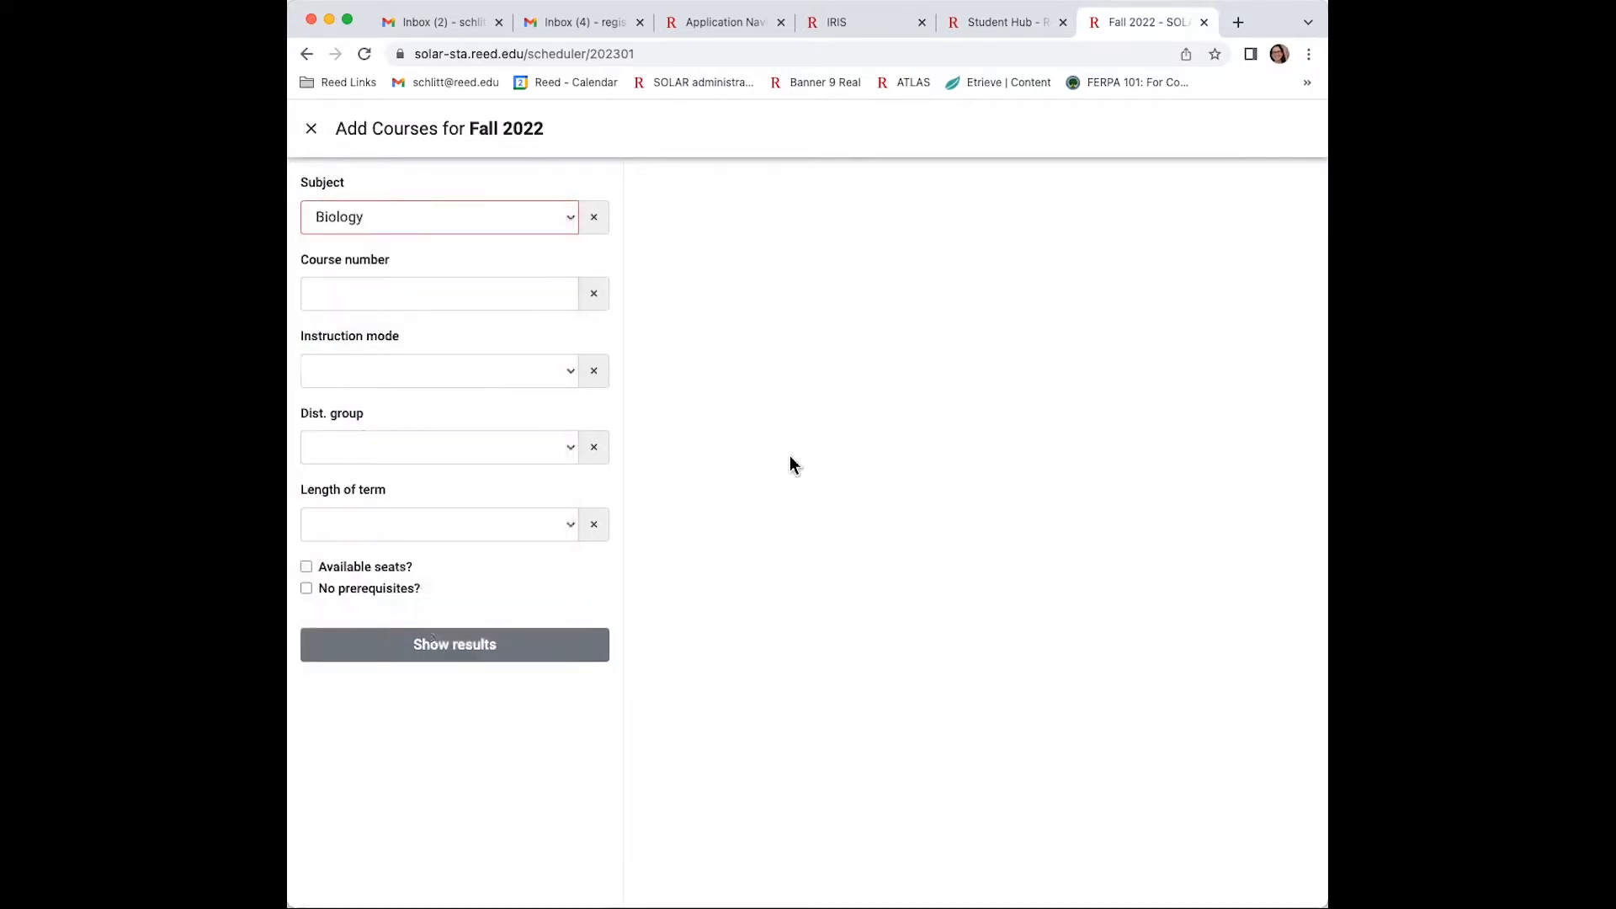
click(453, 644)
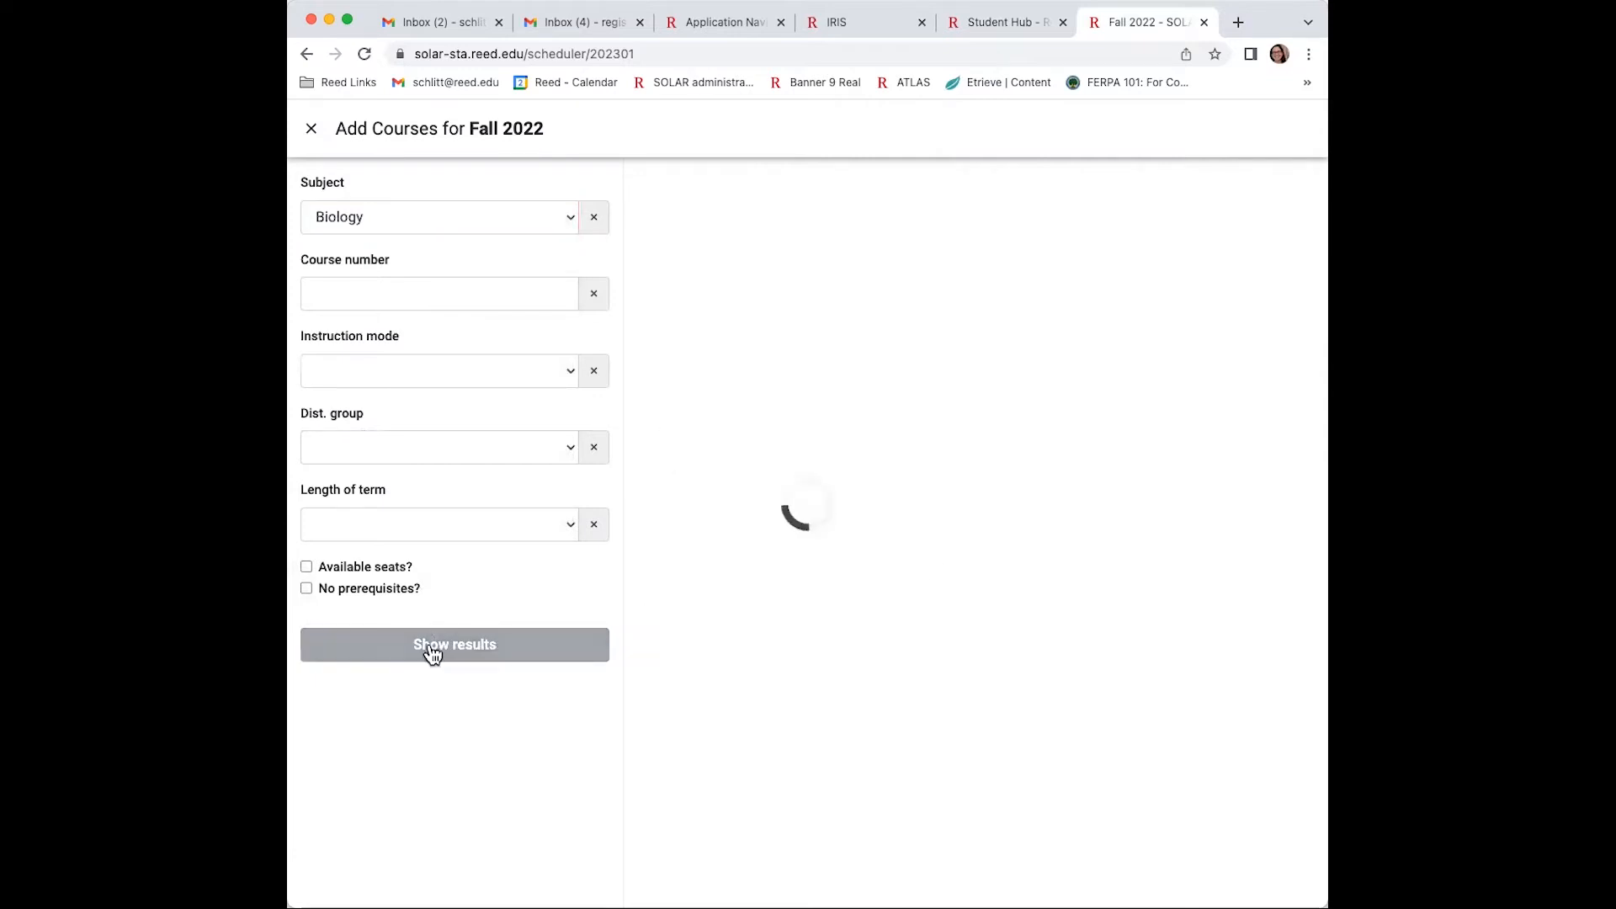
click(453, 645)
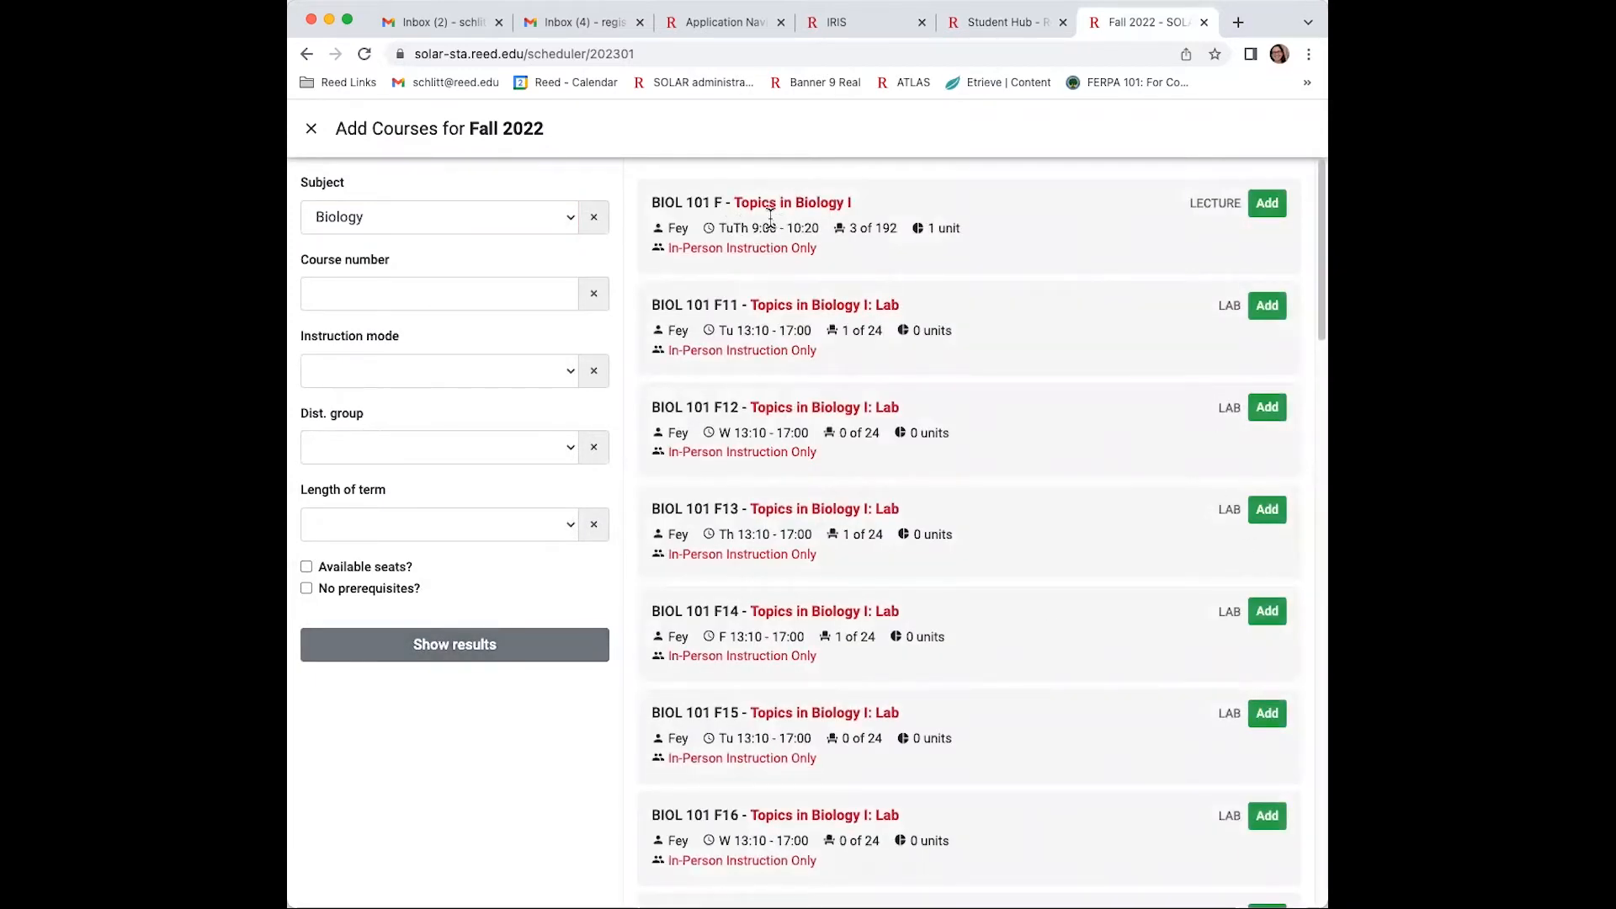
mouse_move(893, 267)
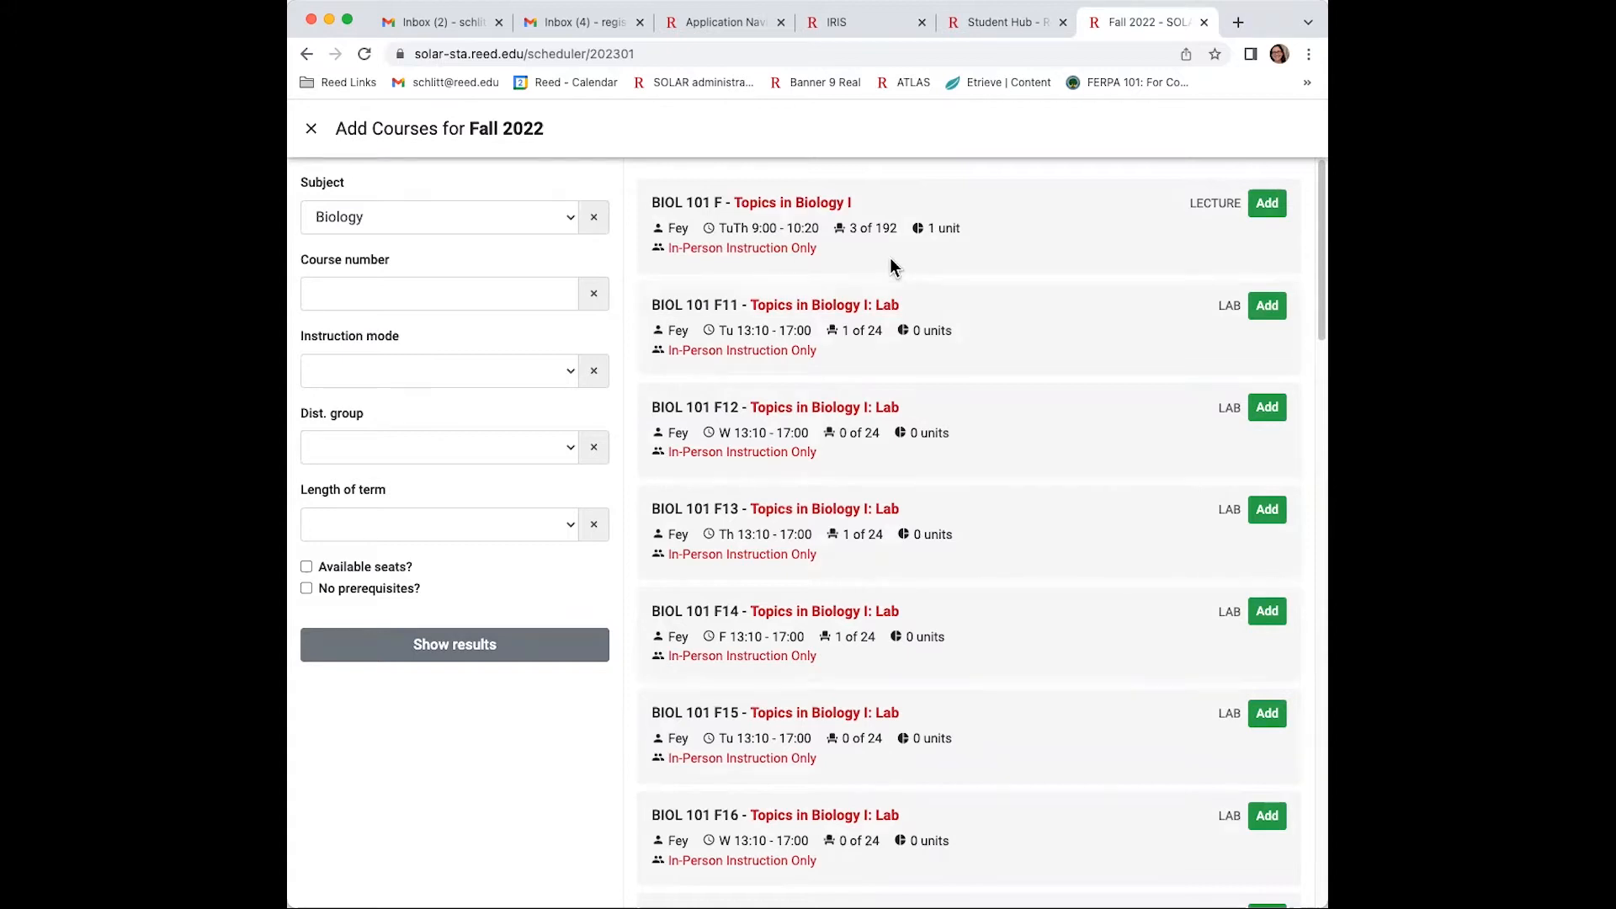
mouse_move(768, 508)
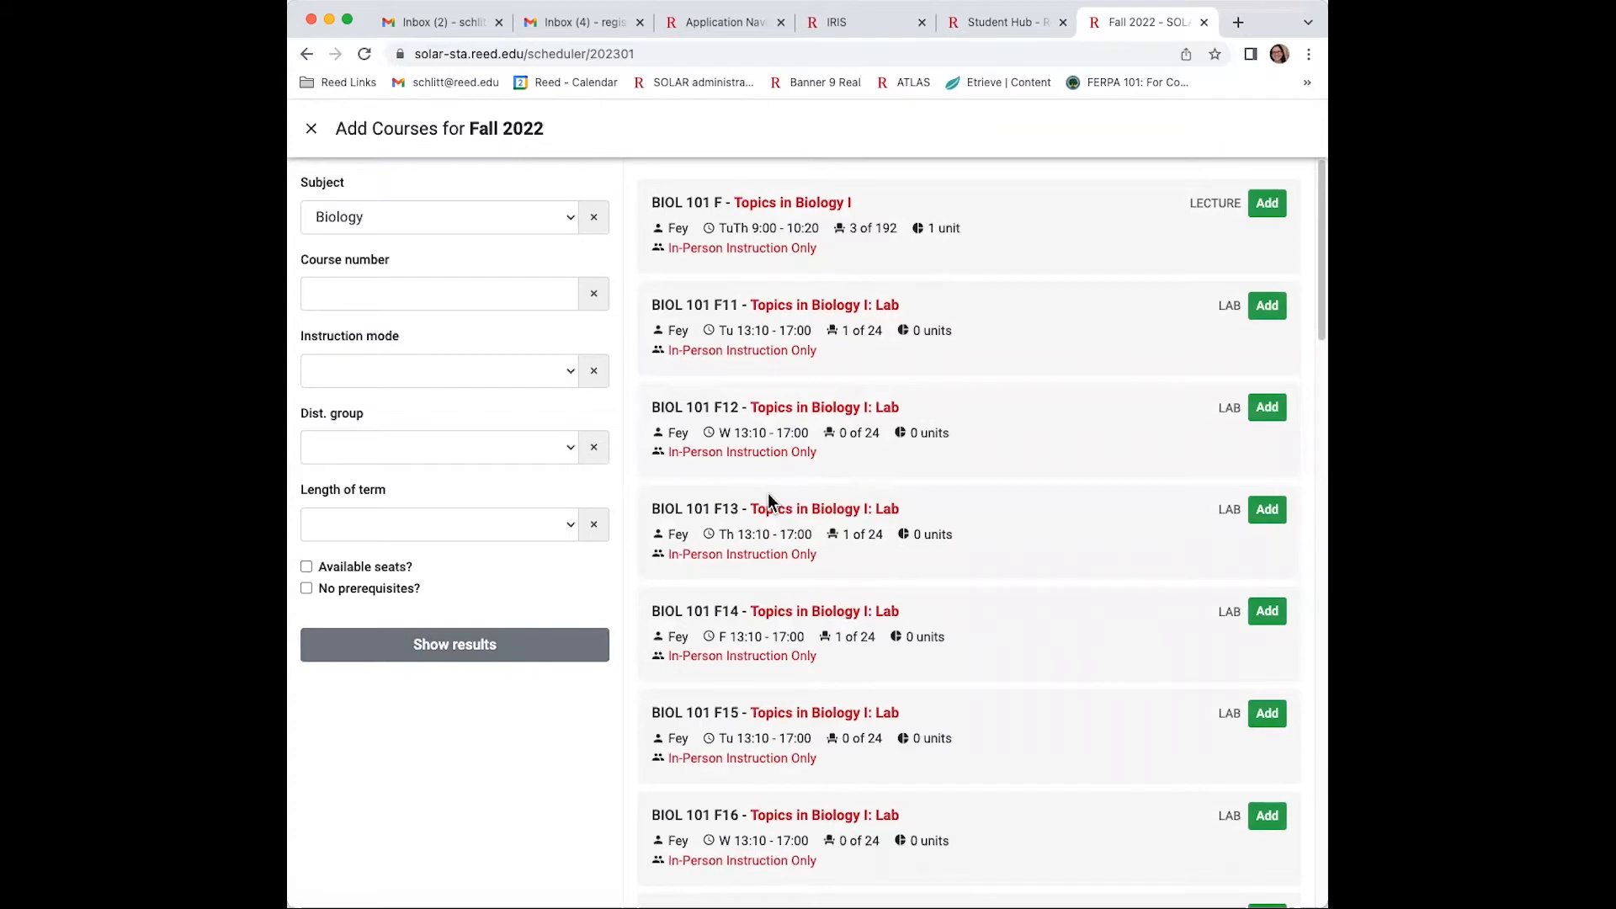
mouse_move(924, 298)
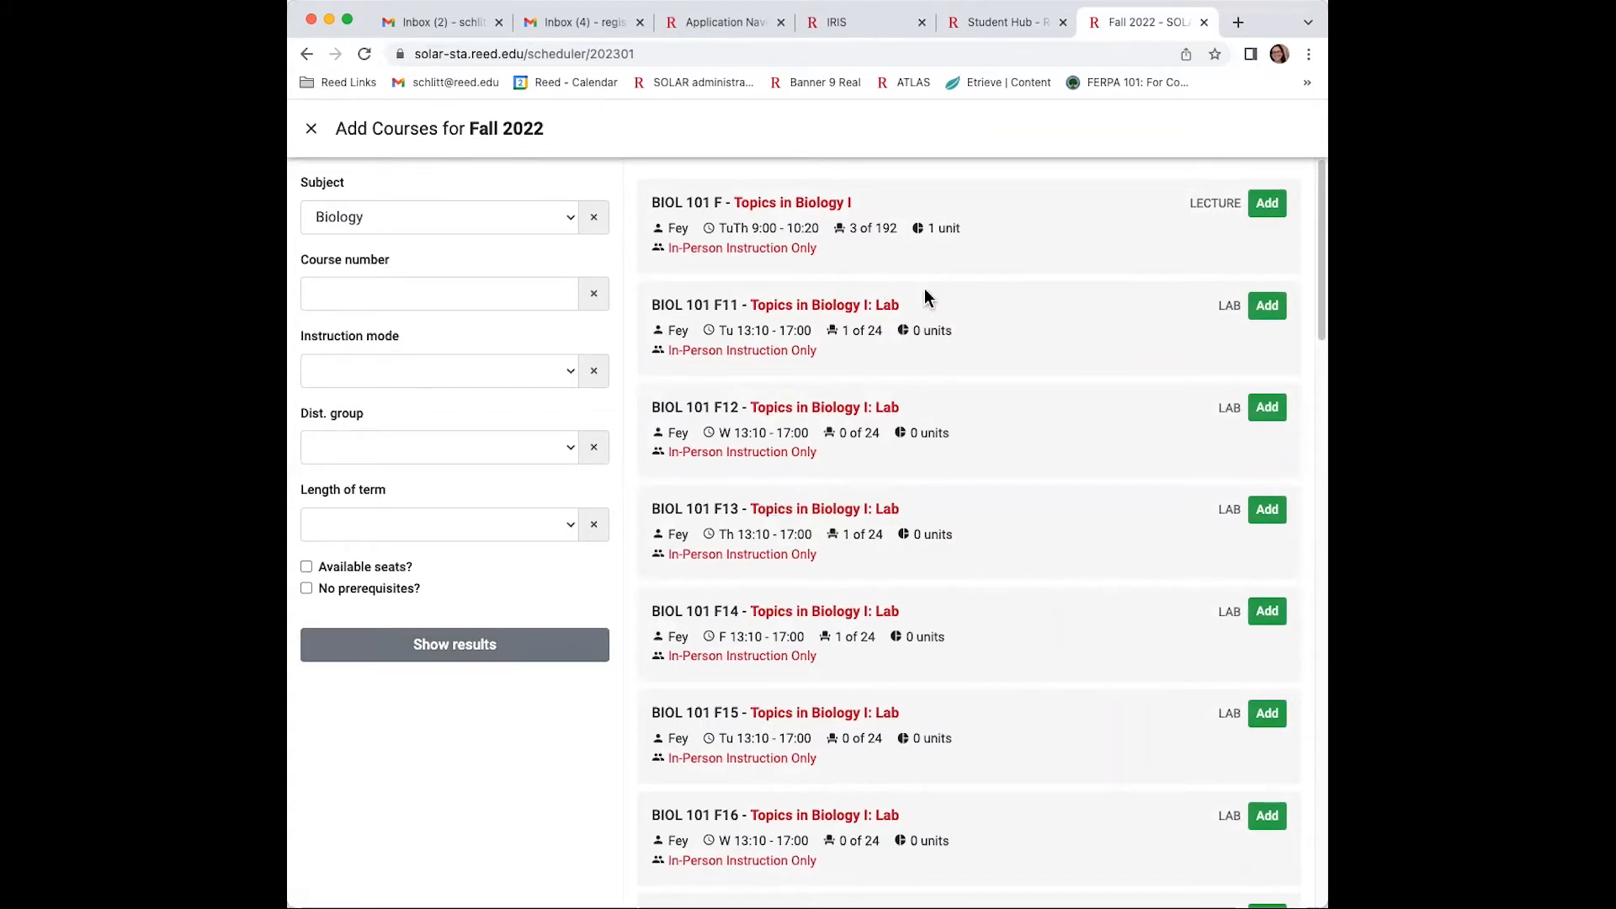
click(1266, 204)
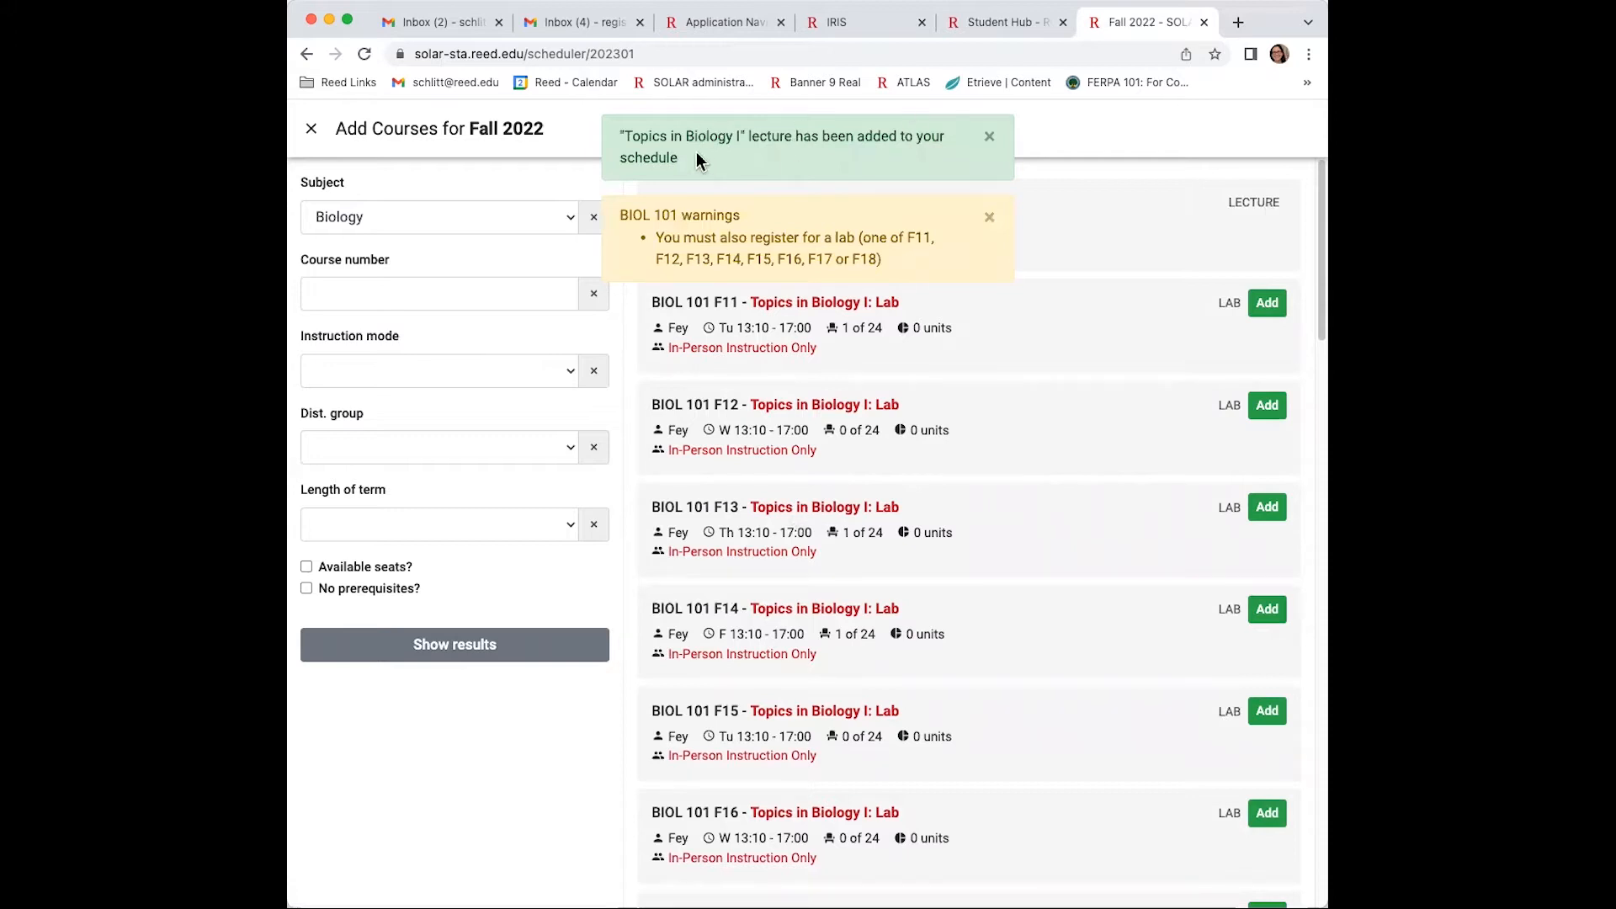
mouse_move(758, 142)
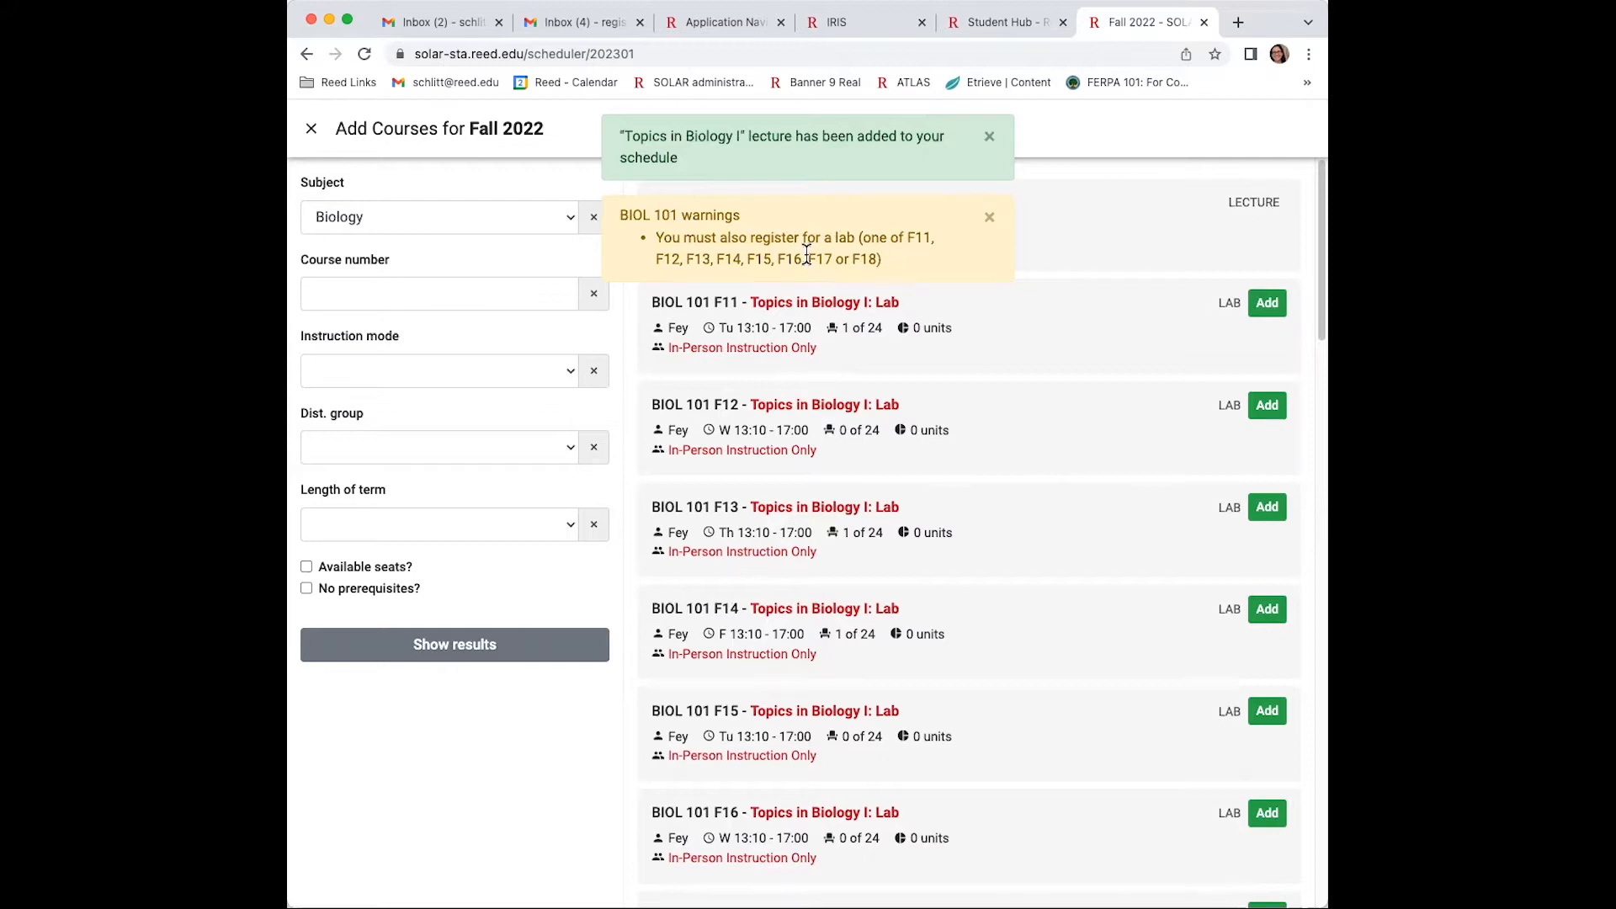
Return to the schedule and switch the term to Spring 2023.
click(310, 128)
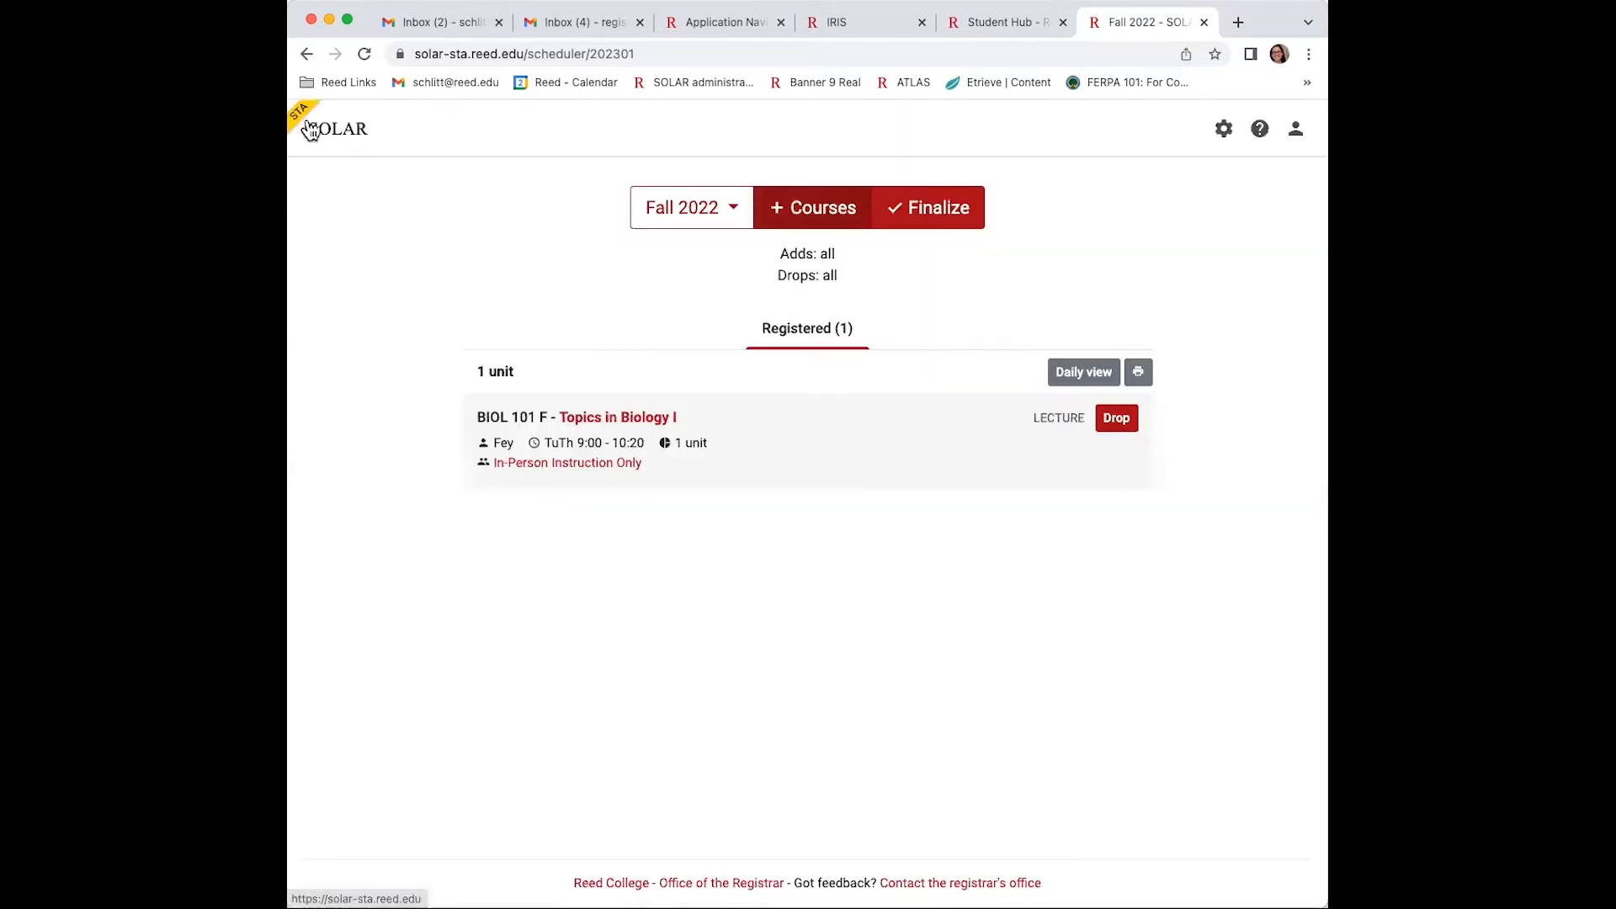
click(690, 207)
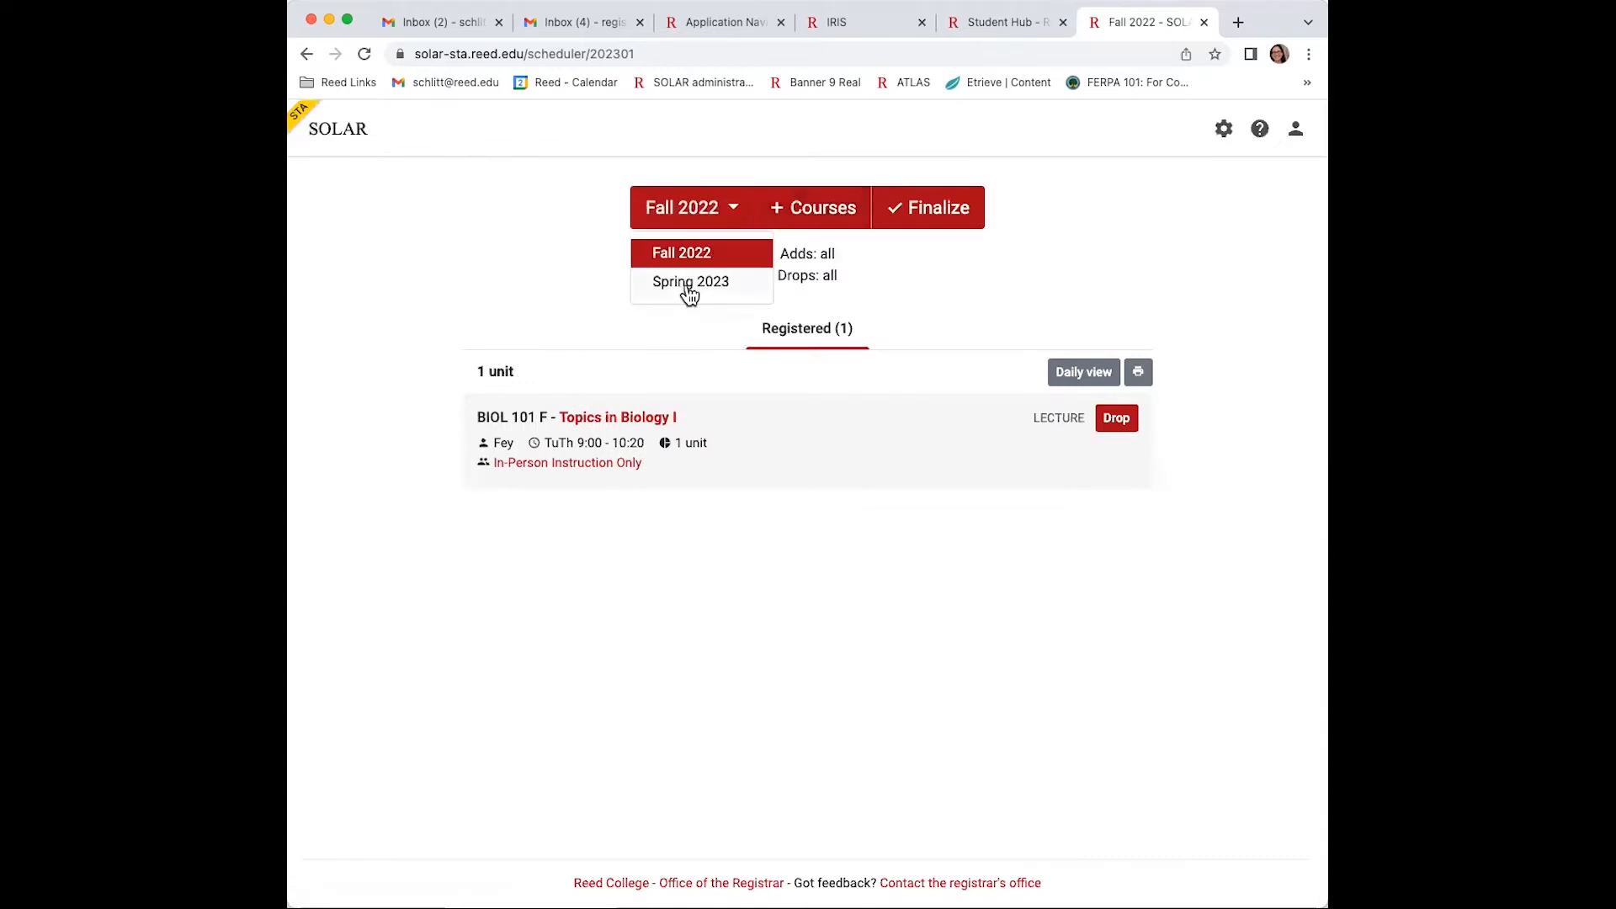
click(691, 281)
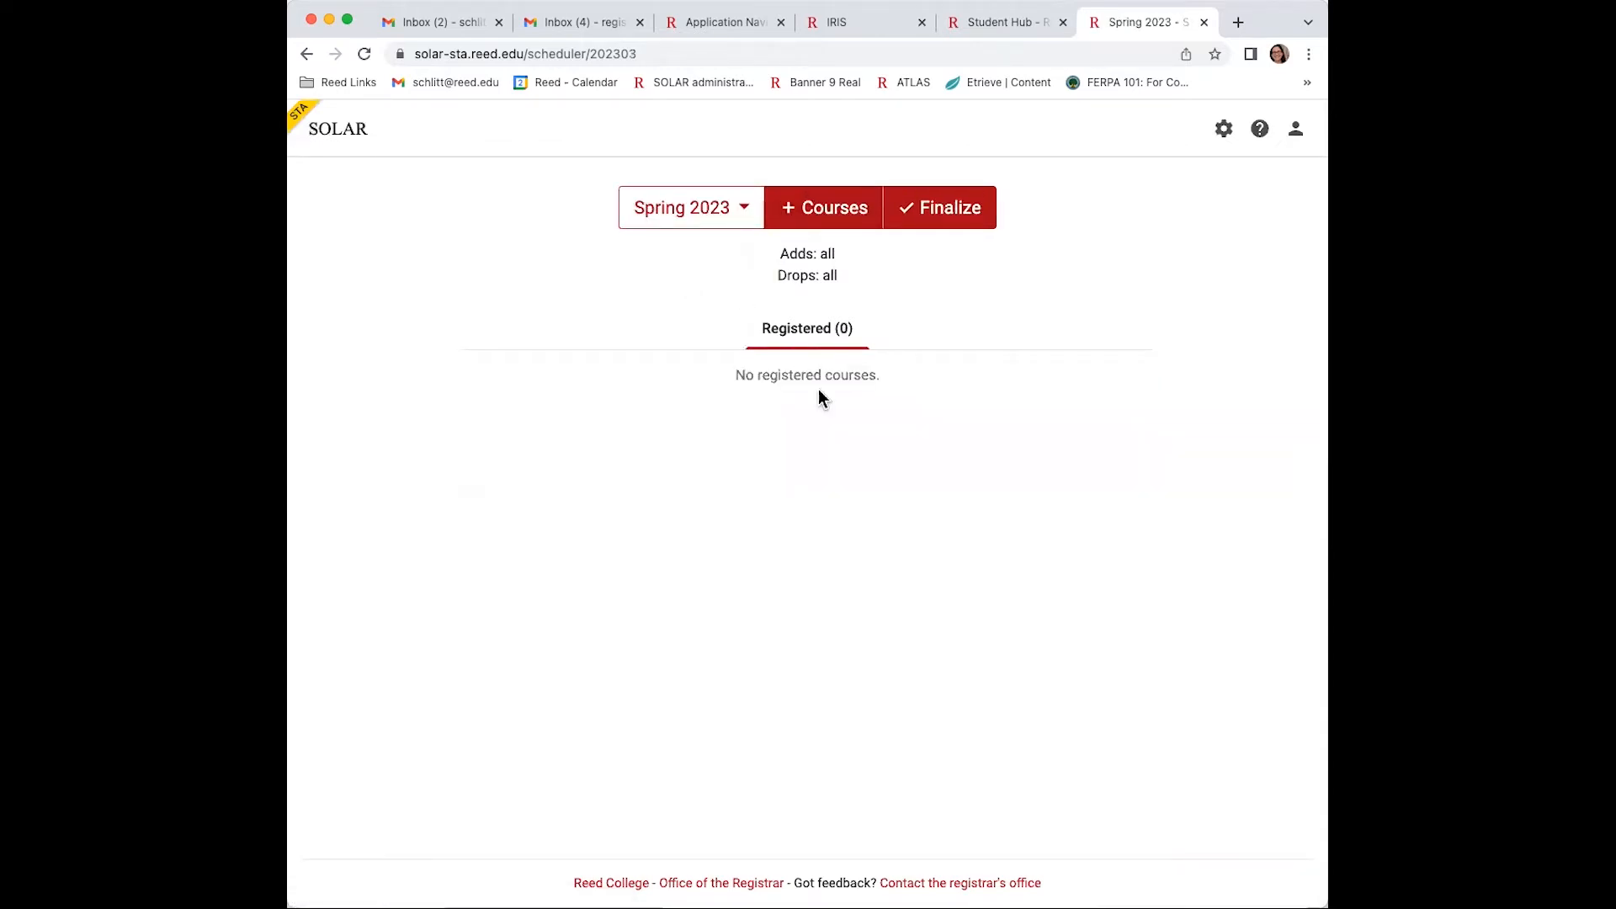
Register the BIOL 102 S Topics in Biology II lecture and dismiss the lab warning.
click(823, 207)
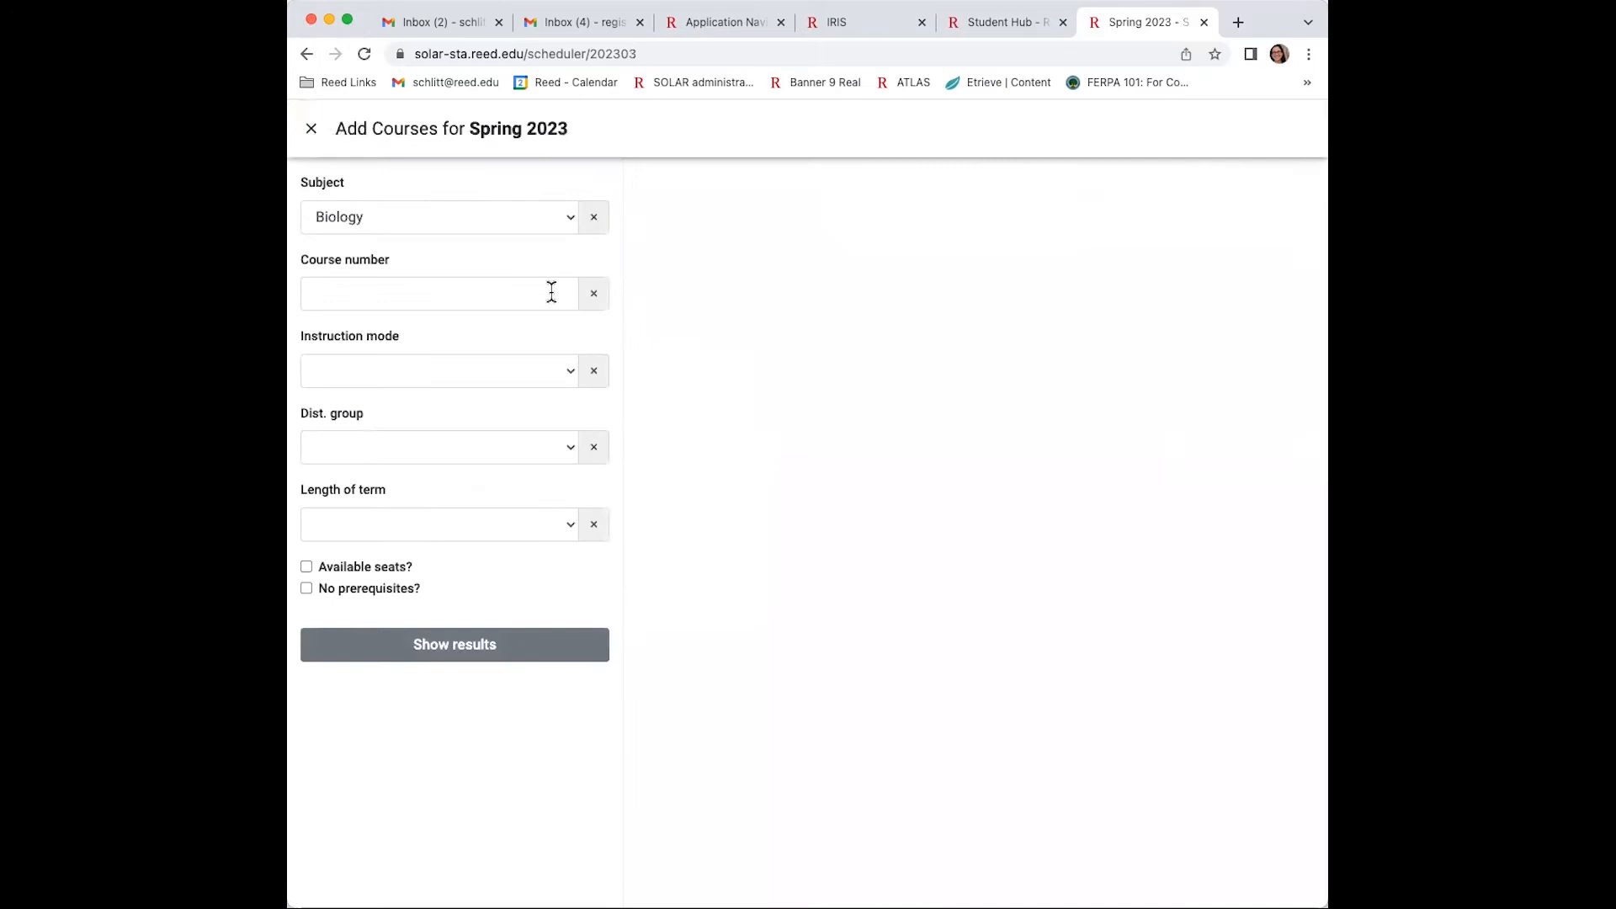
click(453, 645)
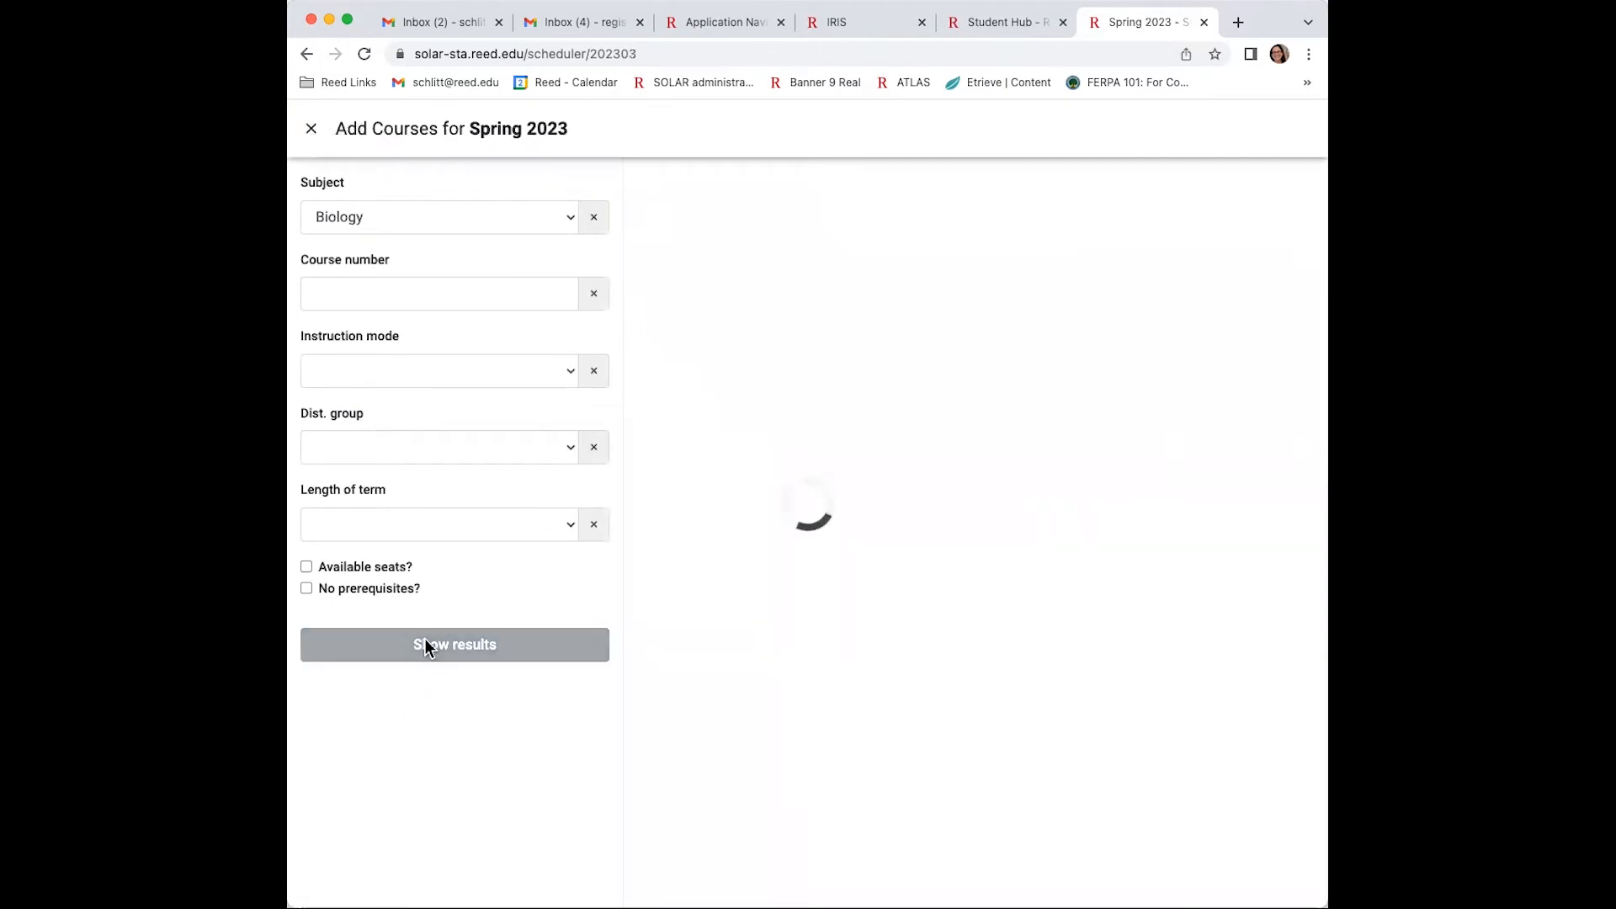
click(453, 645)
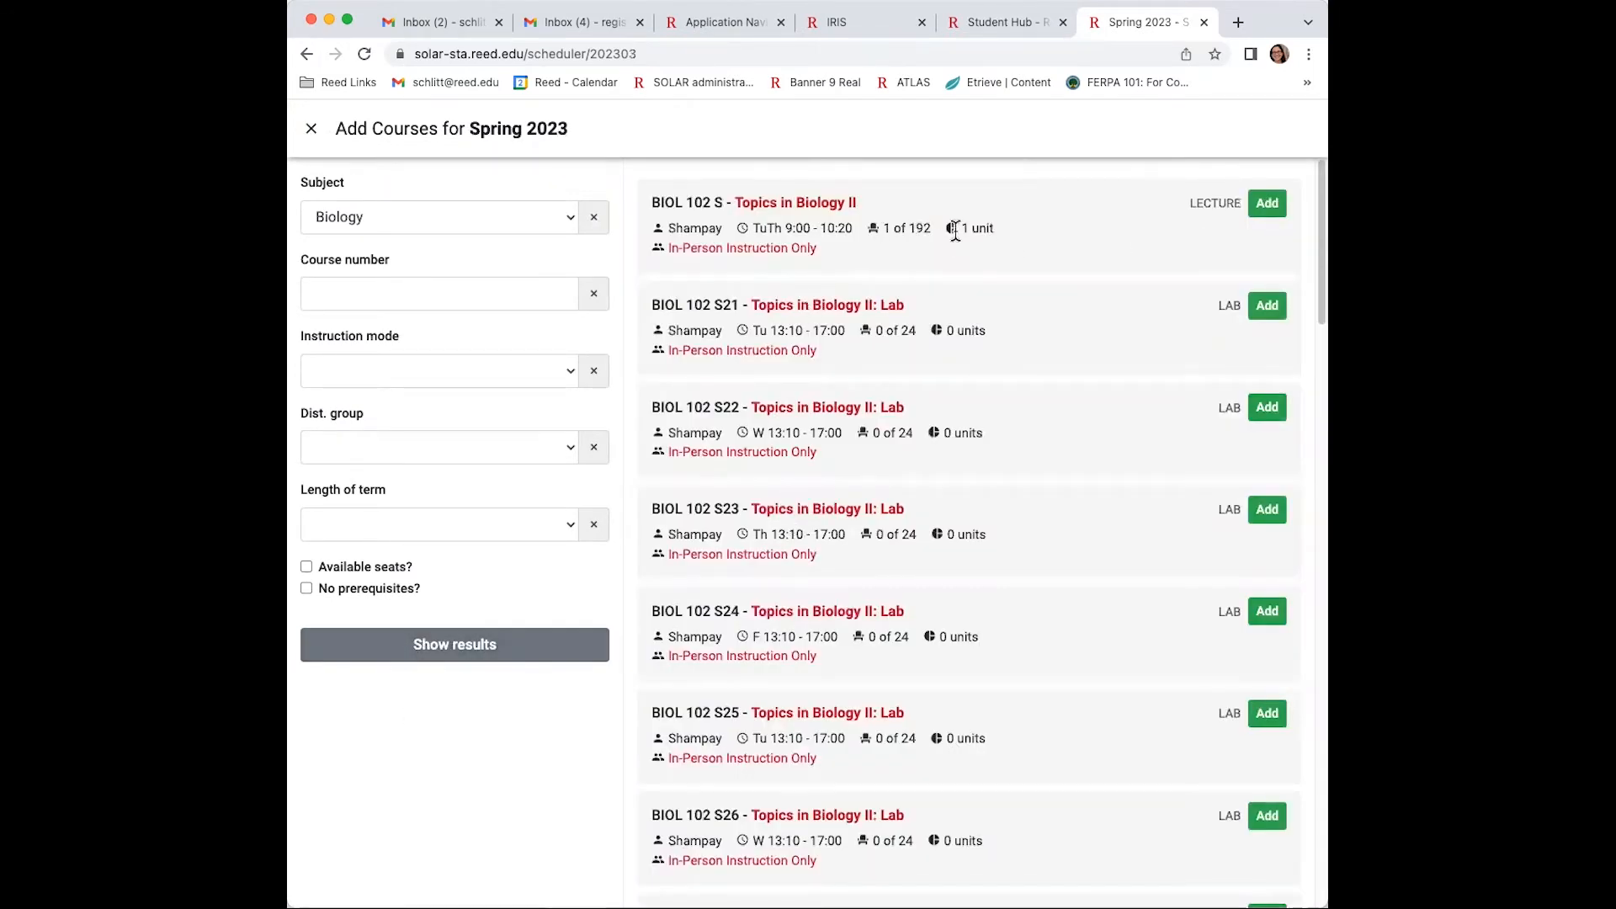
click(1266, 204)
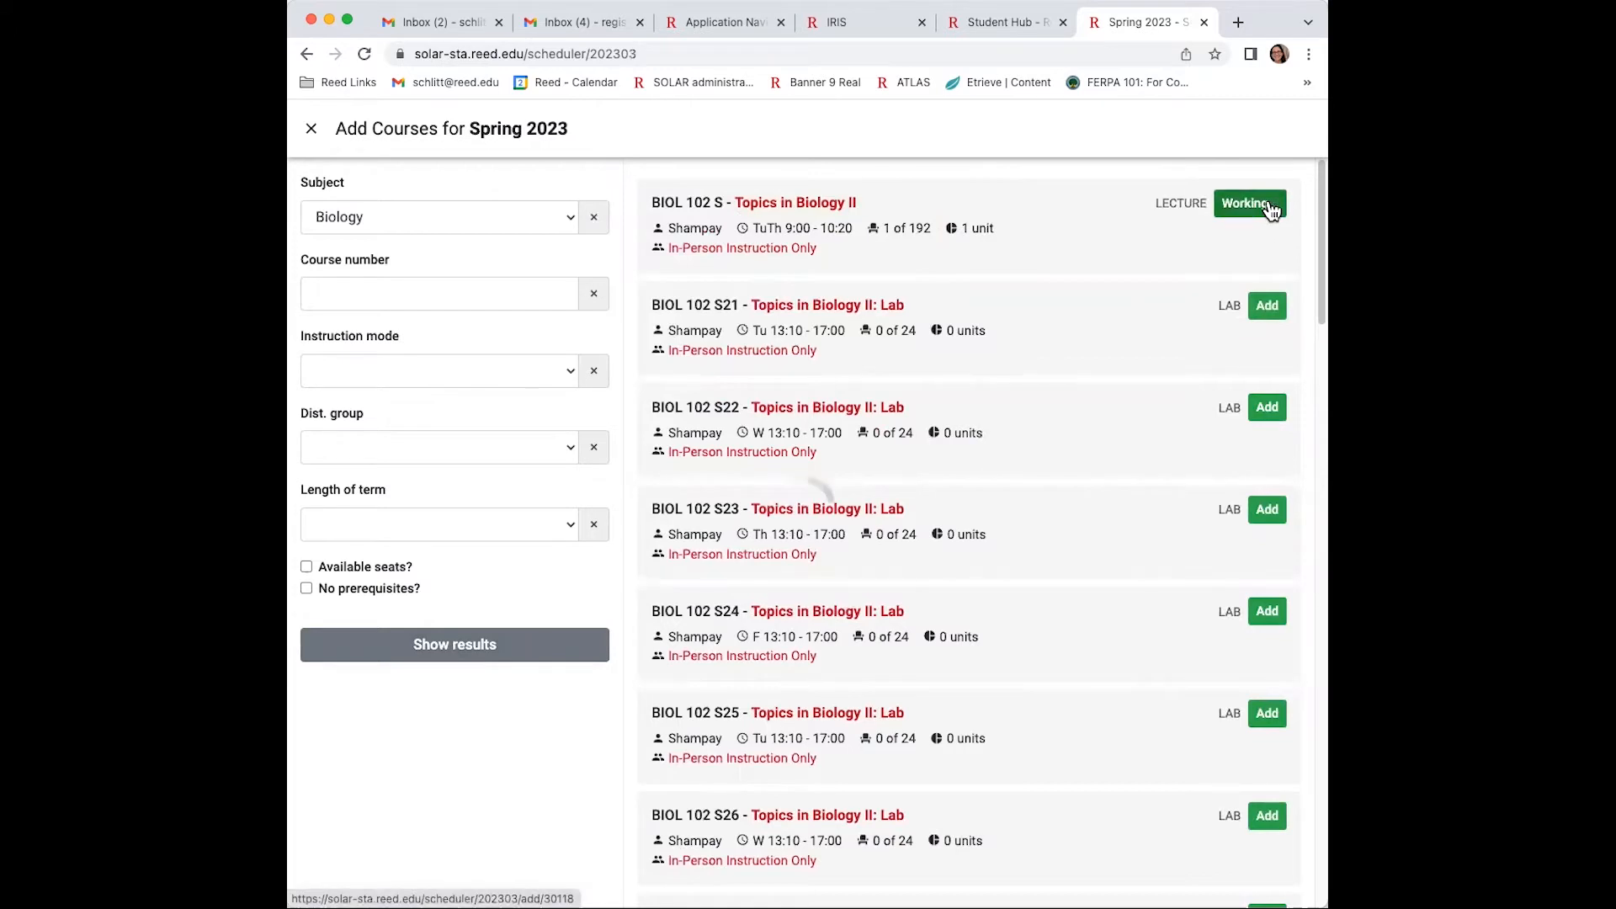
click(1248, 204)
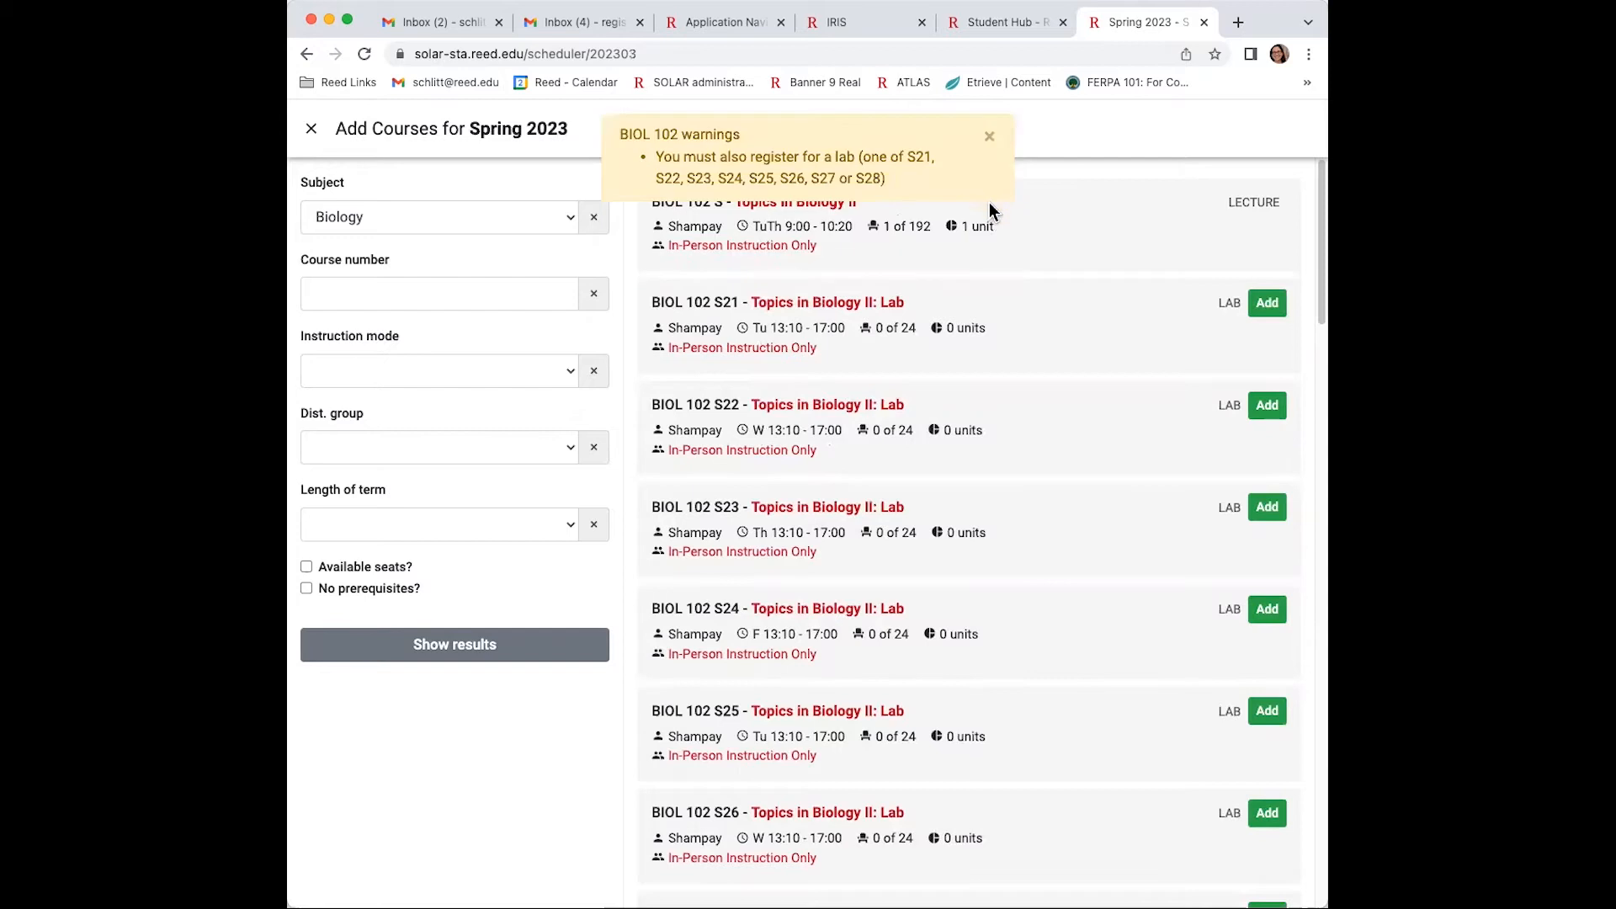
click(989, 136)
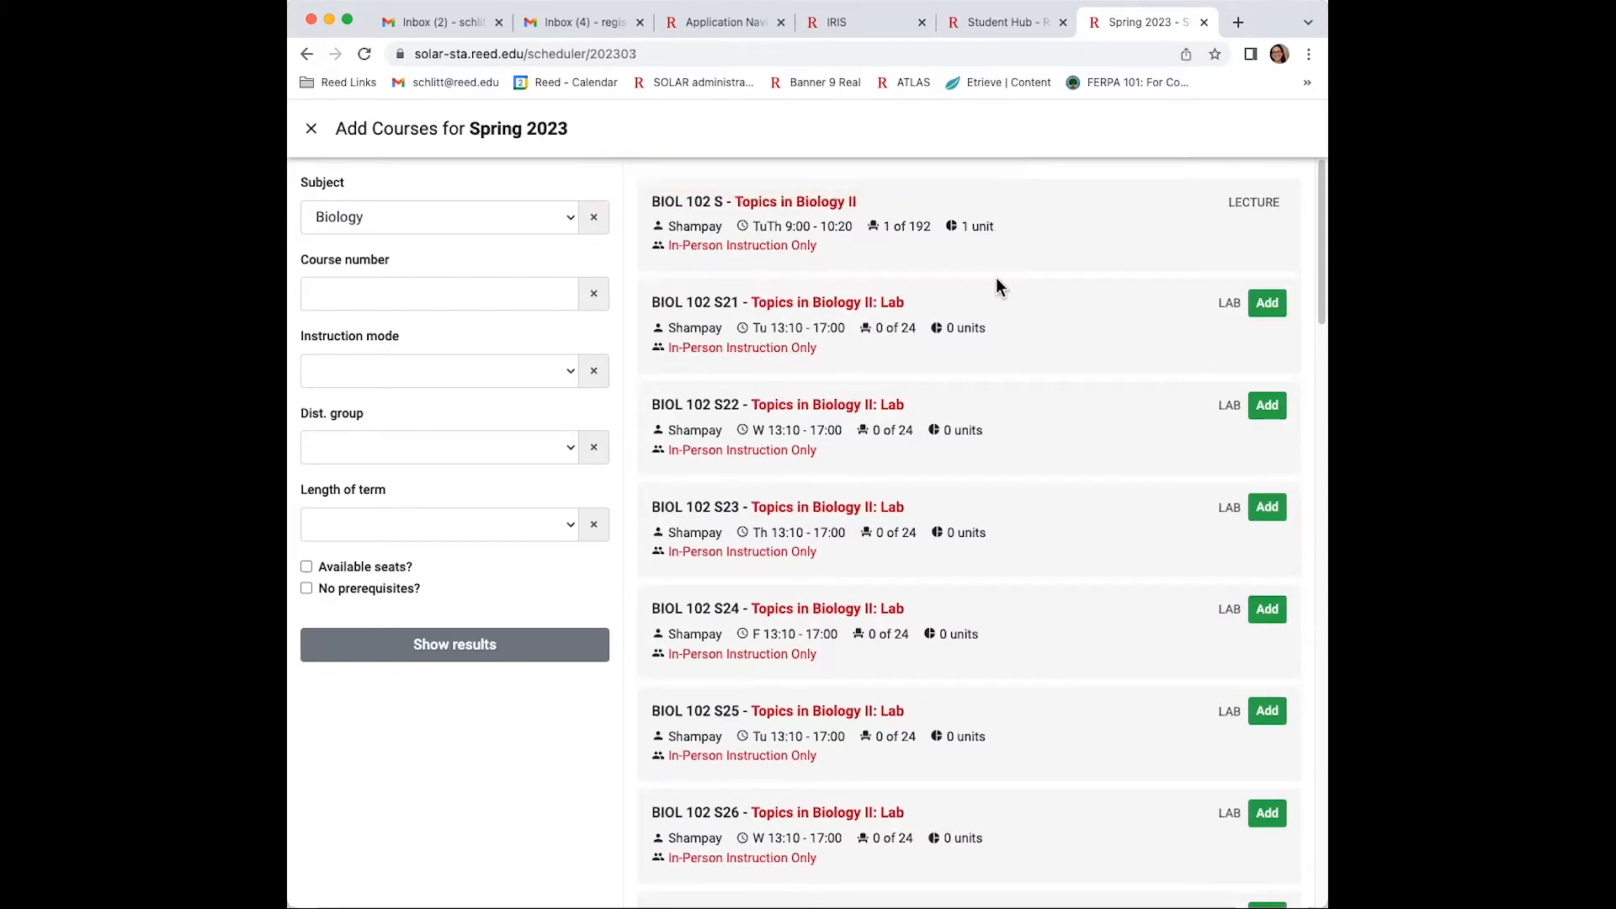
mouse_move(401, 224)
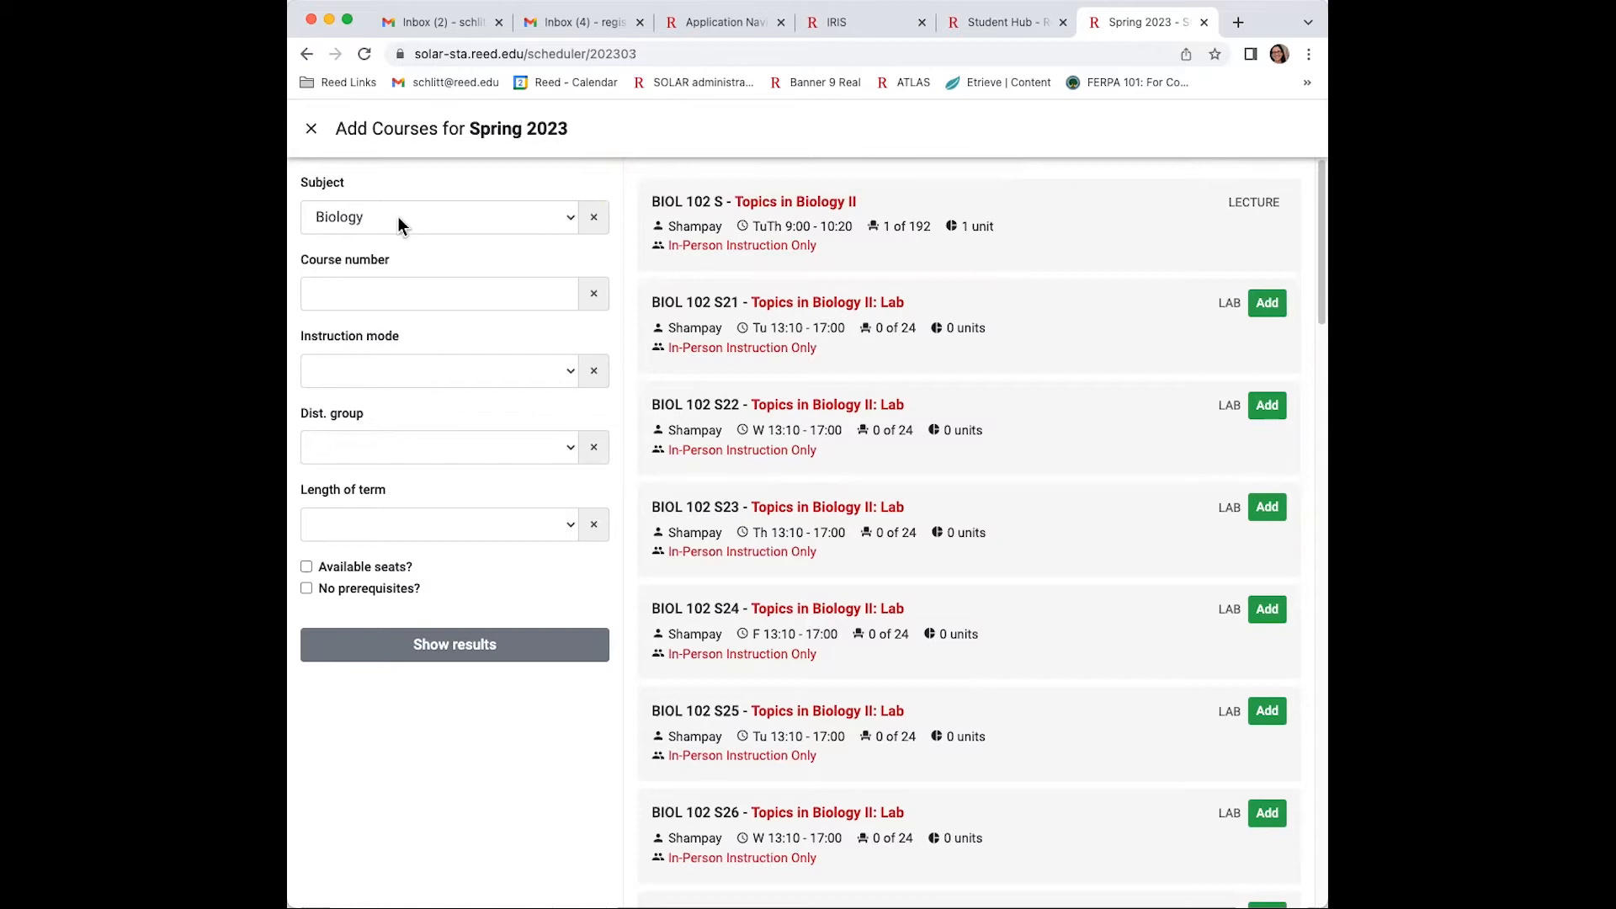
Close the Spring 2023 search and switch back to the Fall 2022 schedule.
click(310, 128)
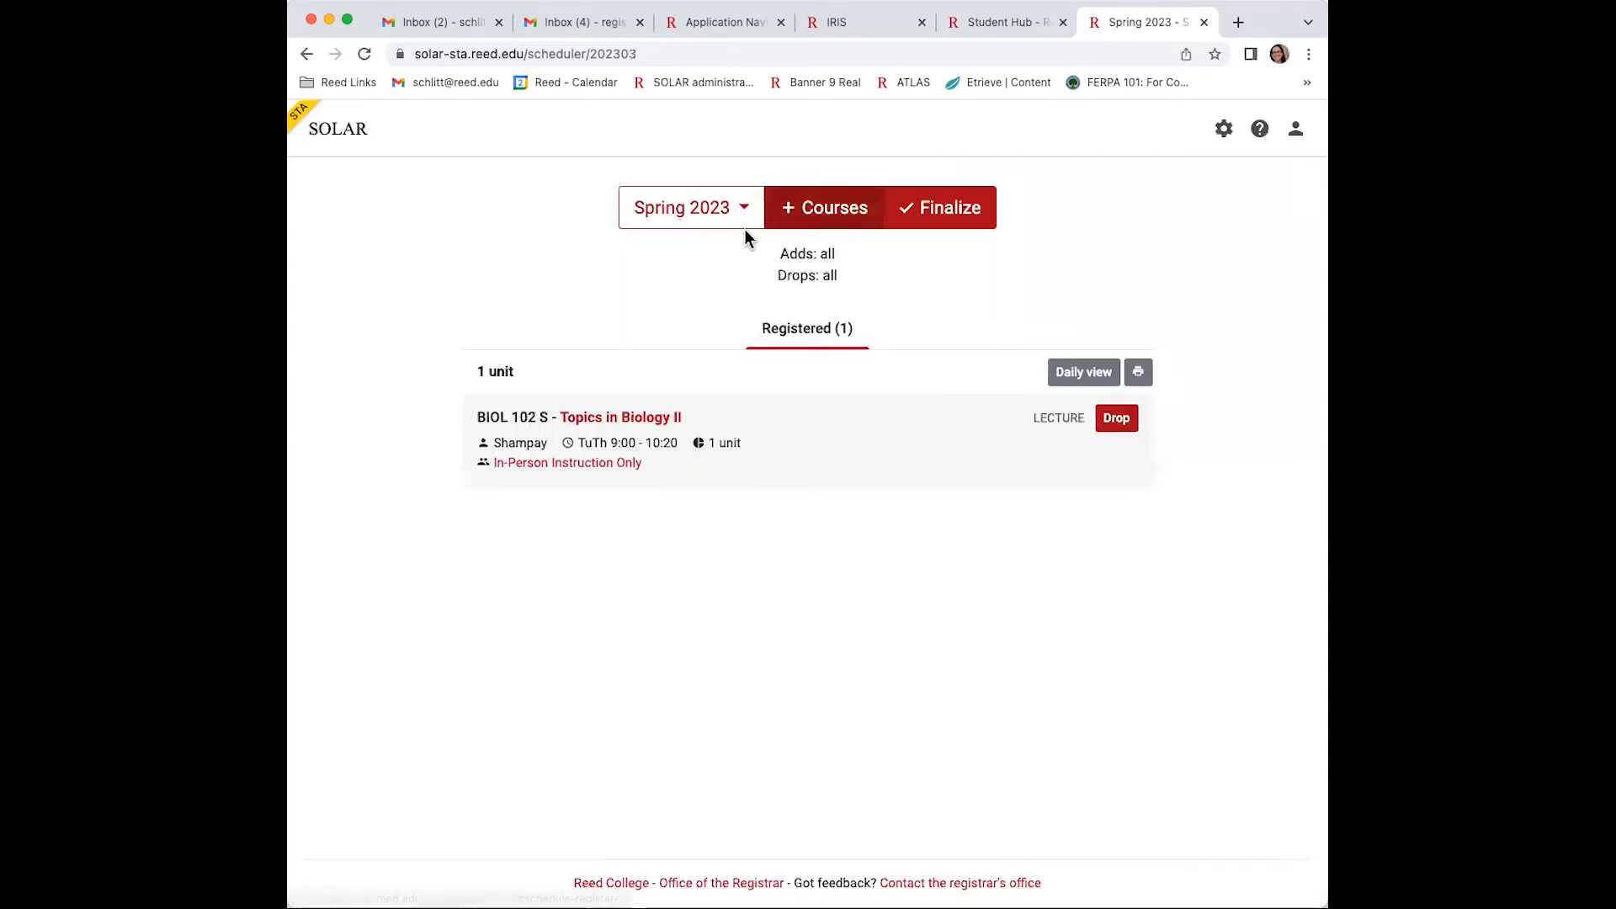
click(689, 207)
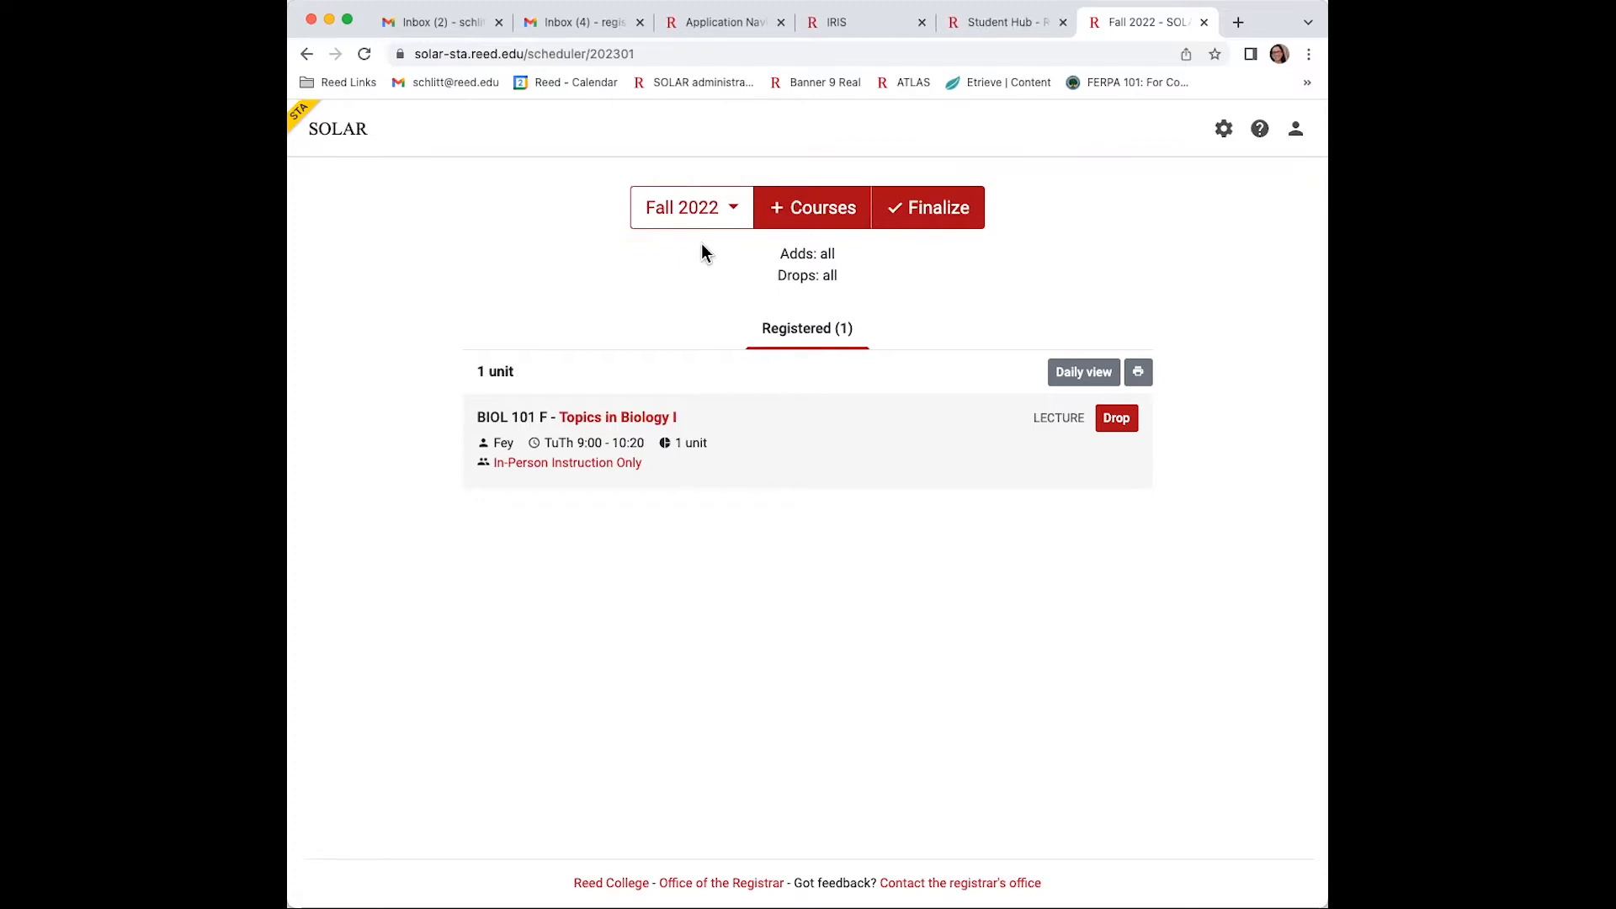
mouse_move(694, 347)
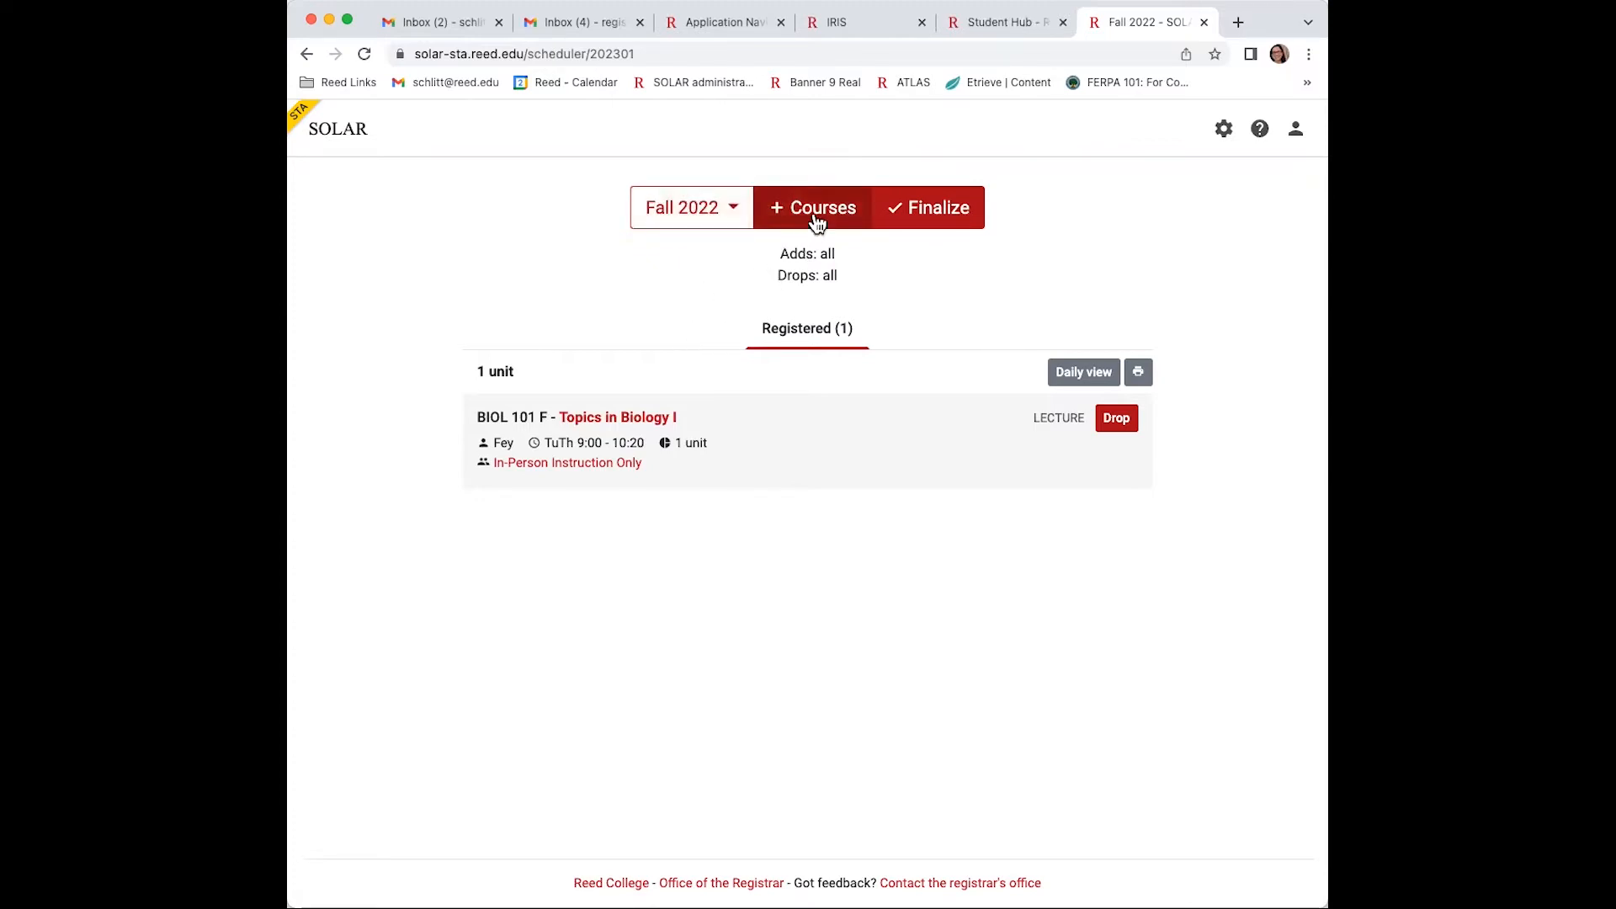
Register the Wednesday BIOL 101 F12 lab for Fall 2022.
click(812, 207)
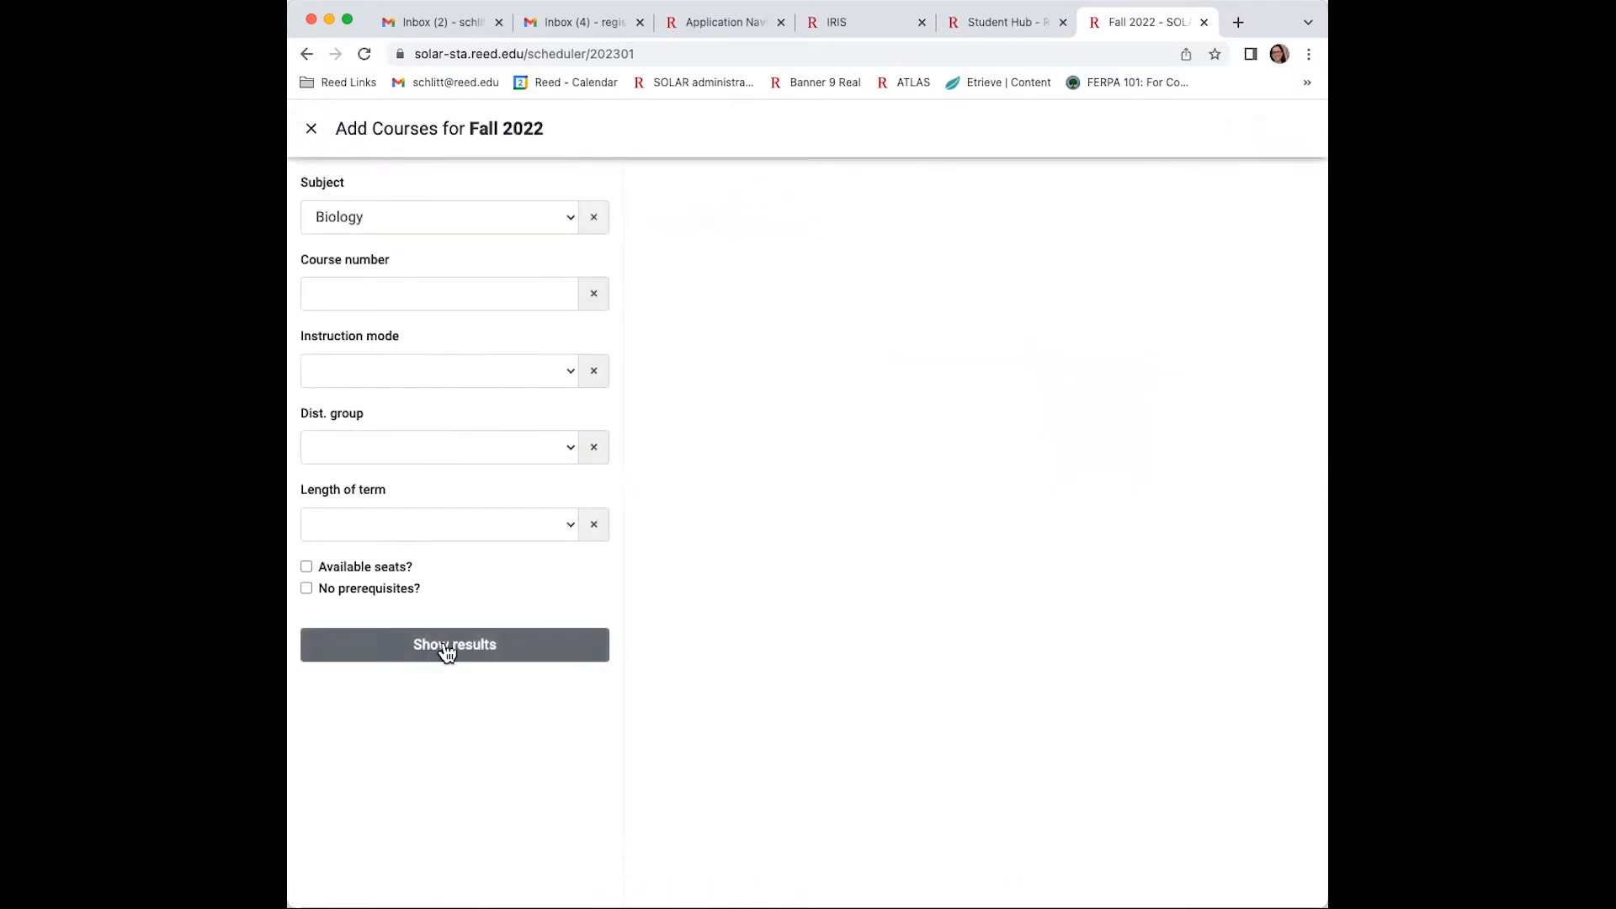
click(453, 645)
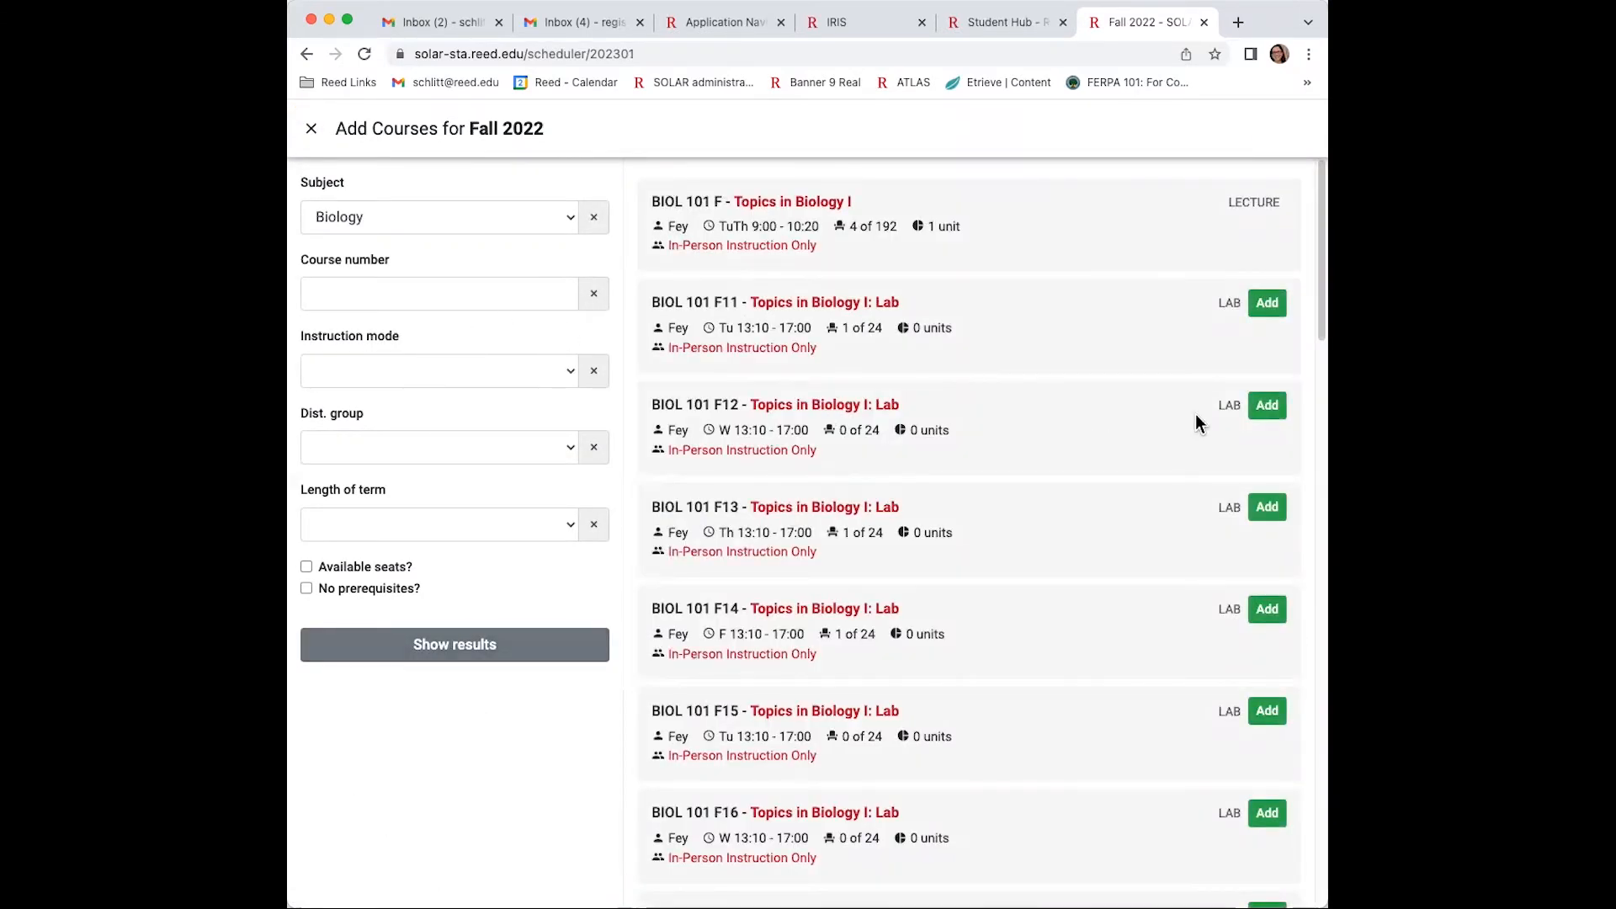
click(1266, 404)
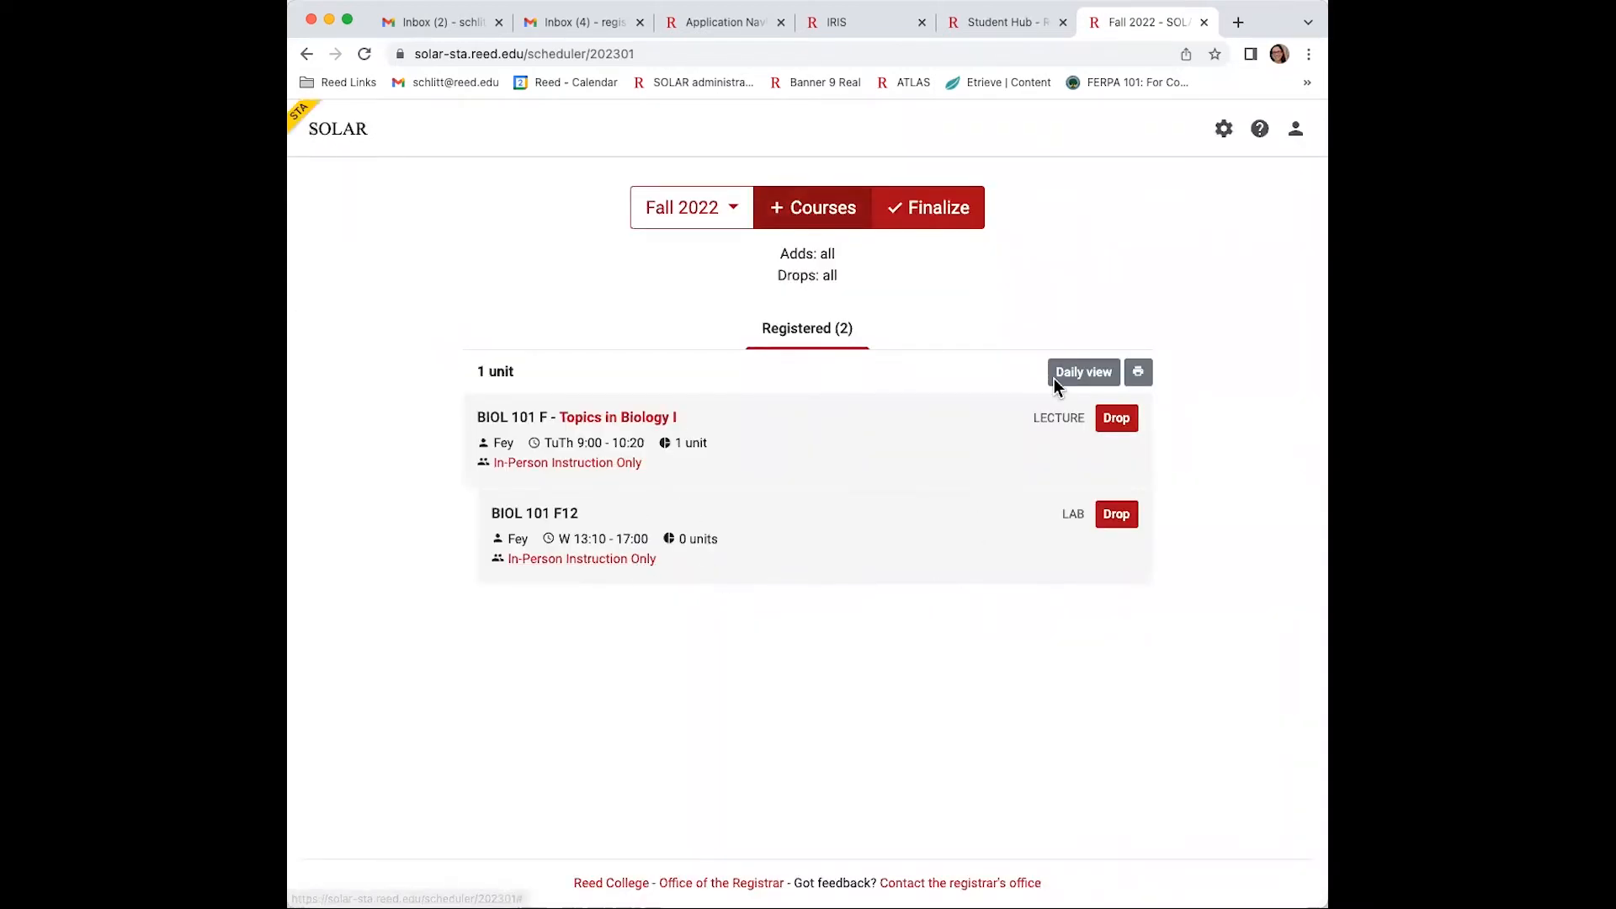
Review the registered Fall 2022 courses in list view and reopen the course search.
click(1083, 372)
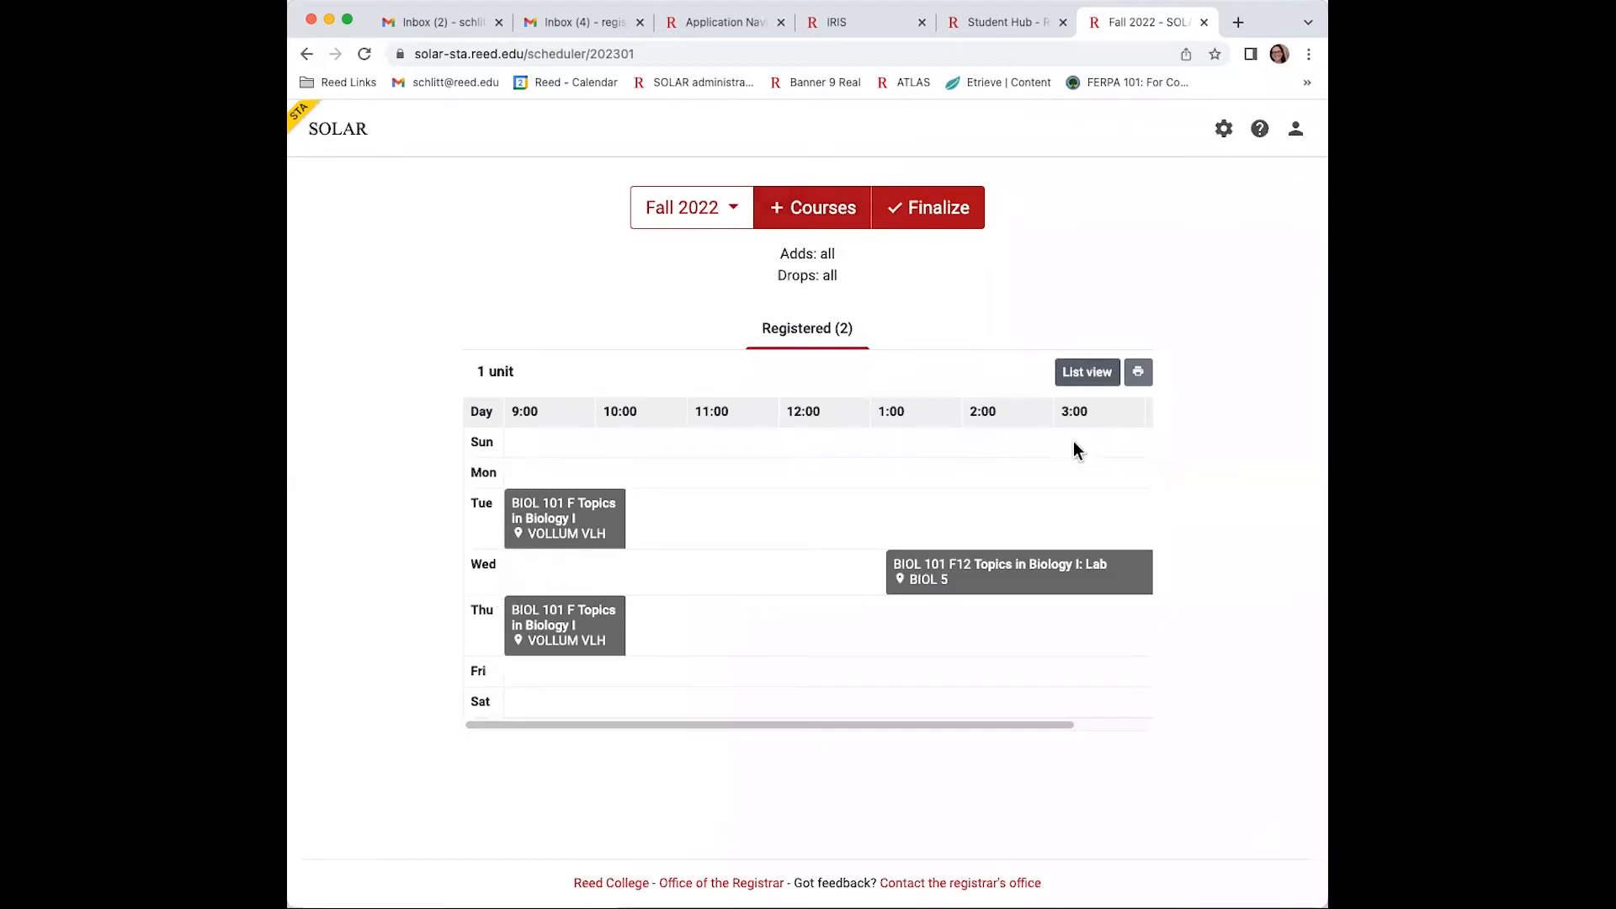
click(1086, 372)
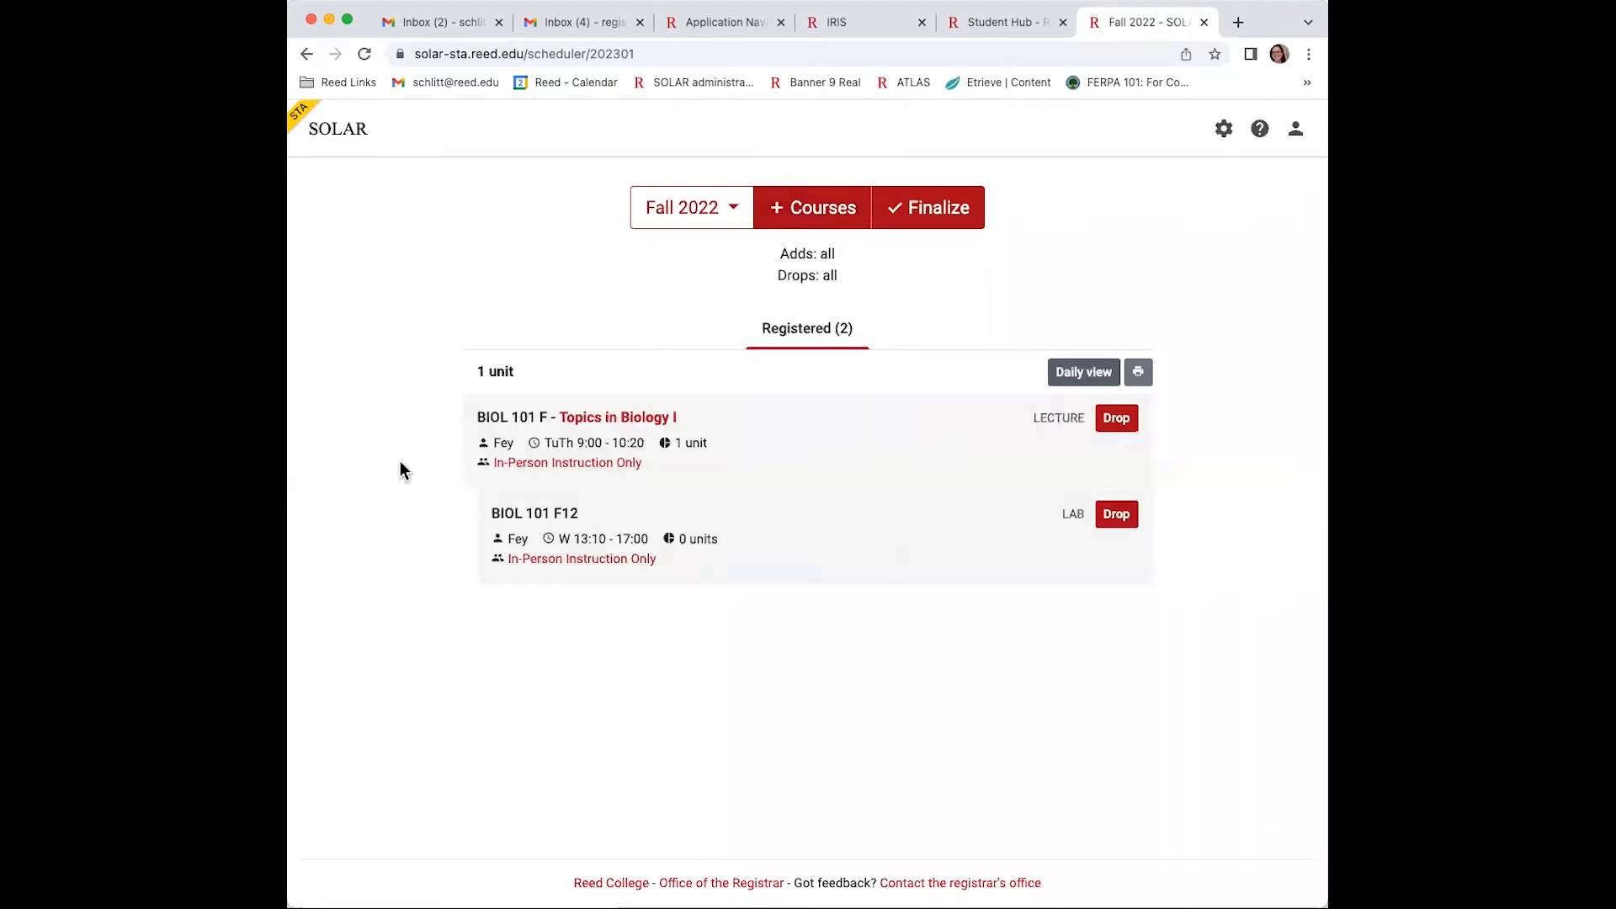
click(811, 207)
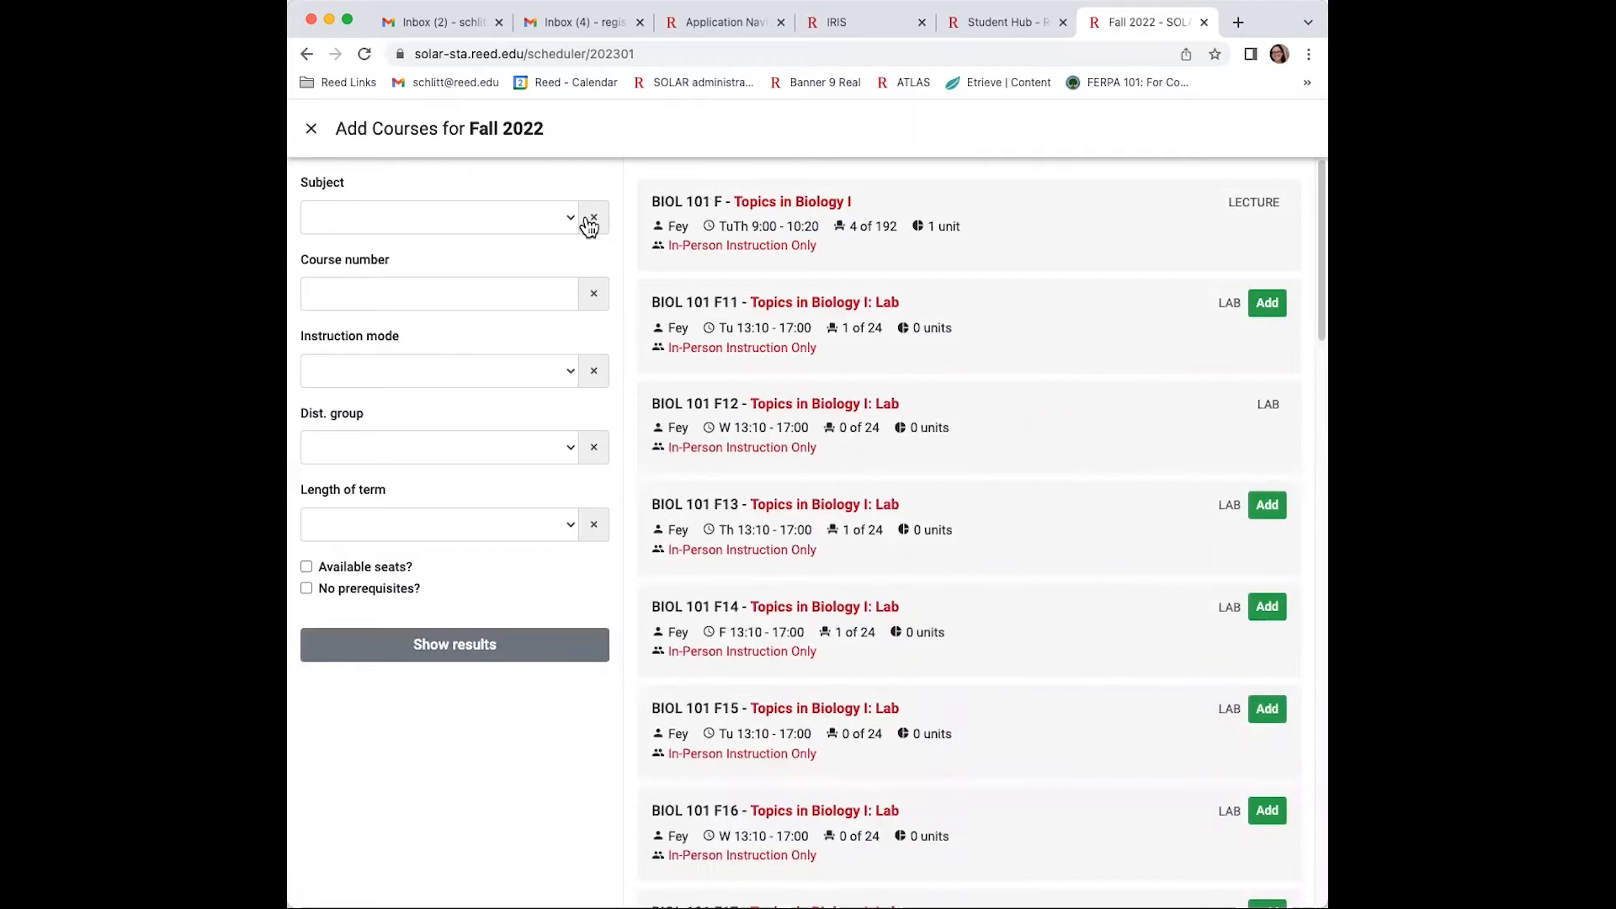
Register the REL 112 F02 Intro to Shinto through Anime conference, dismissing the time-conflict alert.
click(570, 217)
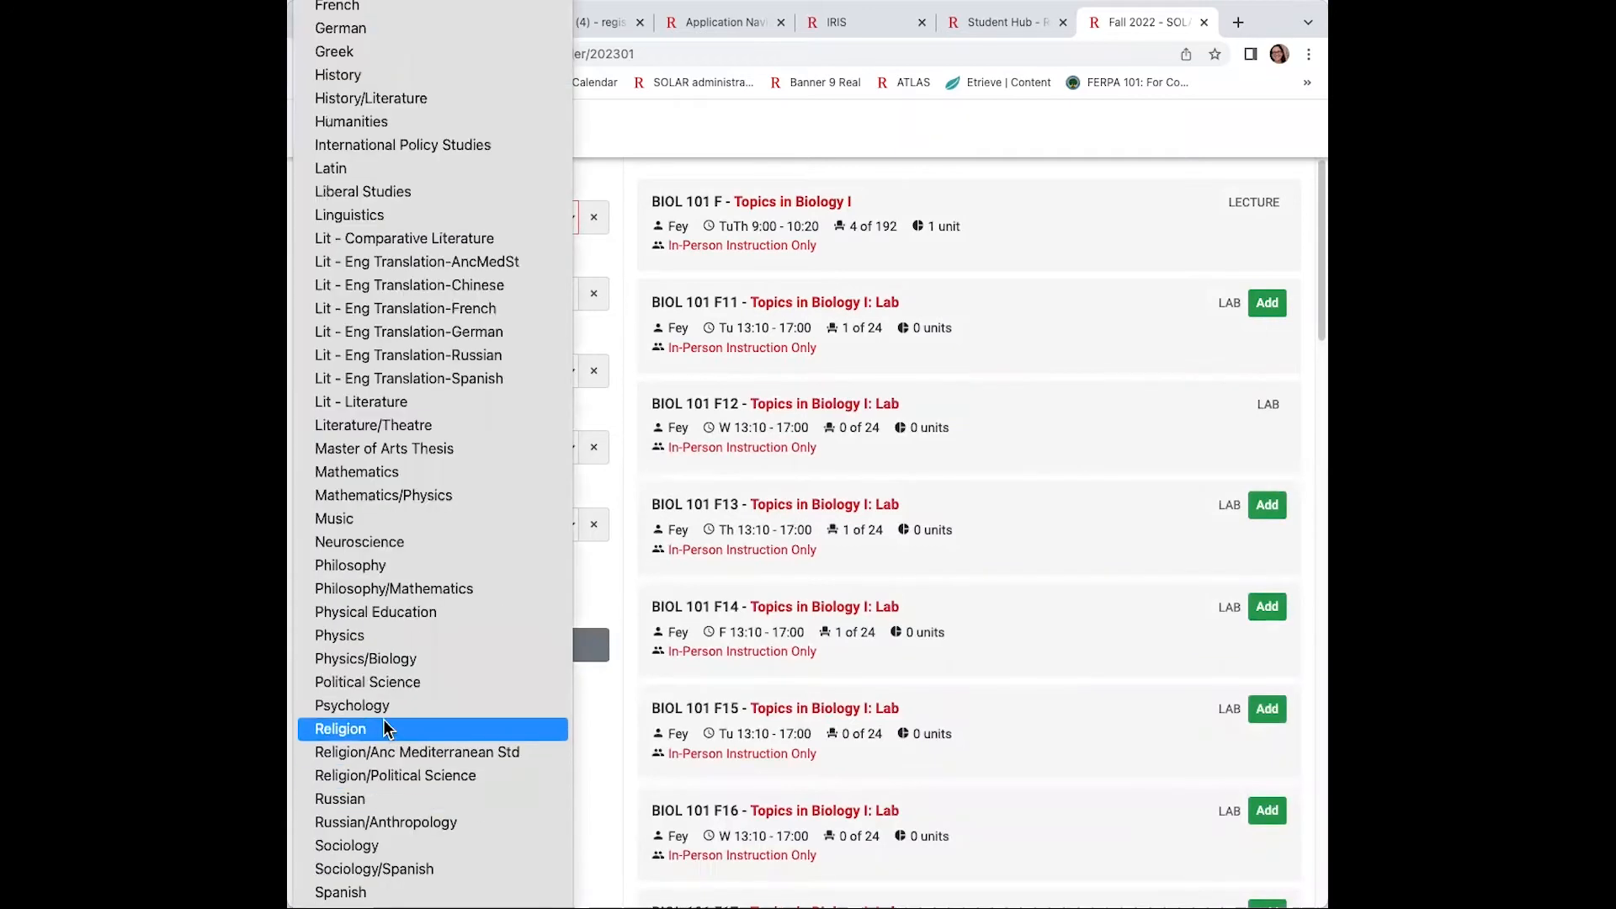
click(338, 729)
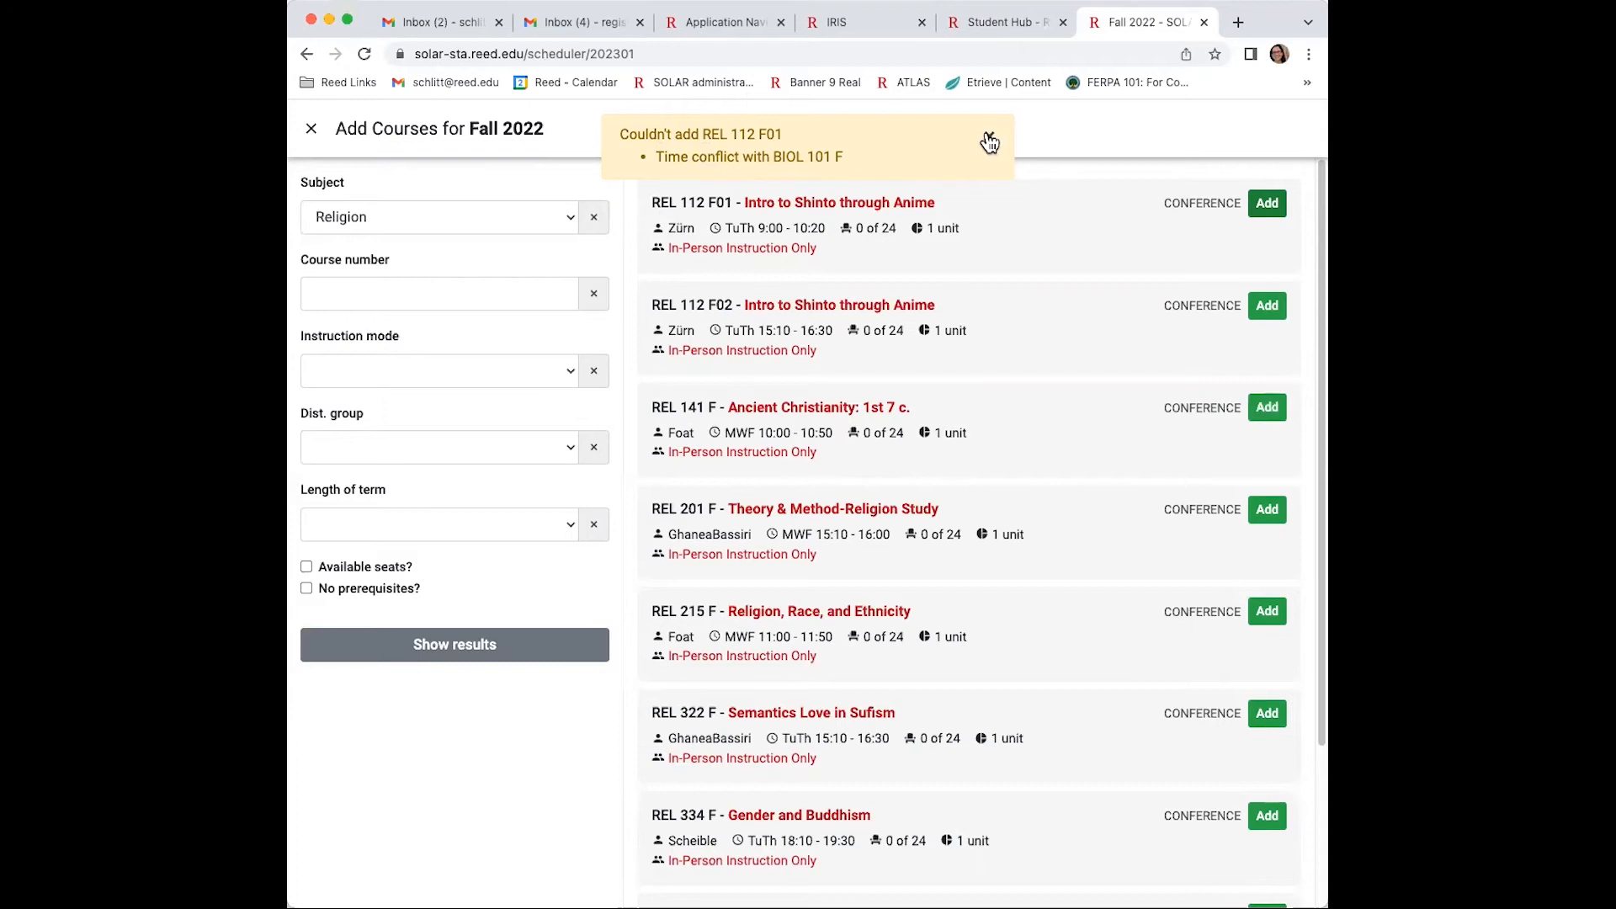
click(988, 142)
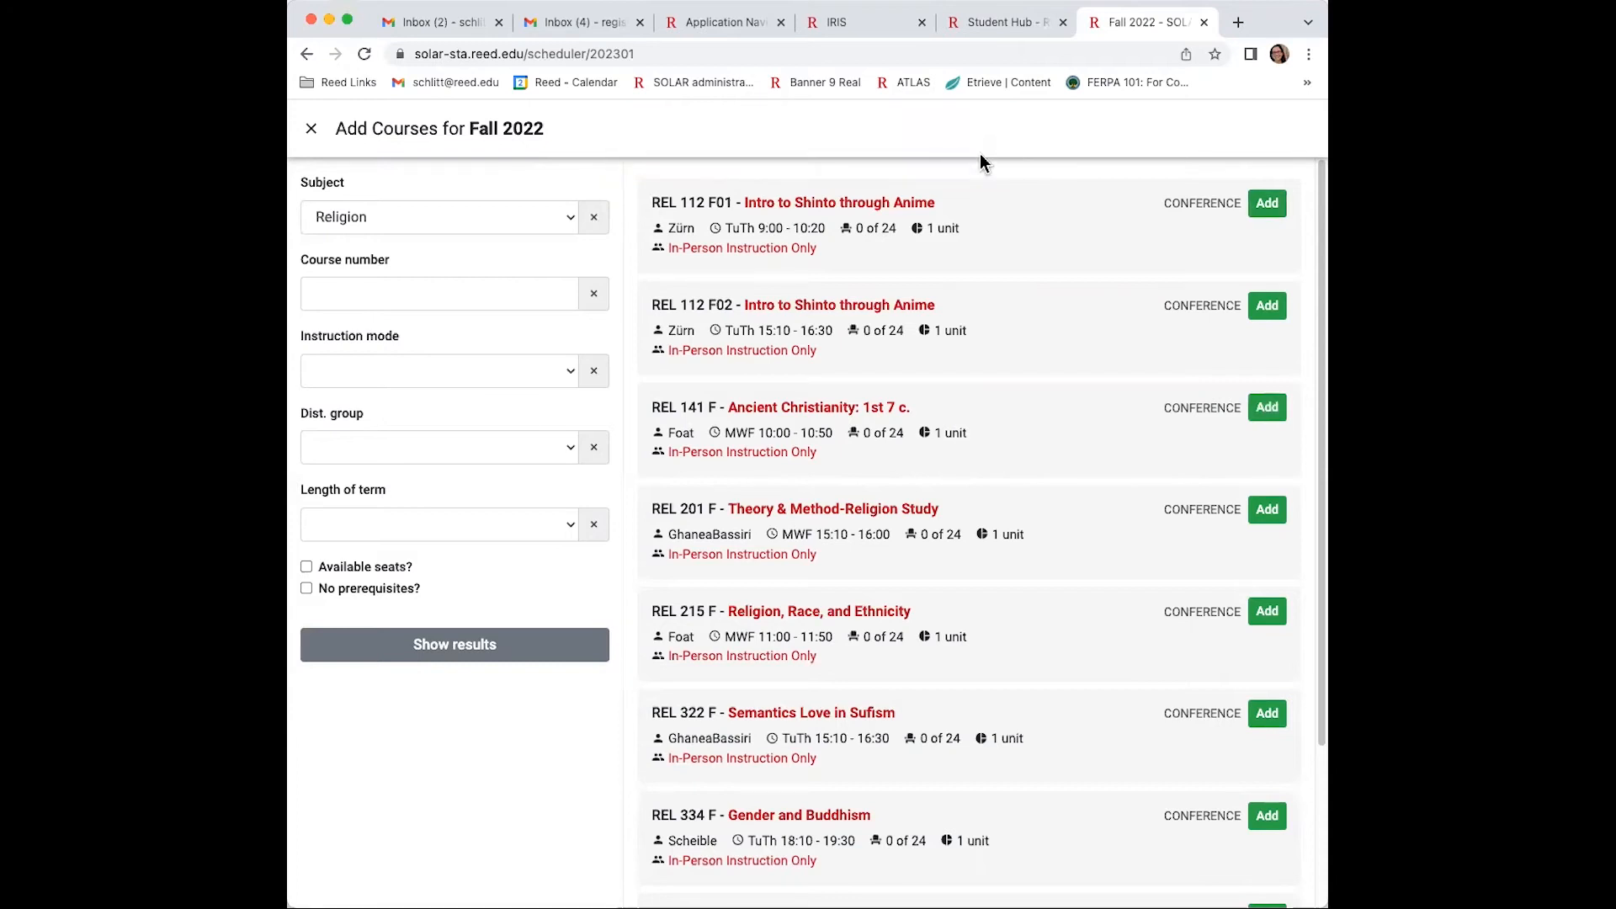
click(1266, 204)
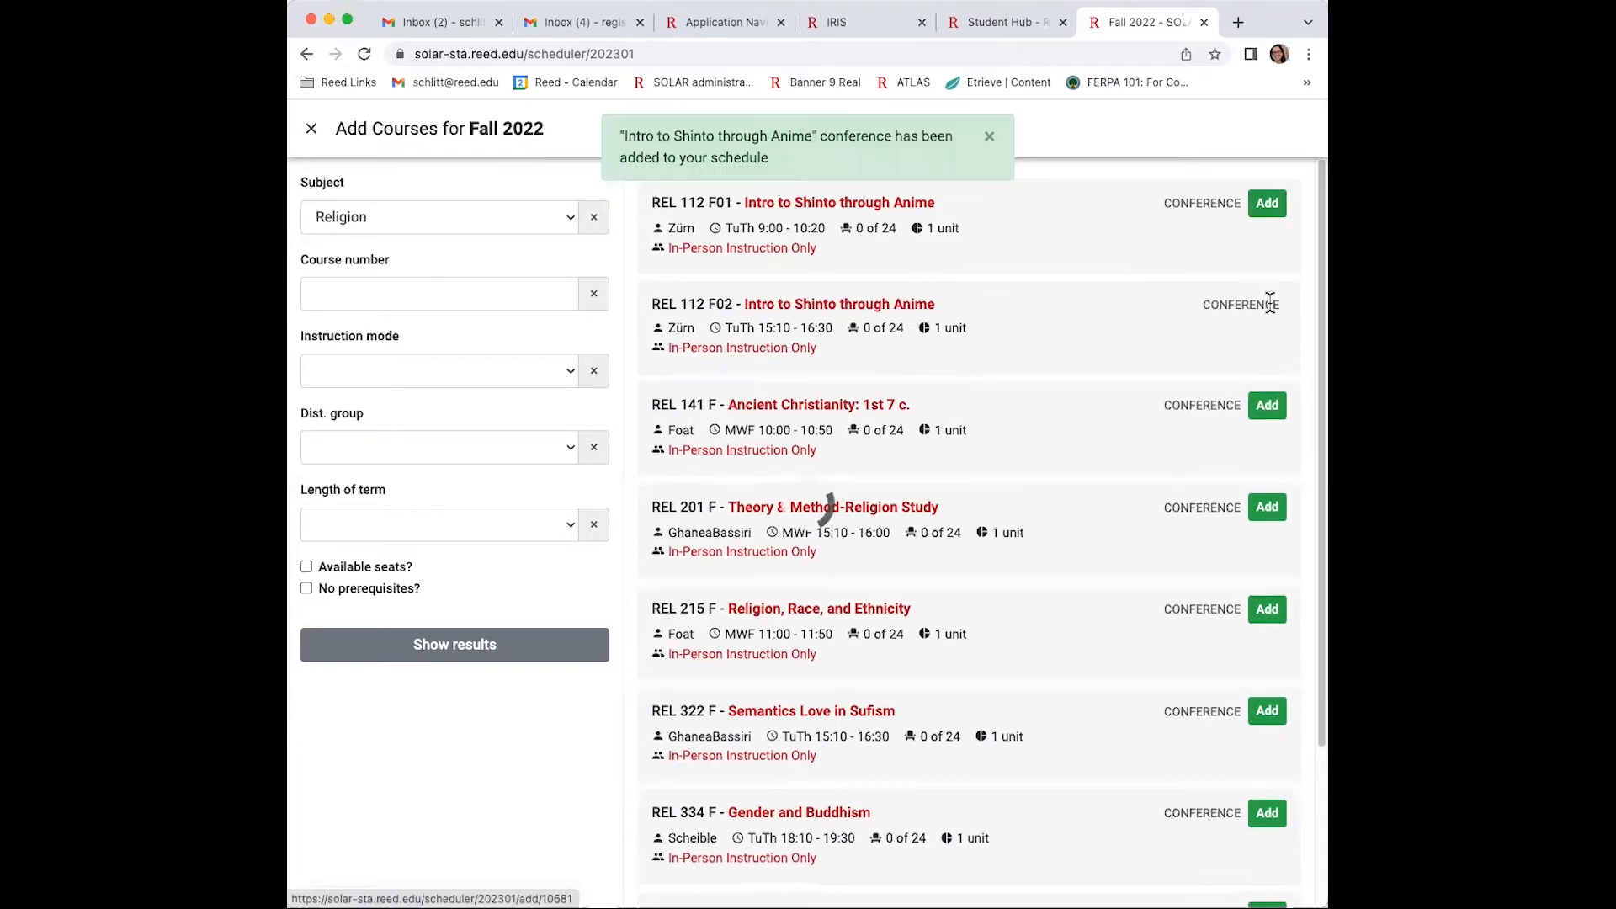
click(310, 128)
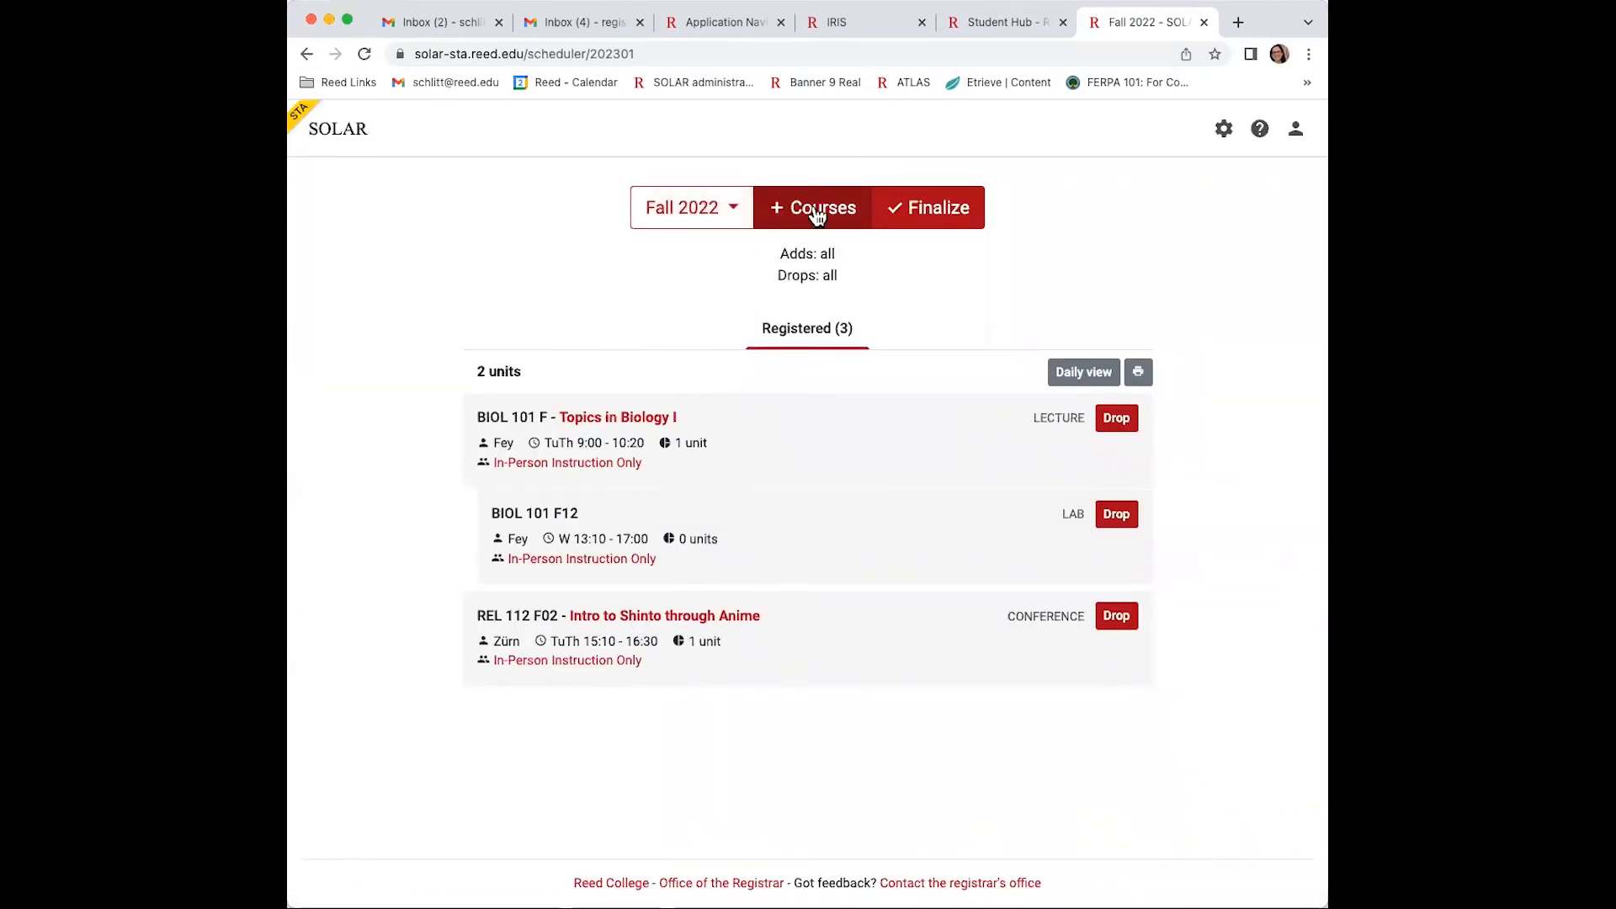
Add the HUM 110 Y lecture and Y03 conference to Fall 2022, dismissing the year-long warning.
click(811, 207)
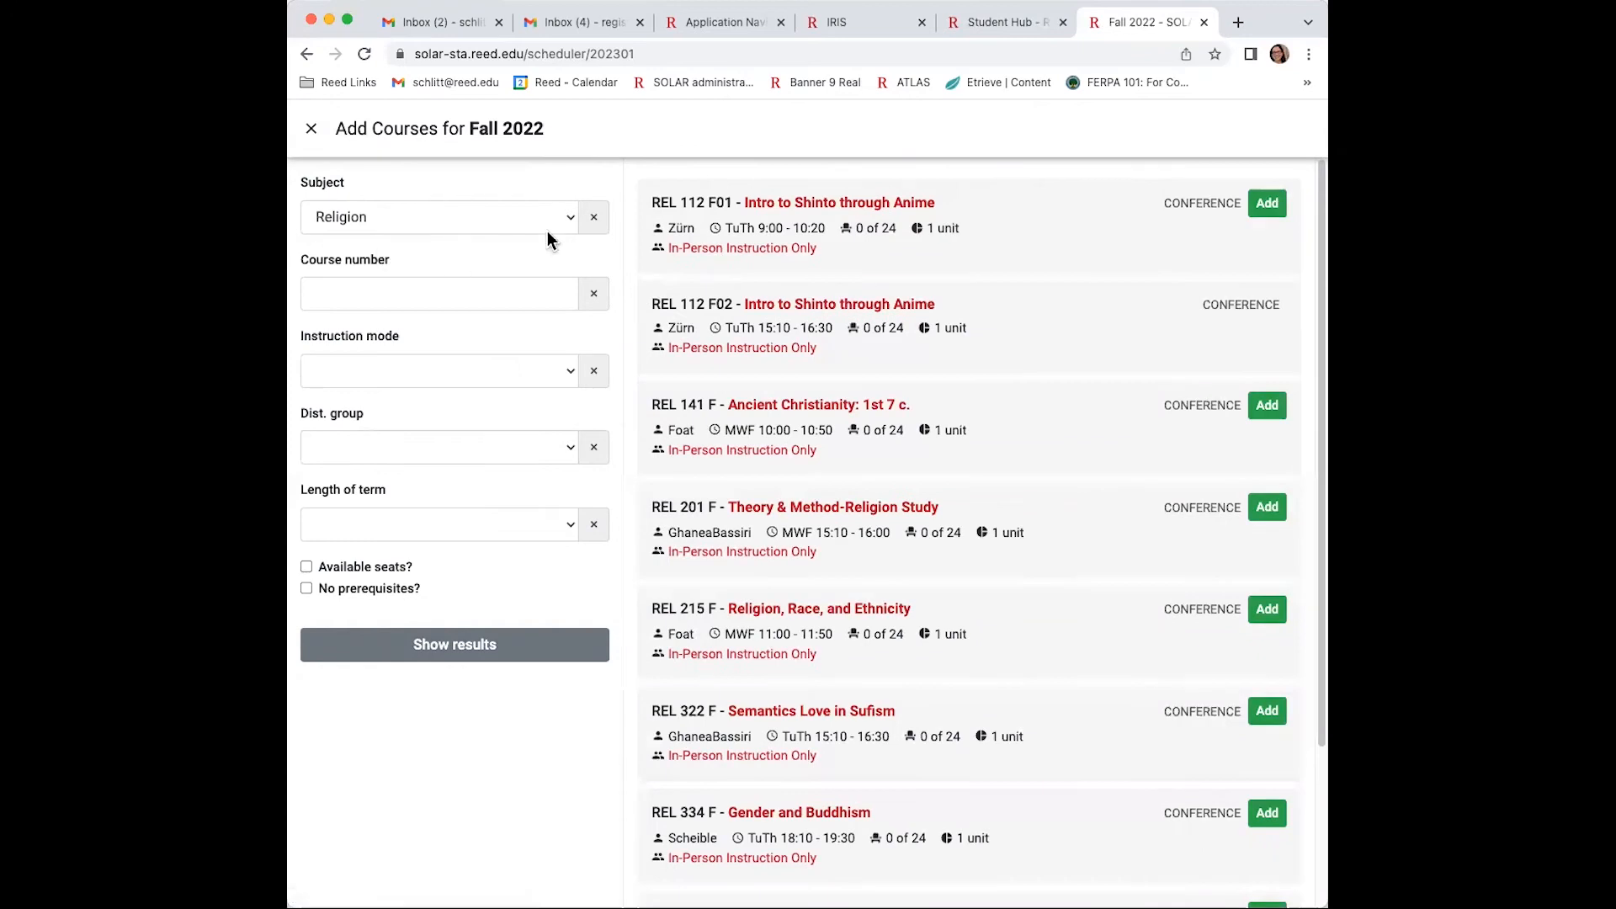
click(438, 217)
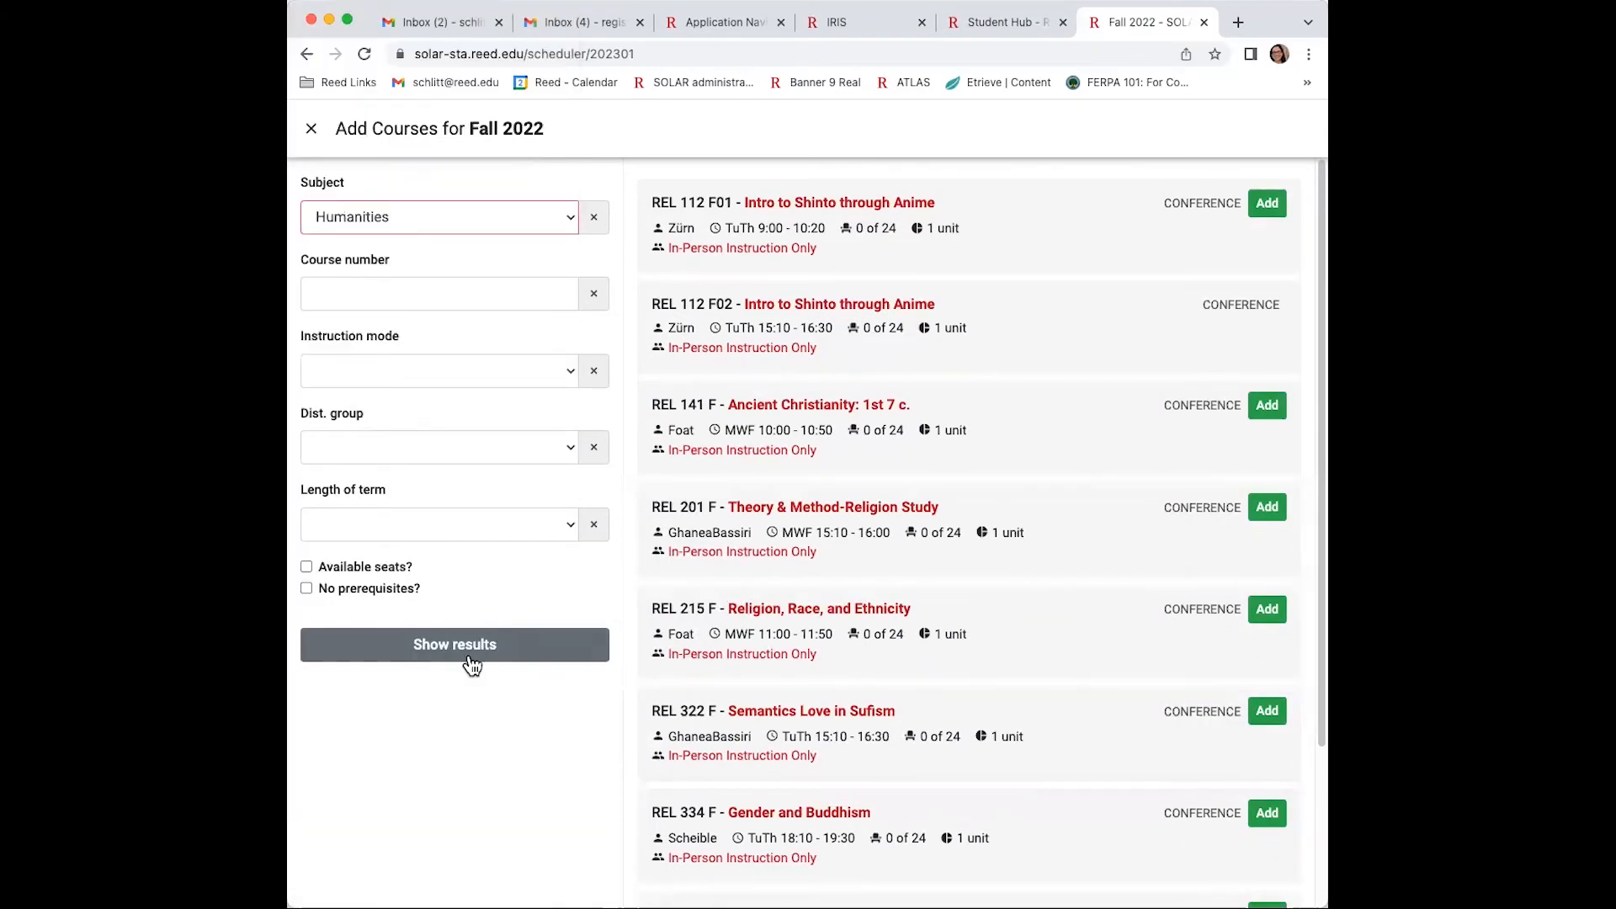
click(452, 645)
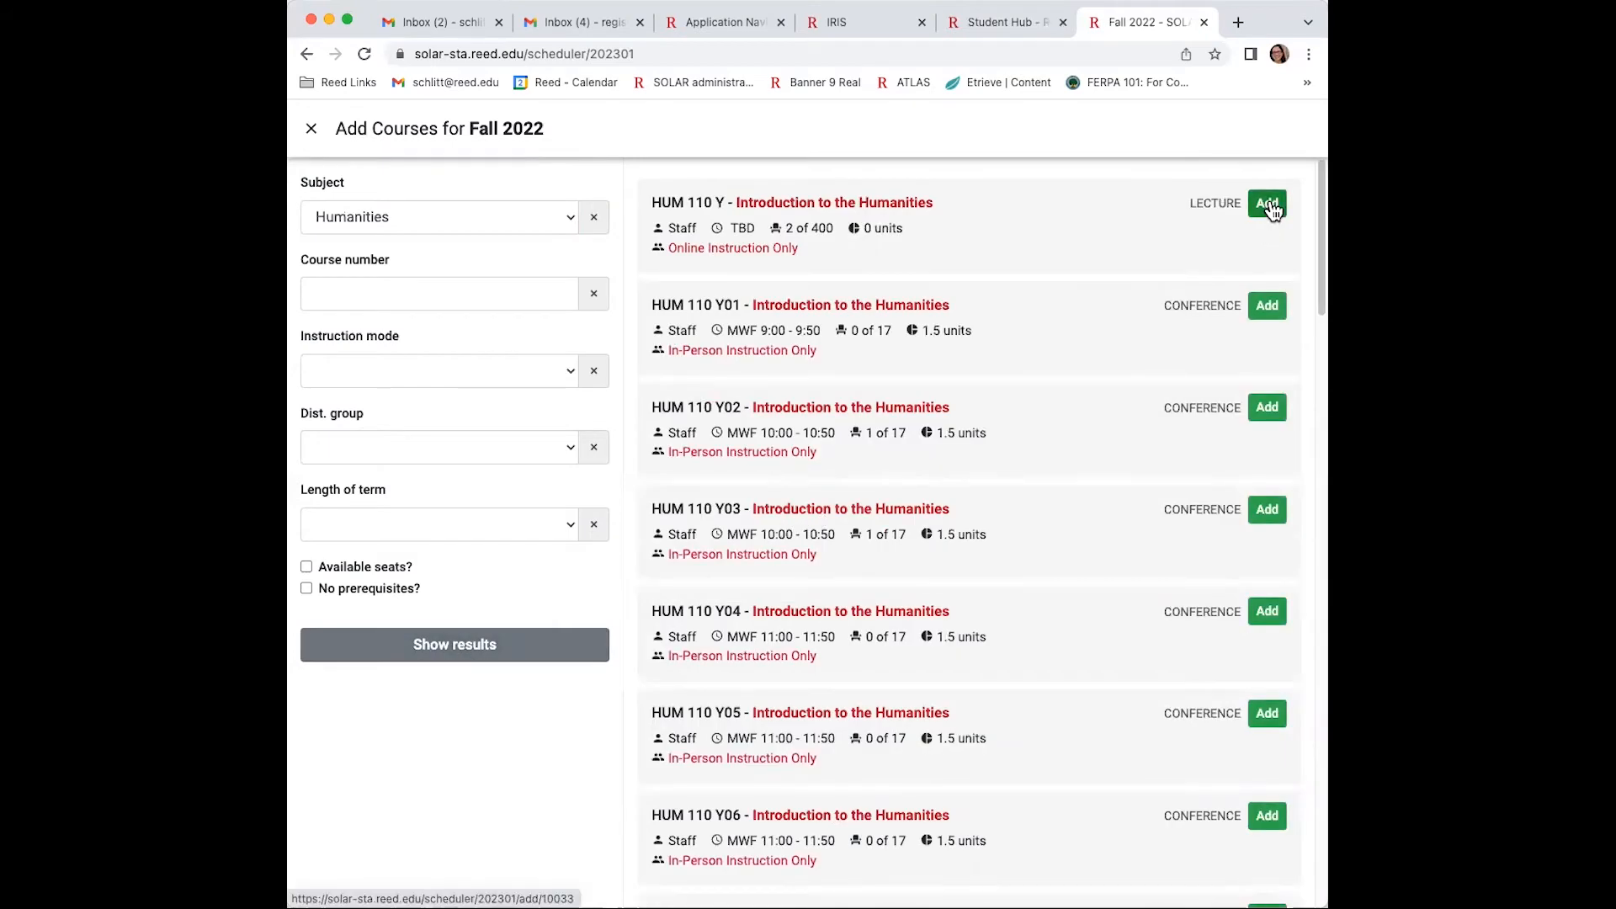
click(1266, 204)
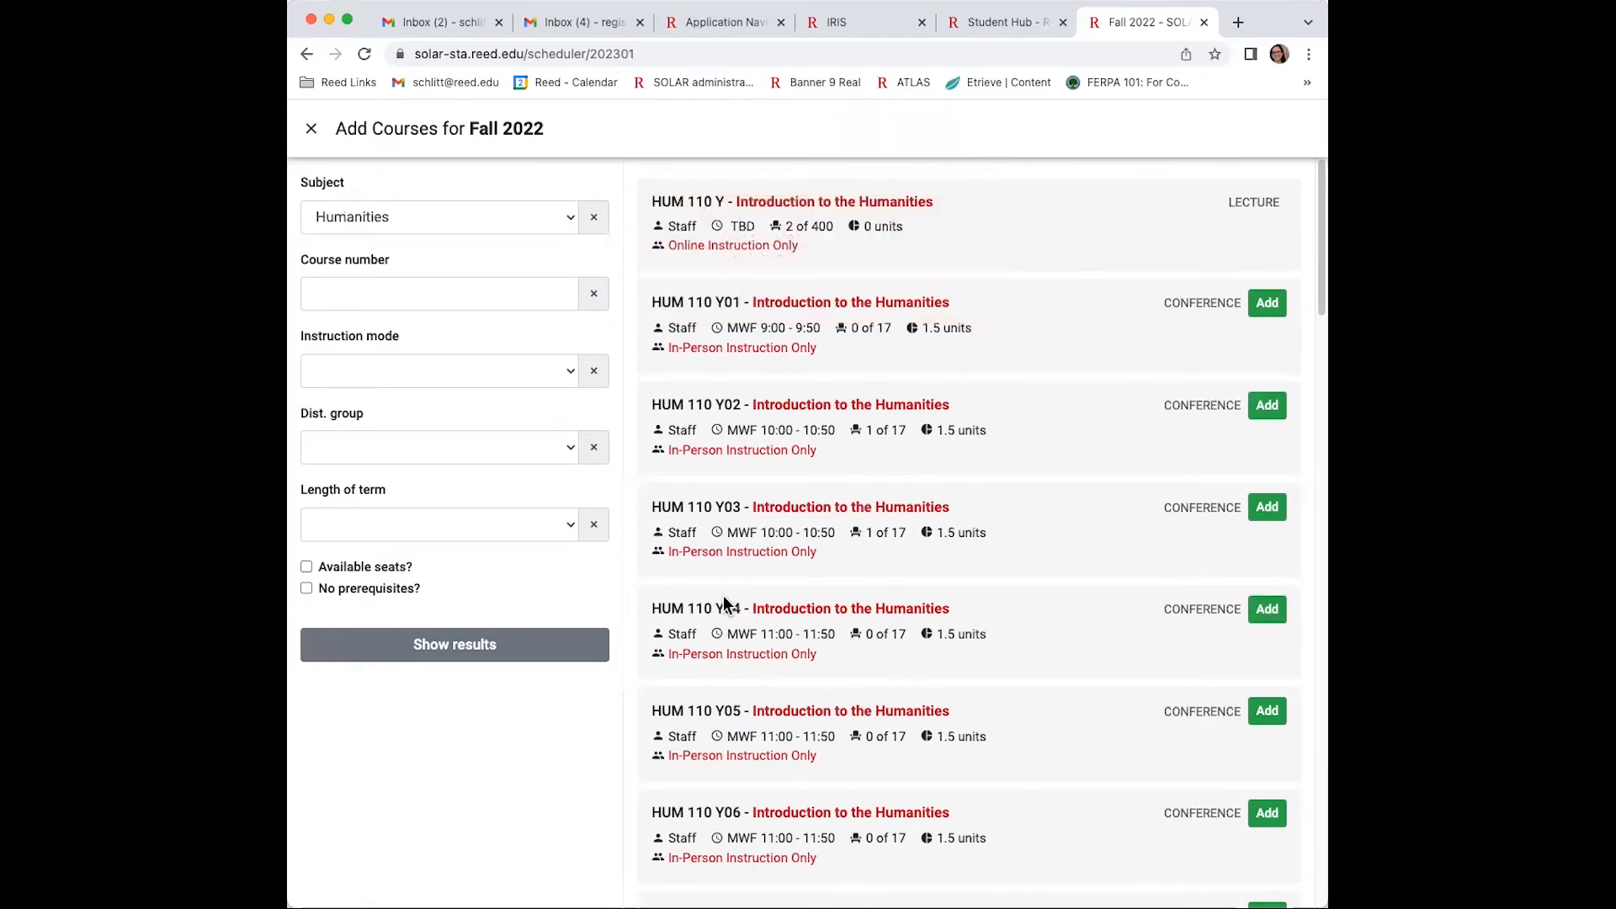
click(1266, 506)
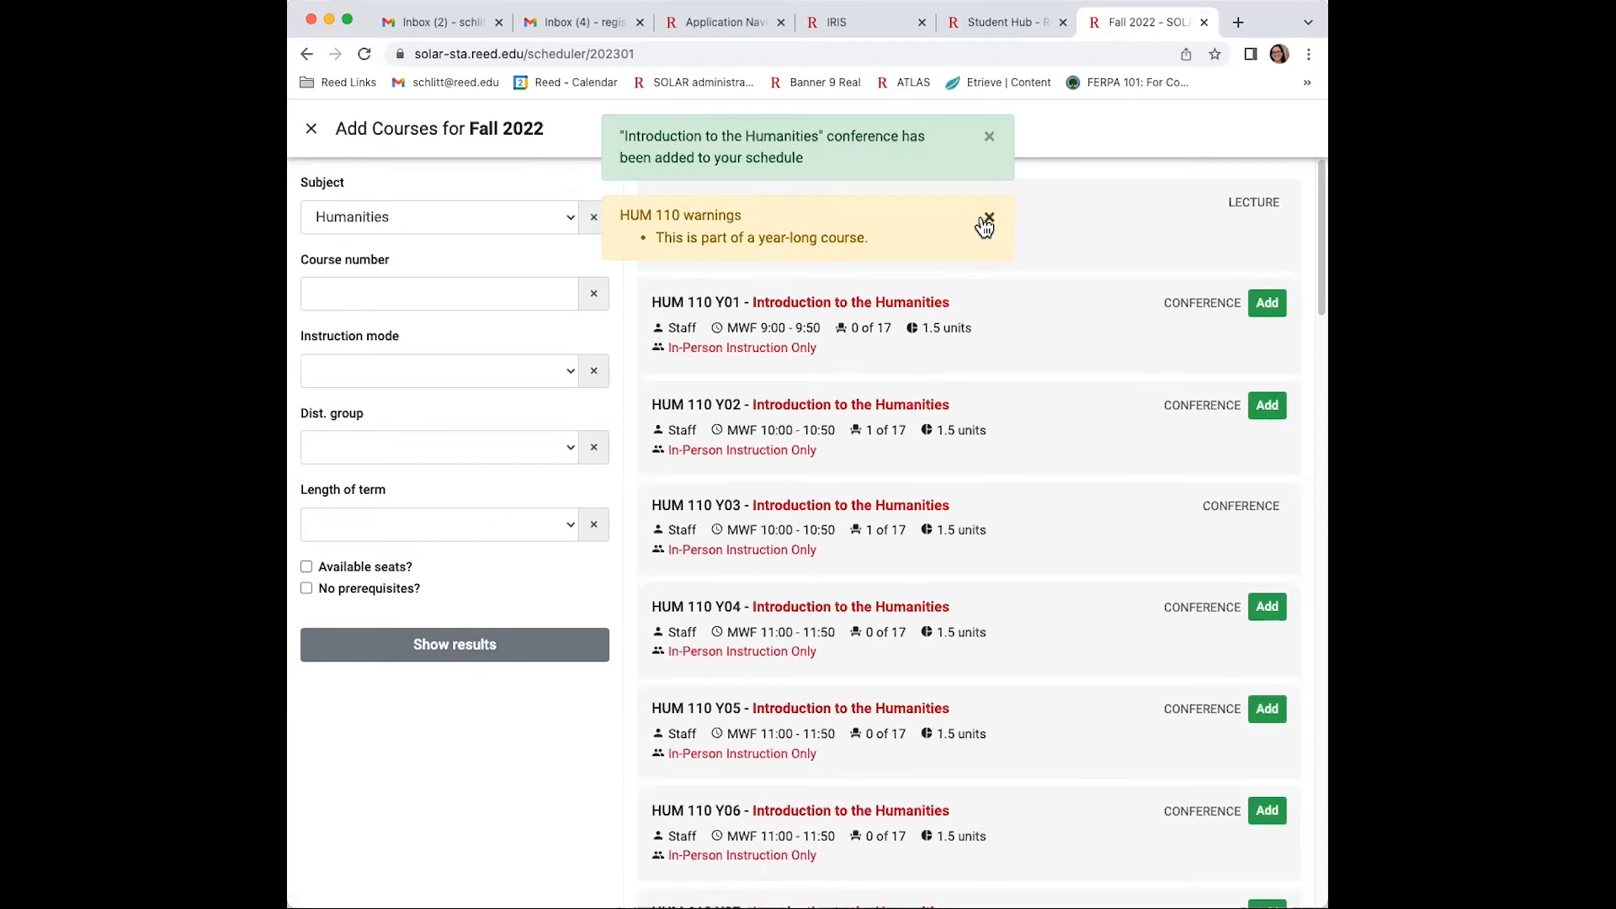
click(310, 128)
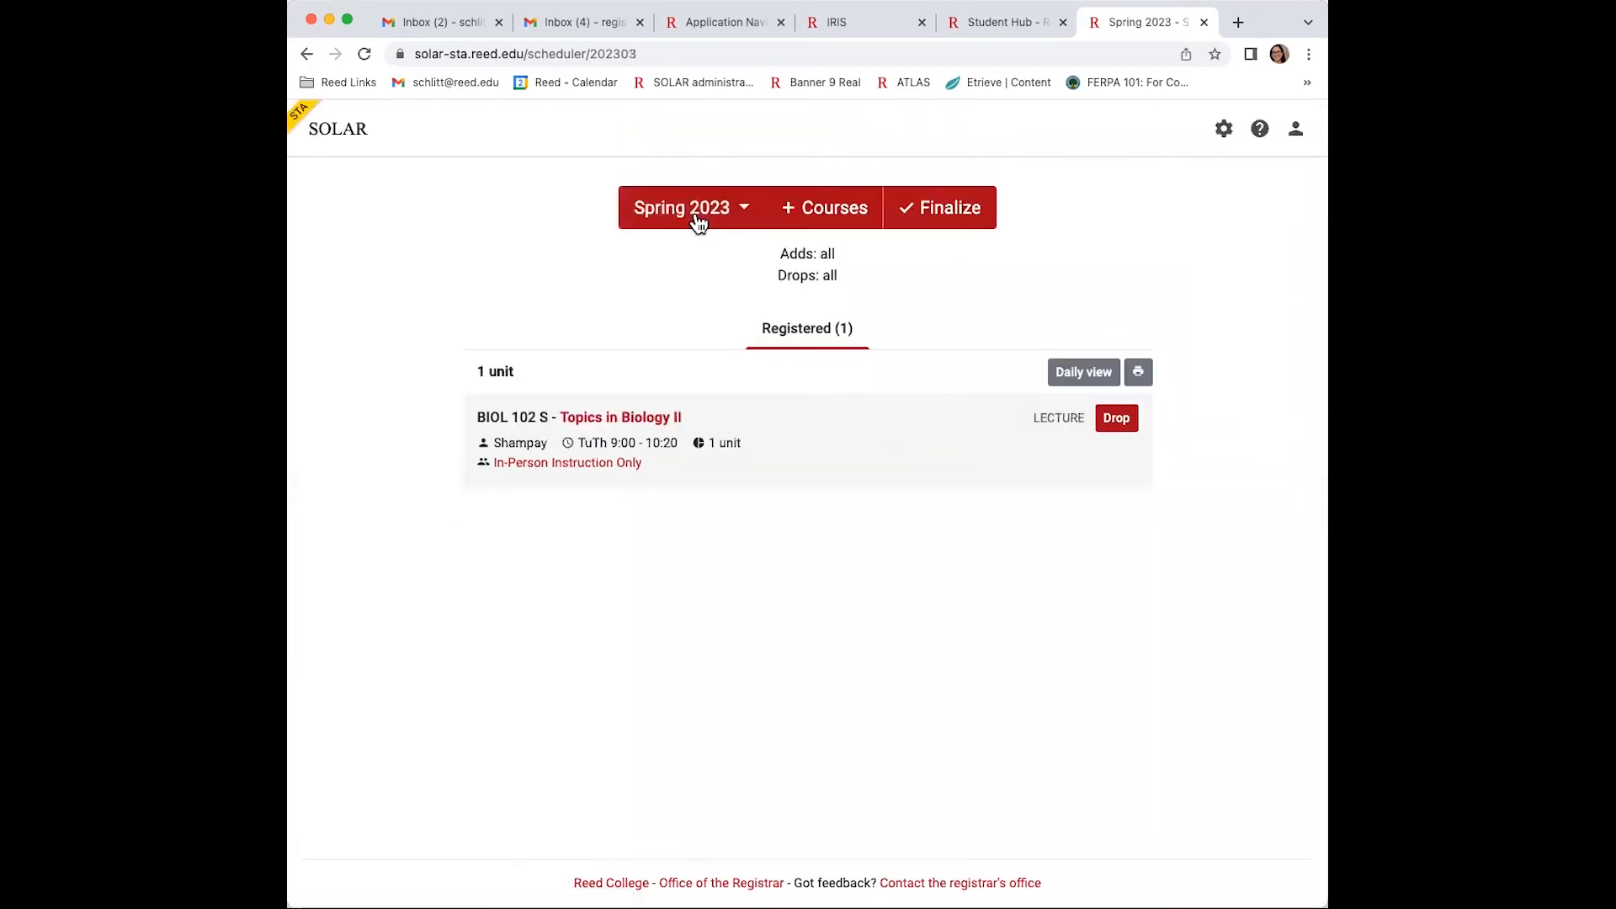
Register the BIOL 102 S23 Thursday lab for Spring 2023 and return to the schedule.
click(823, 208)
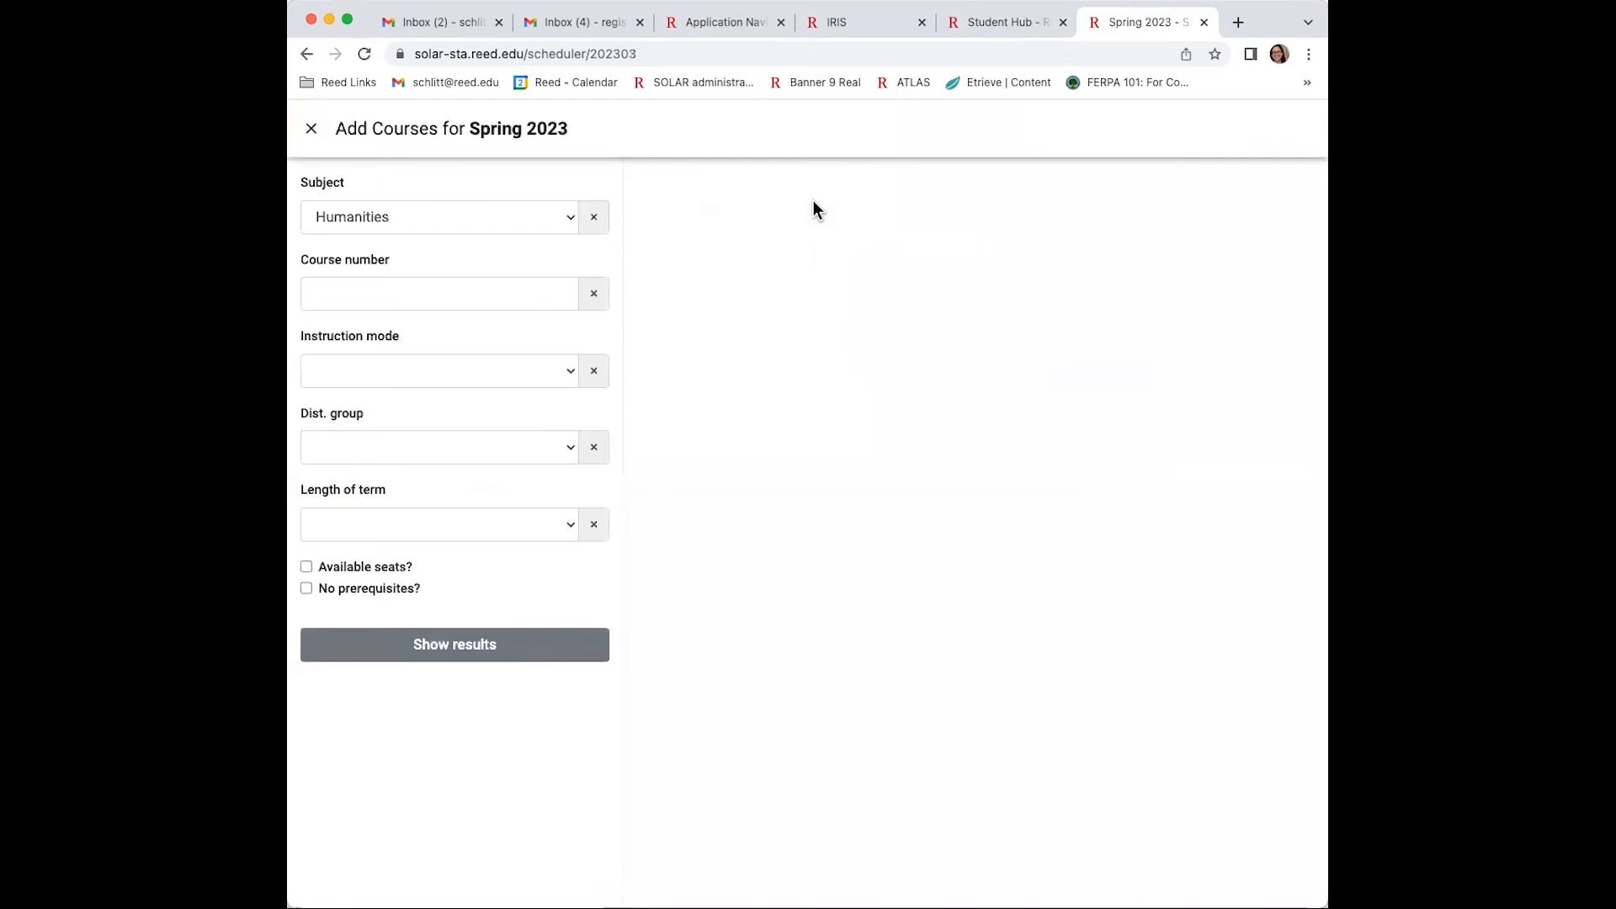
click(438, 217)
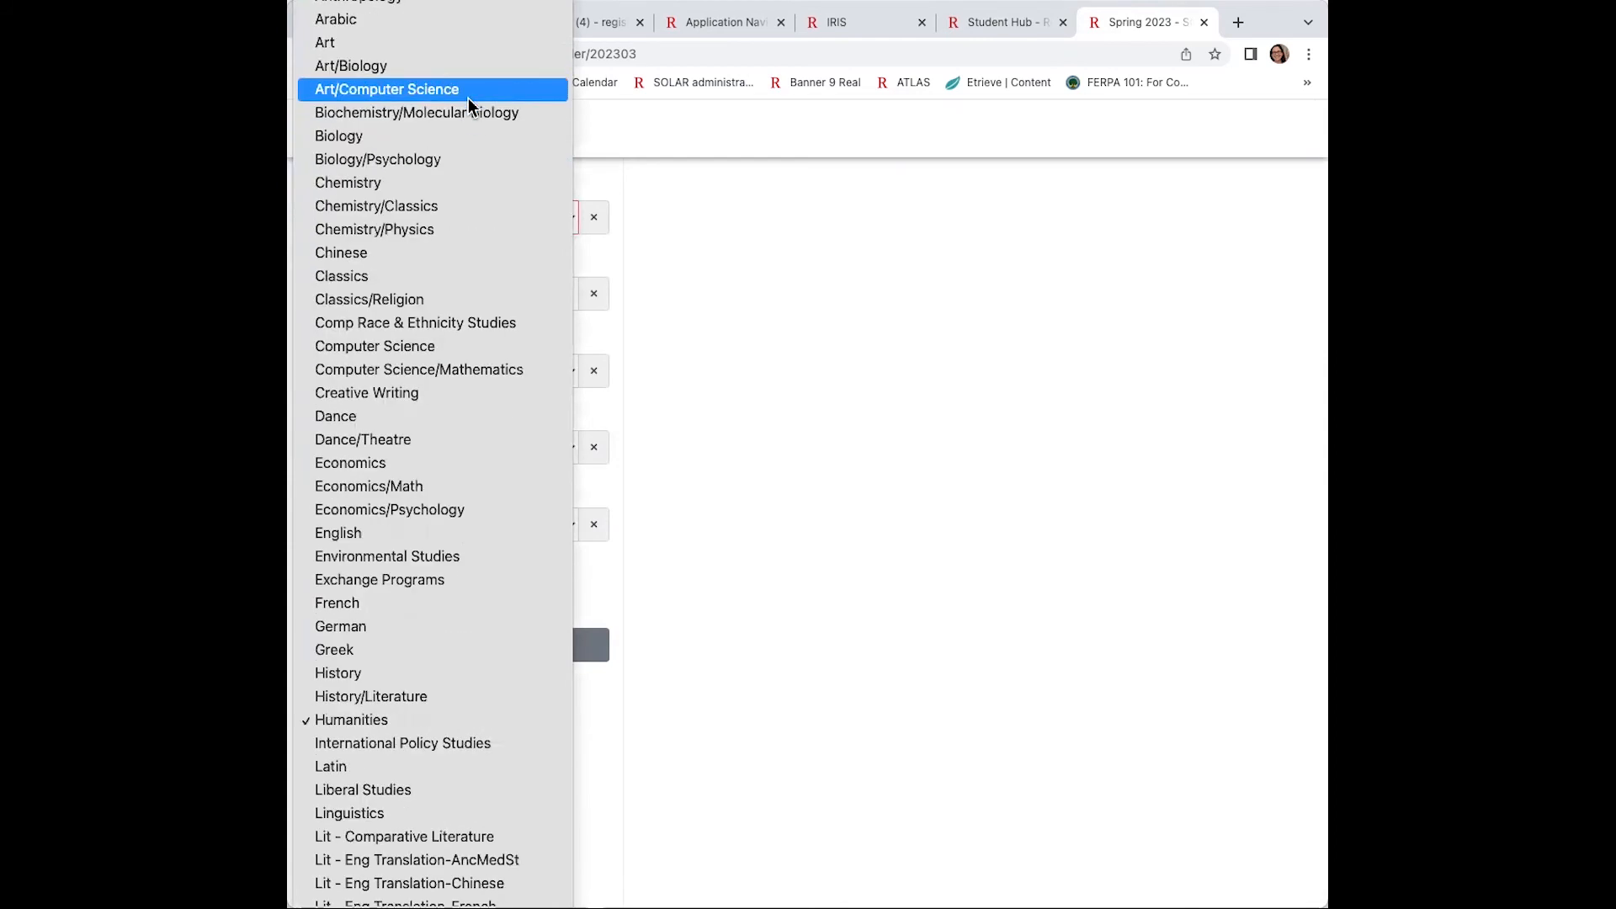
click(338, 135)
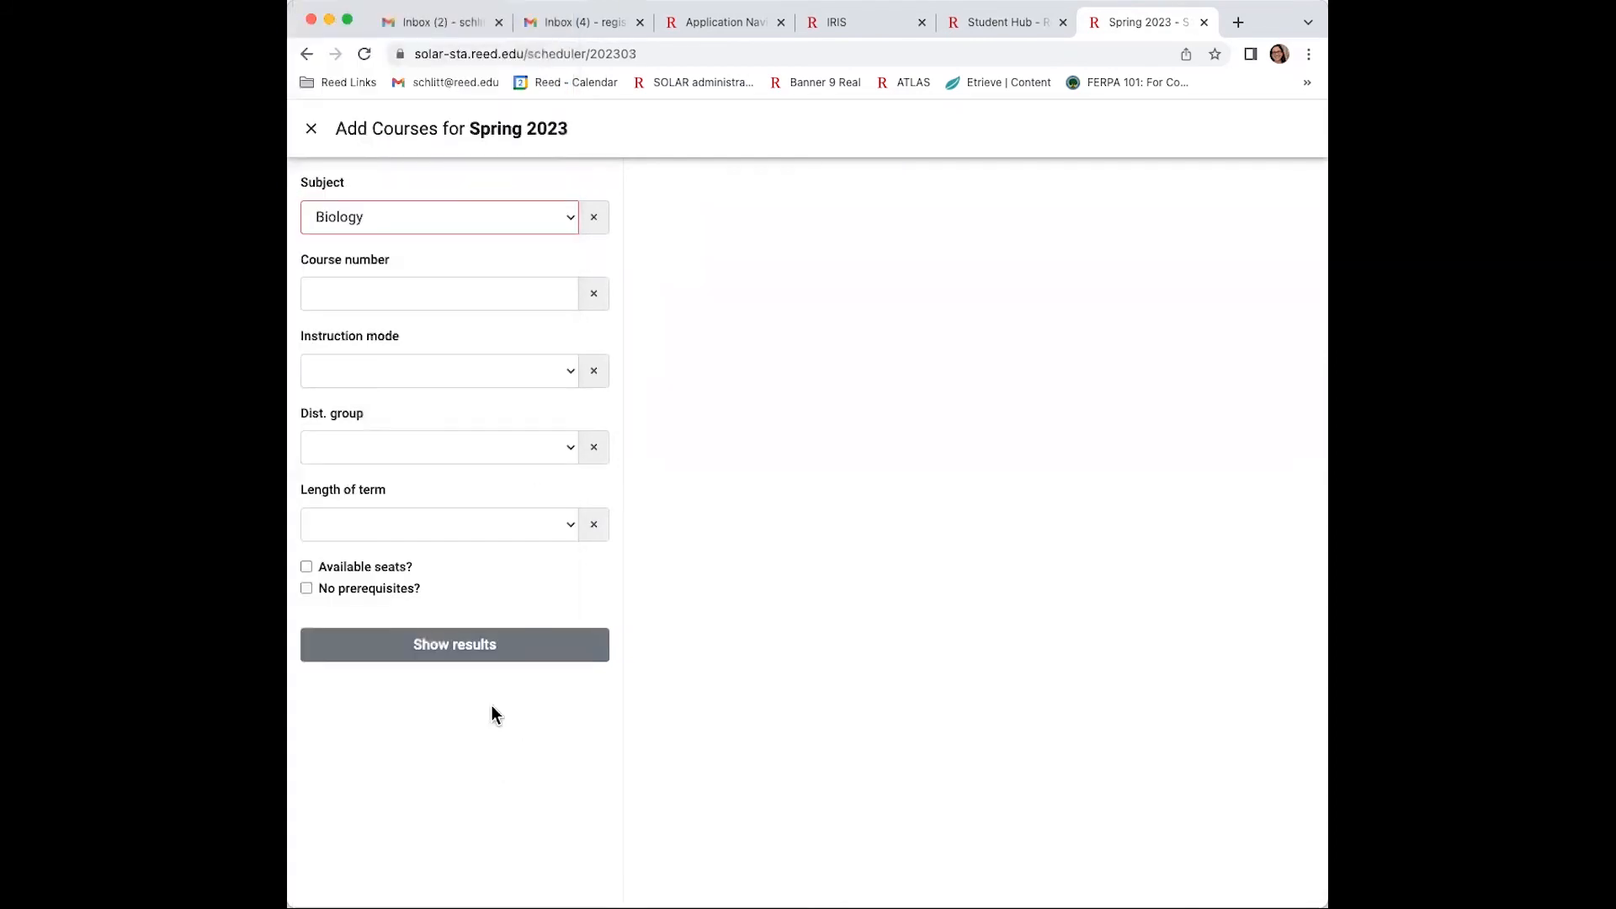
click(453, 644)
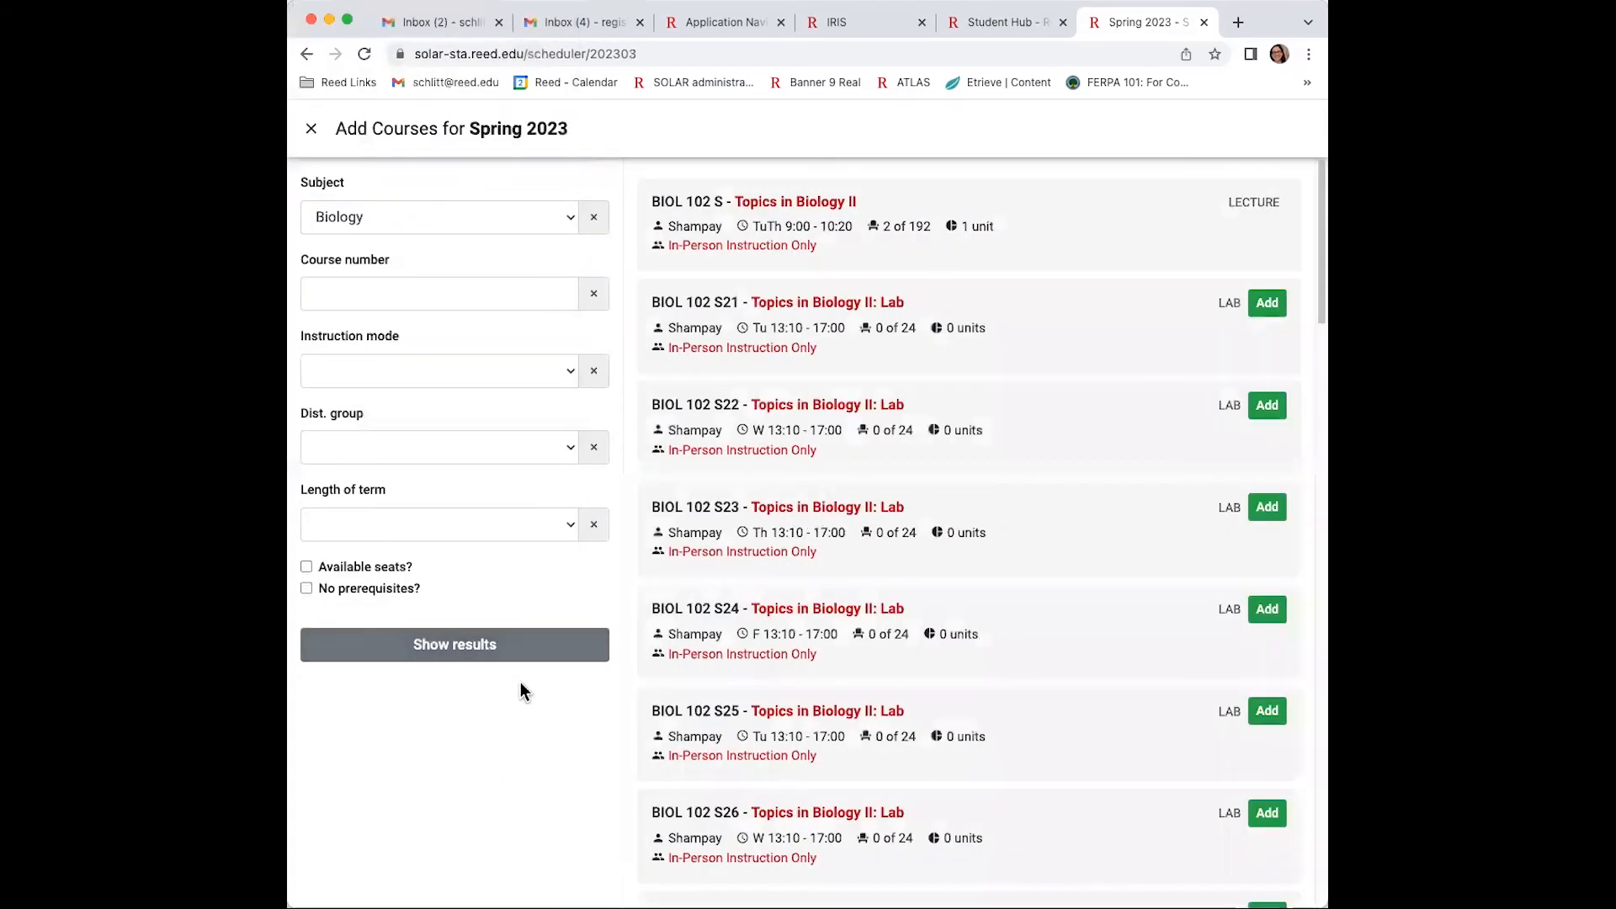
click(1266, 507)
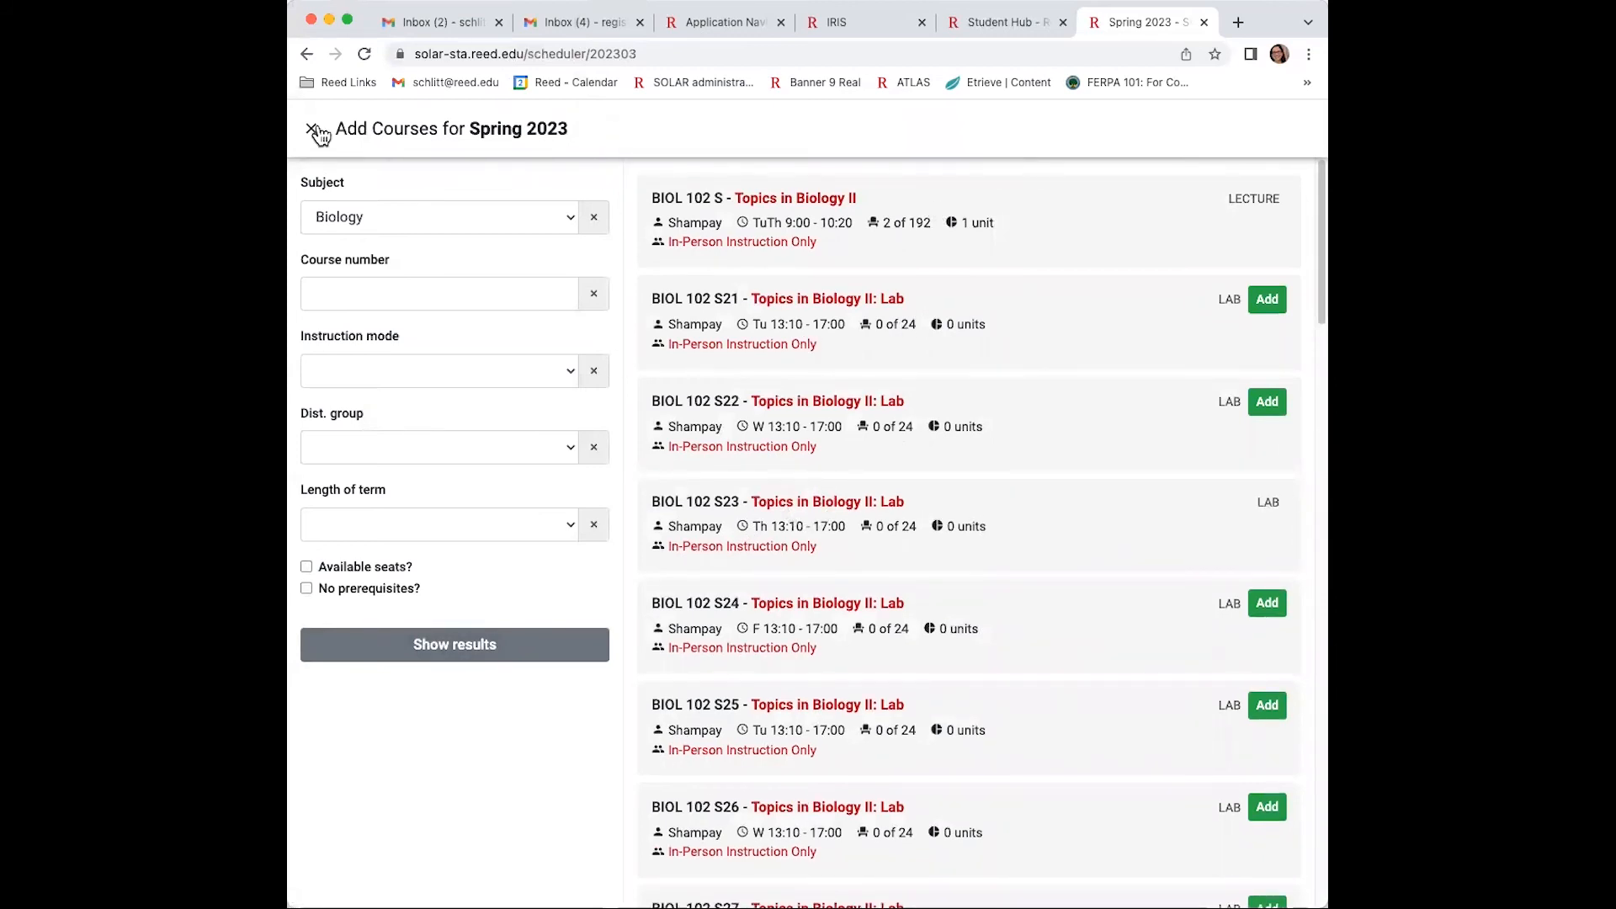
click(314, 130)
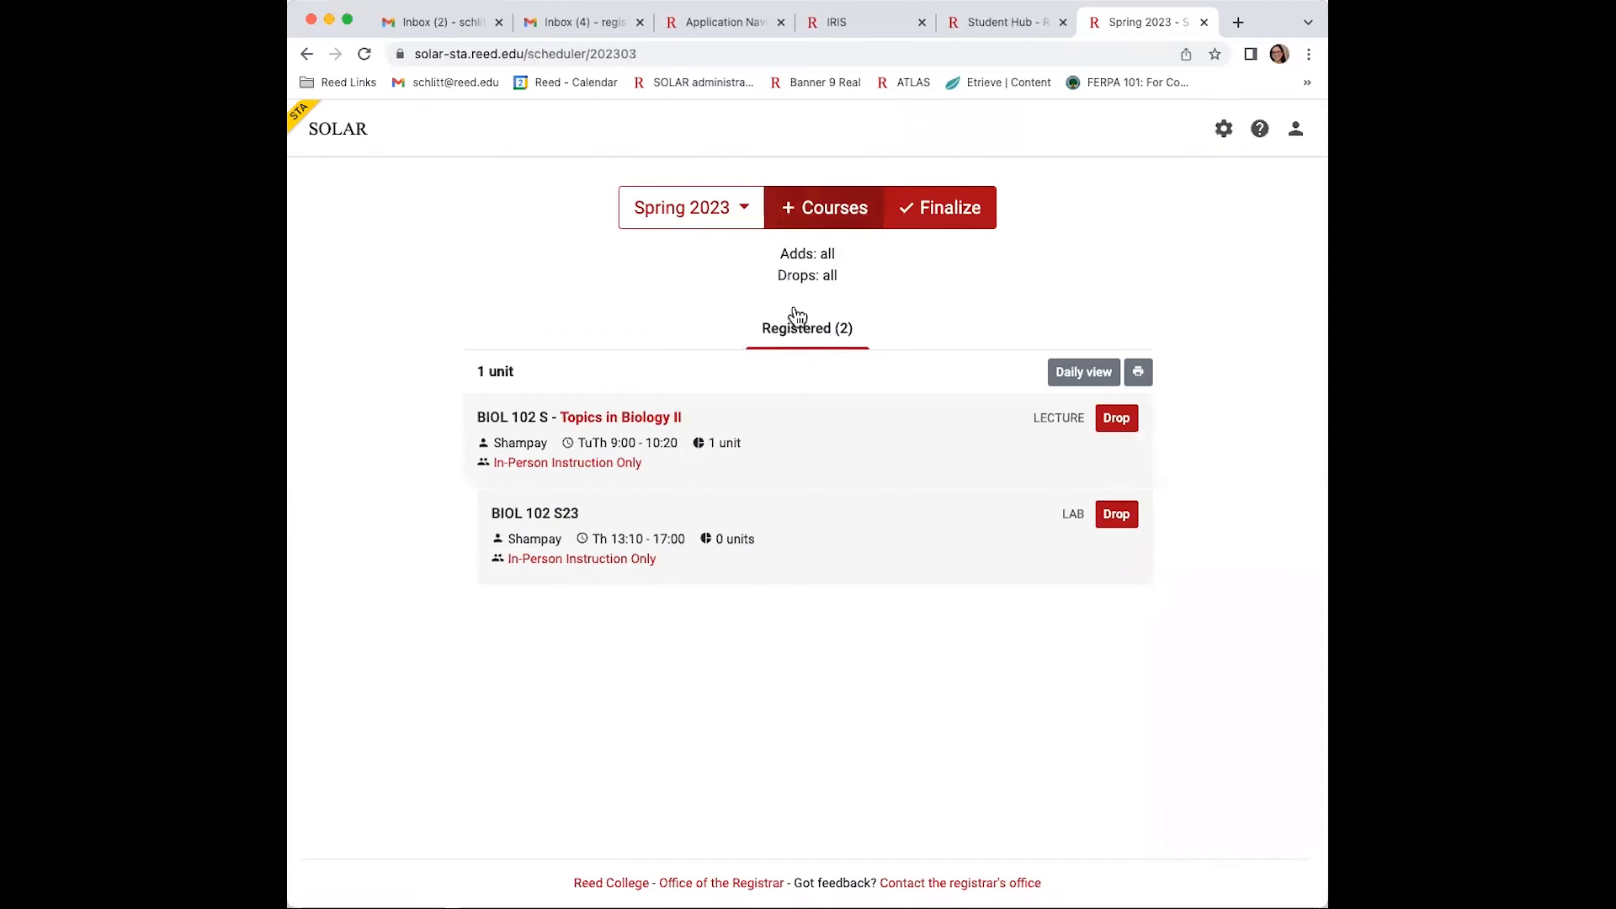
Add the HUM 110 Y lecture and Y03 conference to Spring 2023, dismissing the conference warning.
click(823, 207)
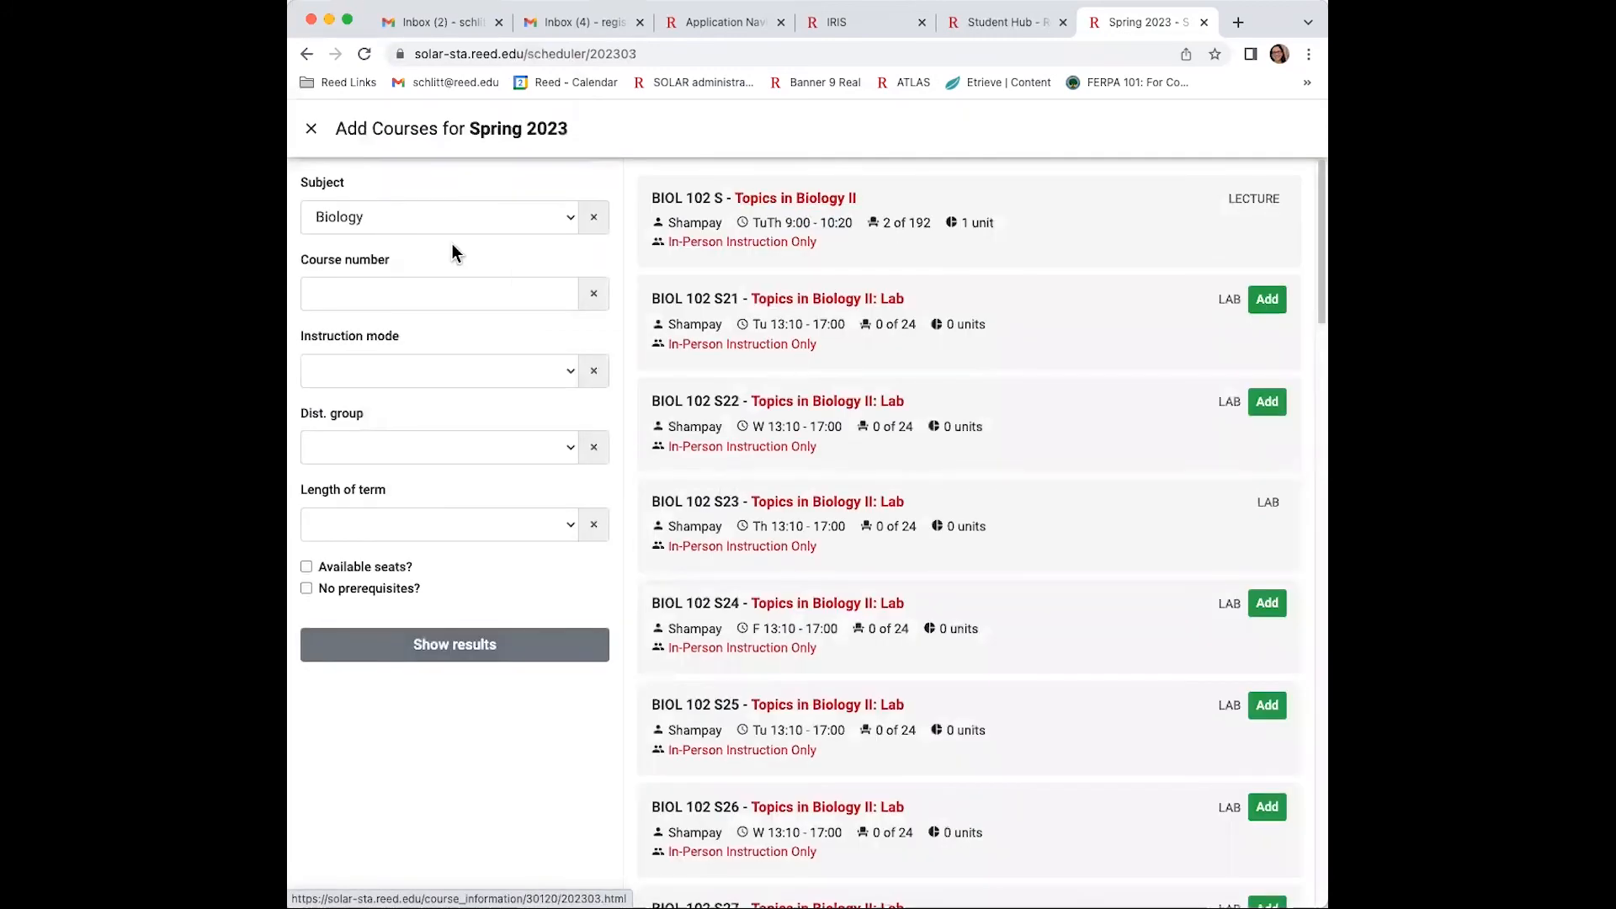
click(453, 645)
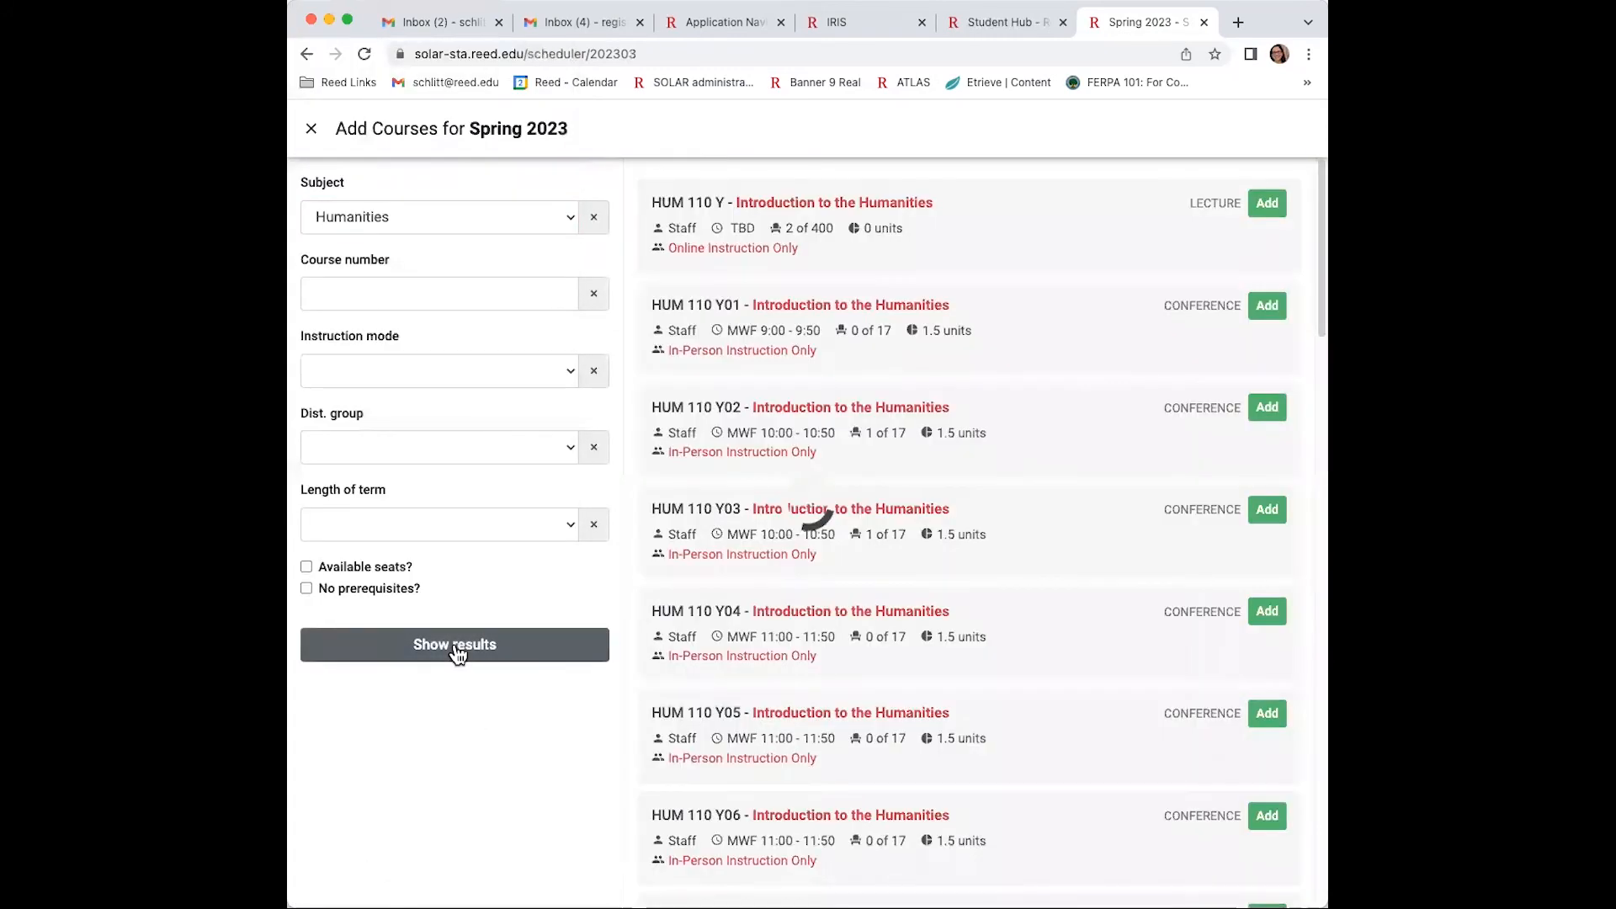
click(1266, 202)
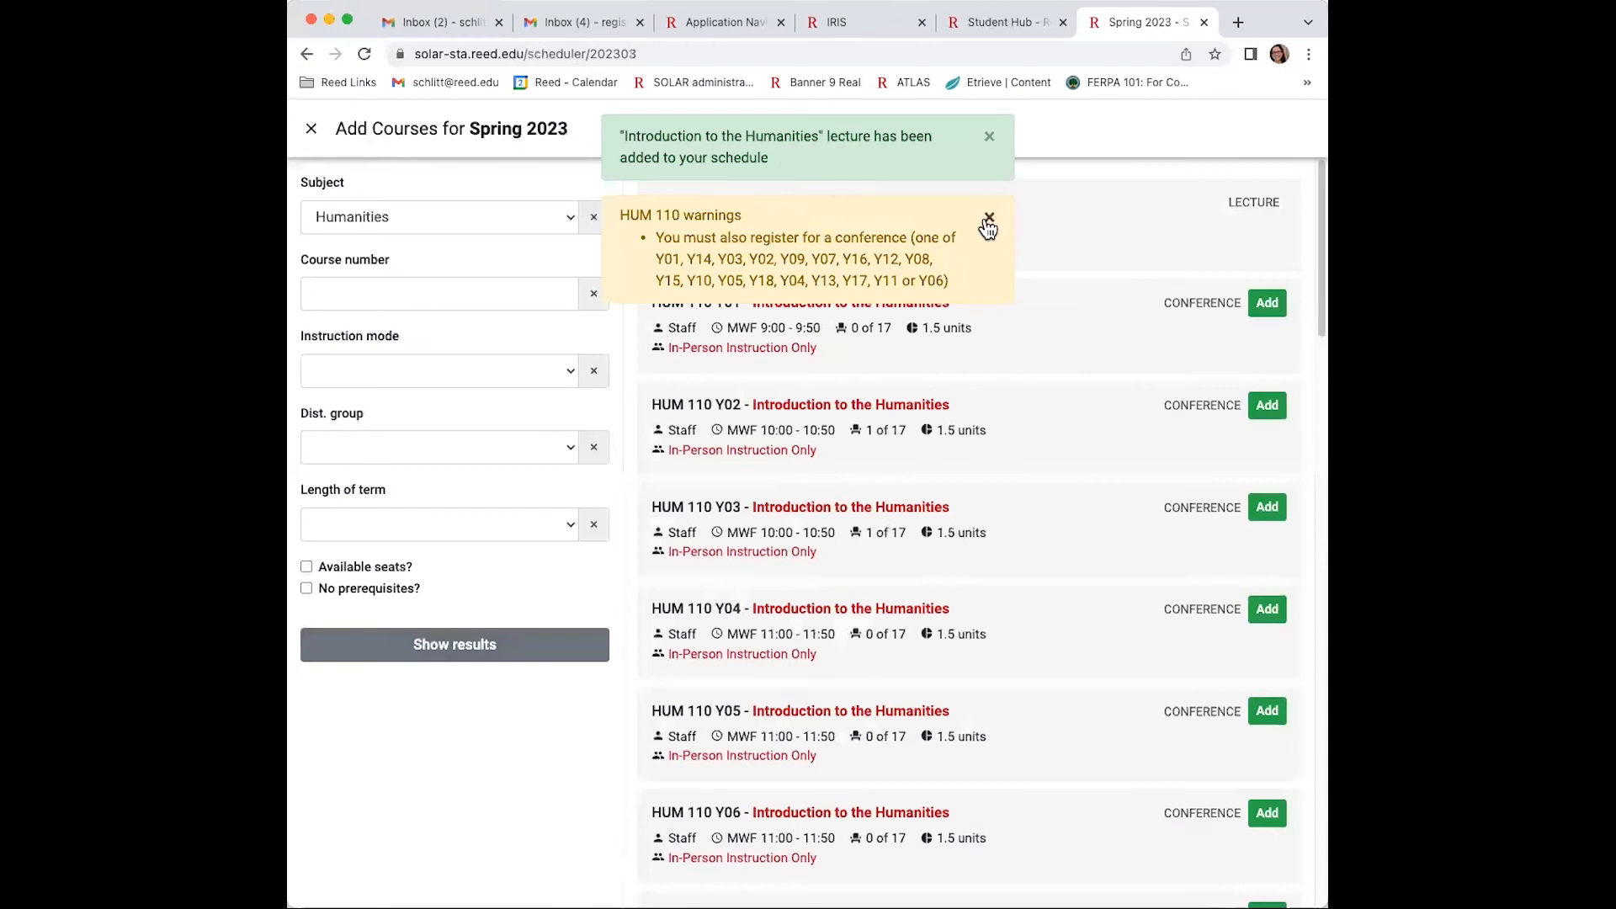
click(987, 222)
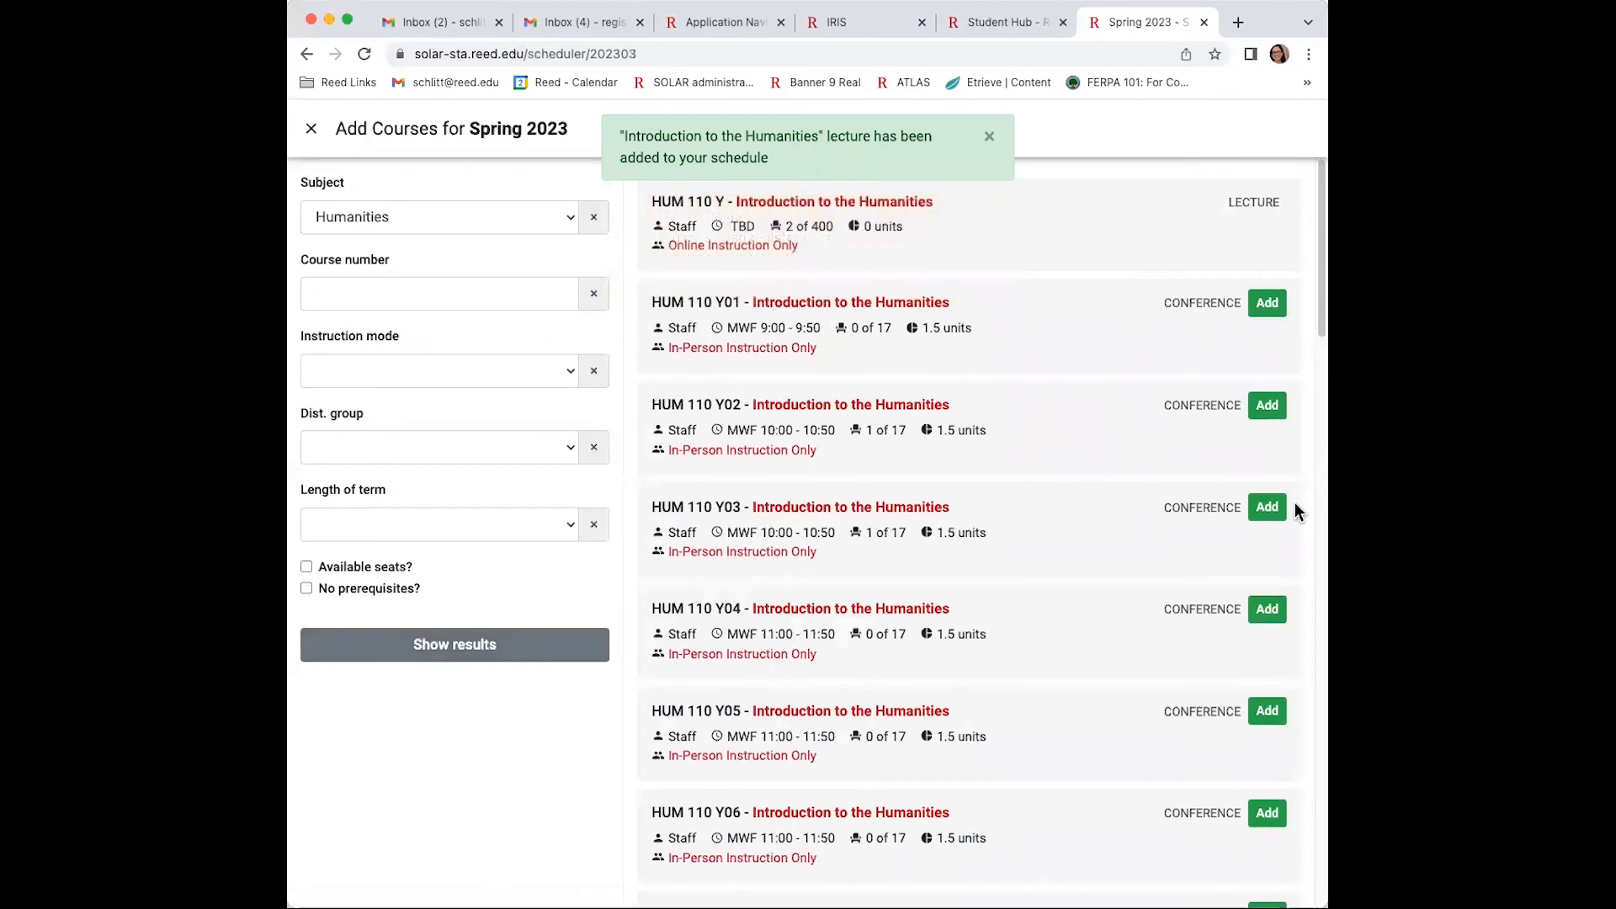
click(1266, 507)
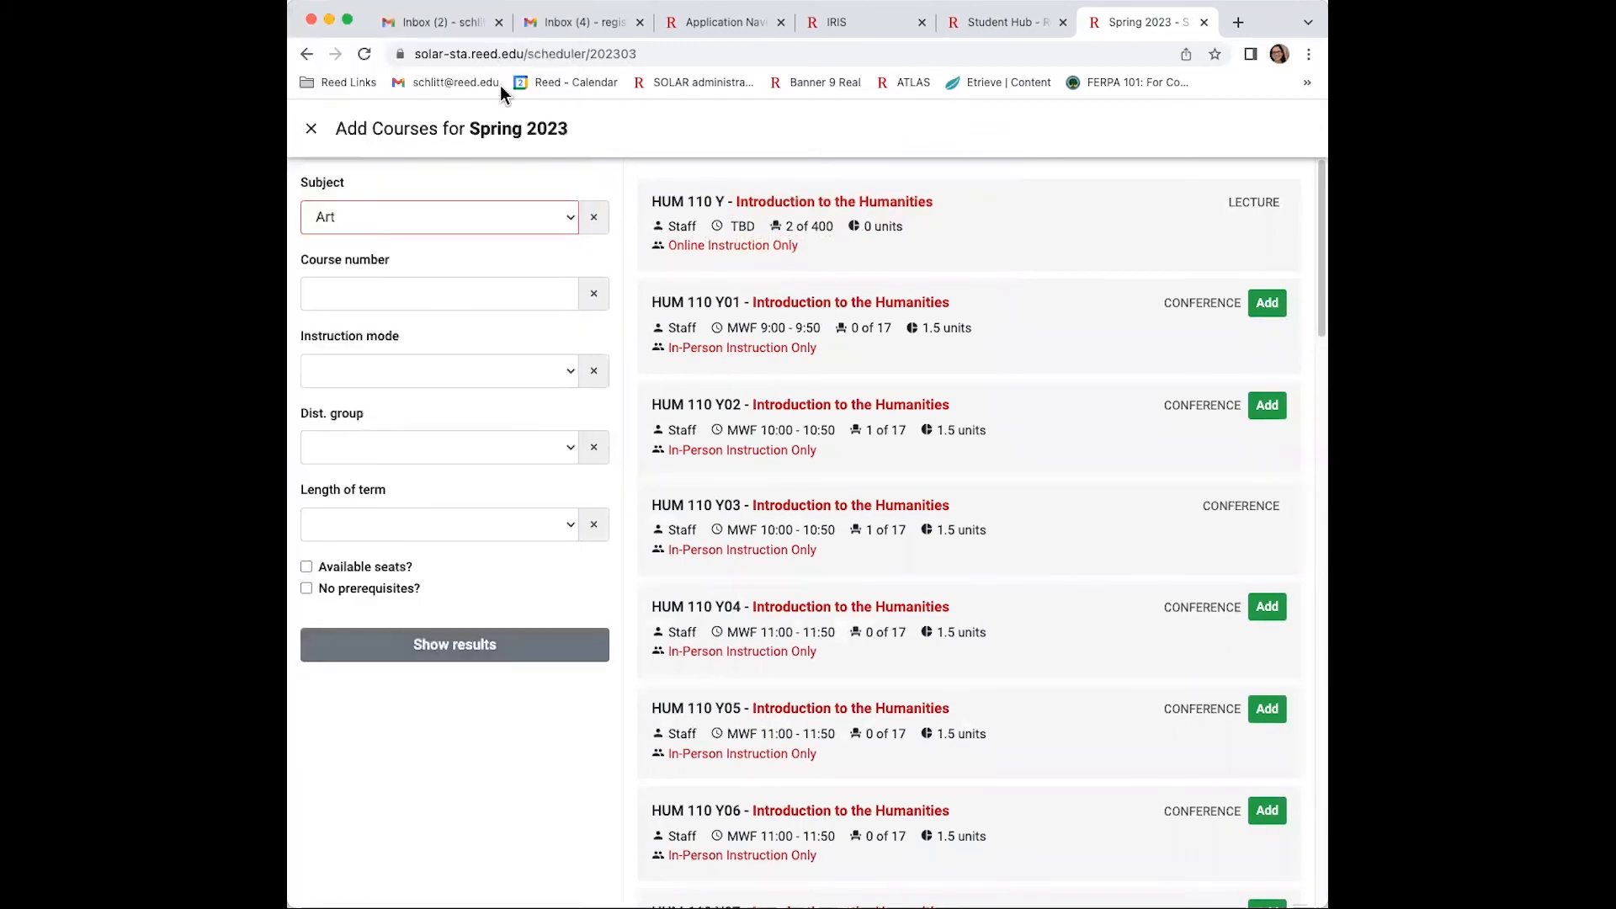
Add ART 173 S Intaglio Printmaking from the Art subject results.
click(453, 645)
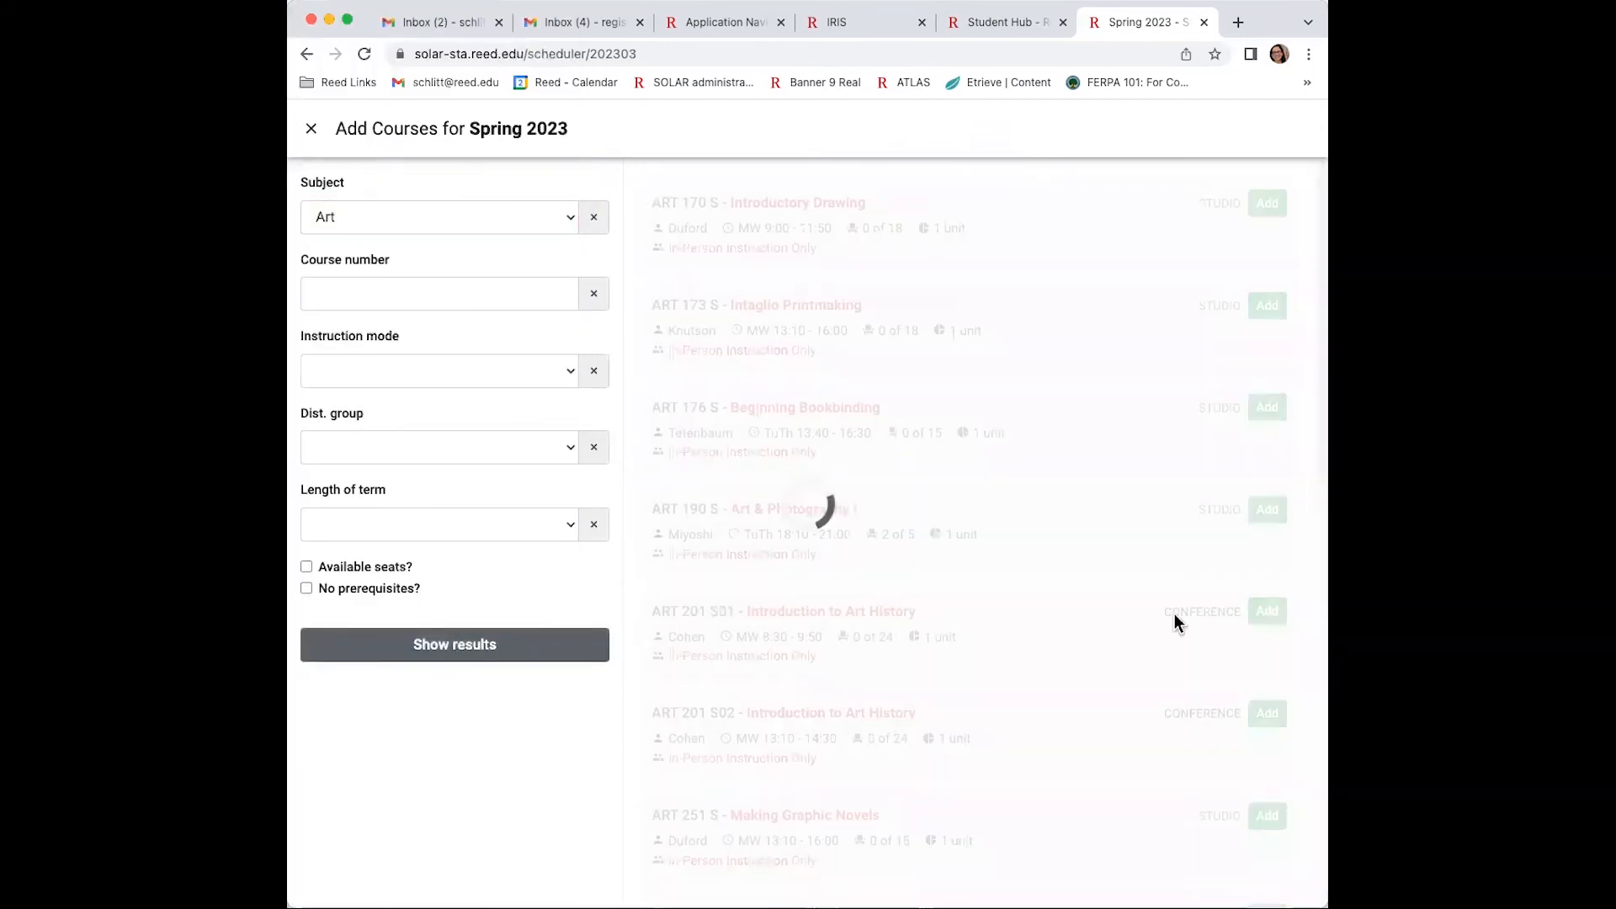
click(1266, 304)
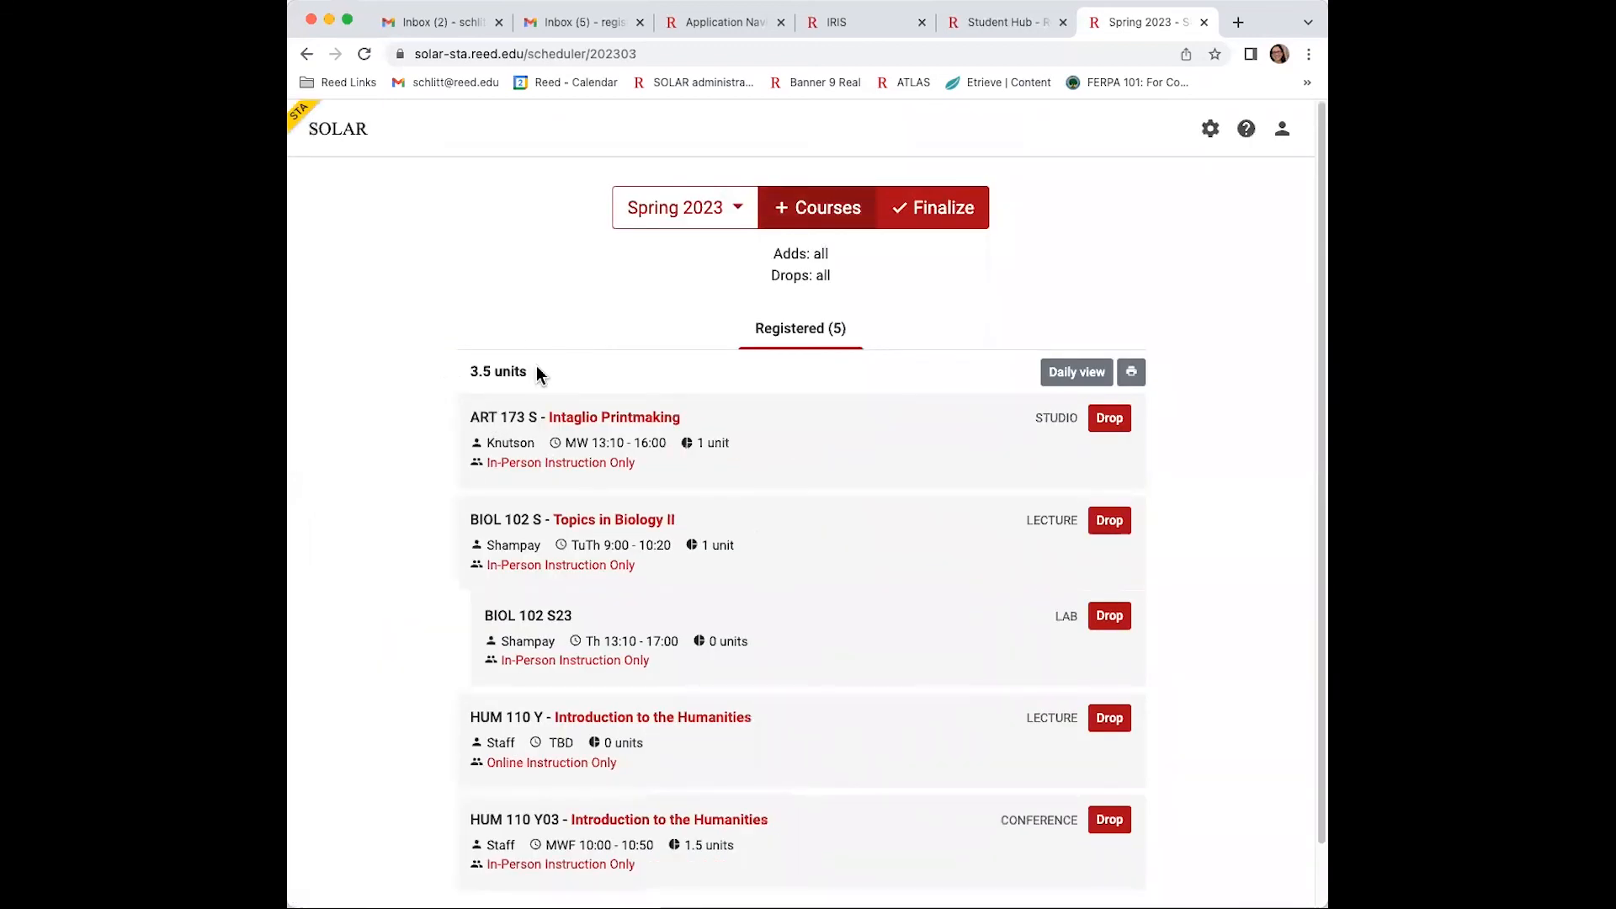
Switch back to Fall 2022 and review its five registered courses totaling 3.5 units.
click(682, 207)
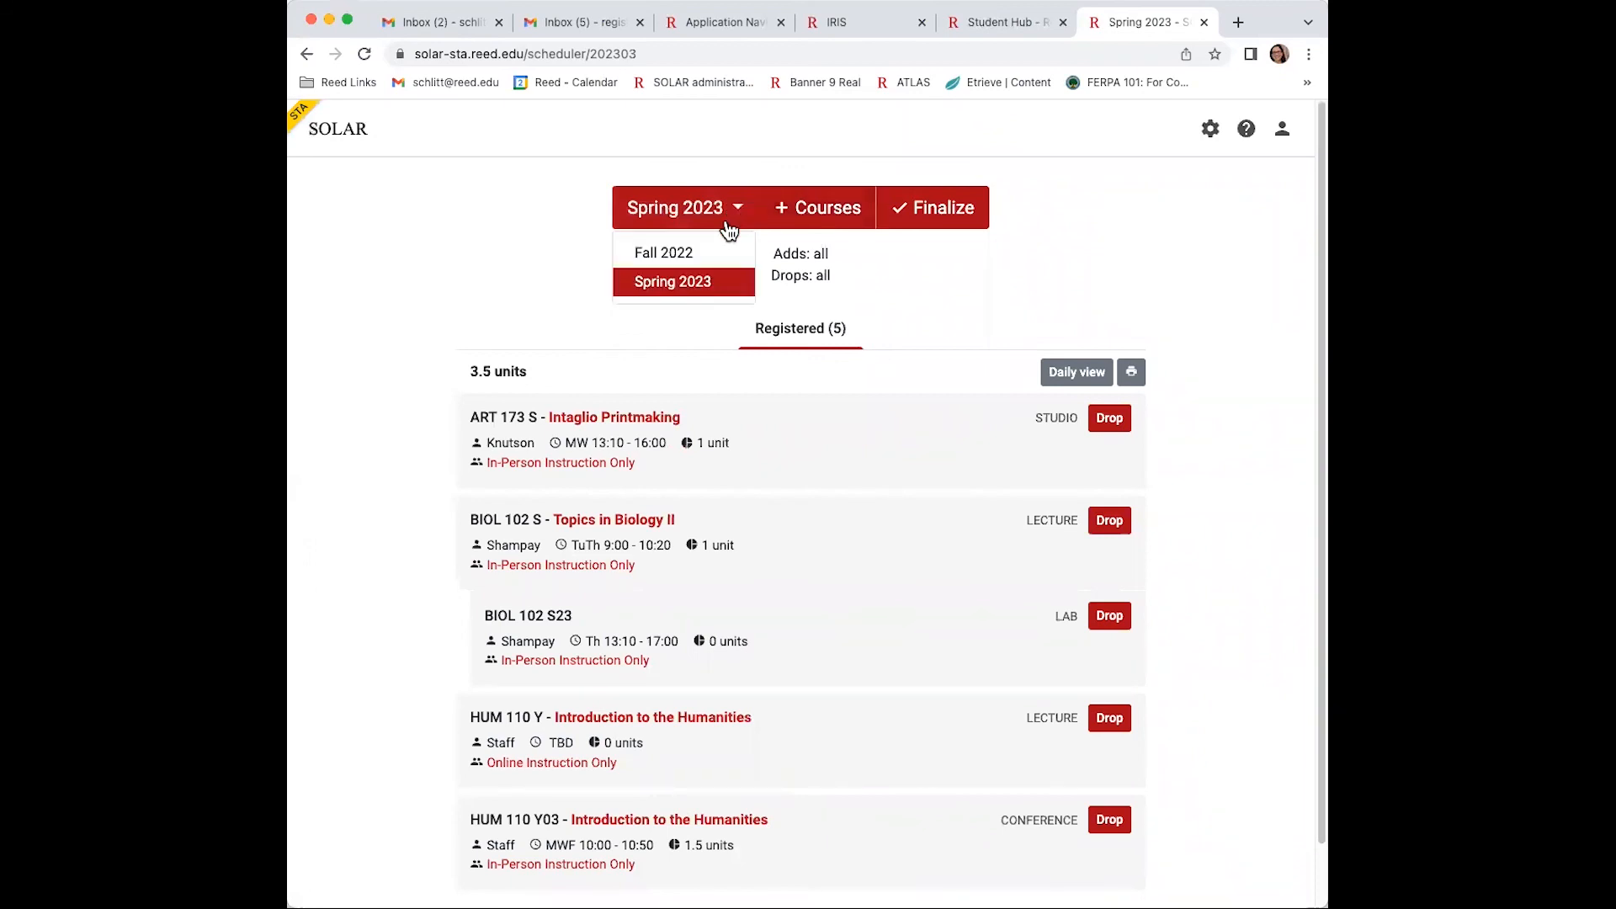
click(664, 251)
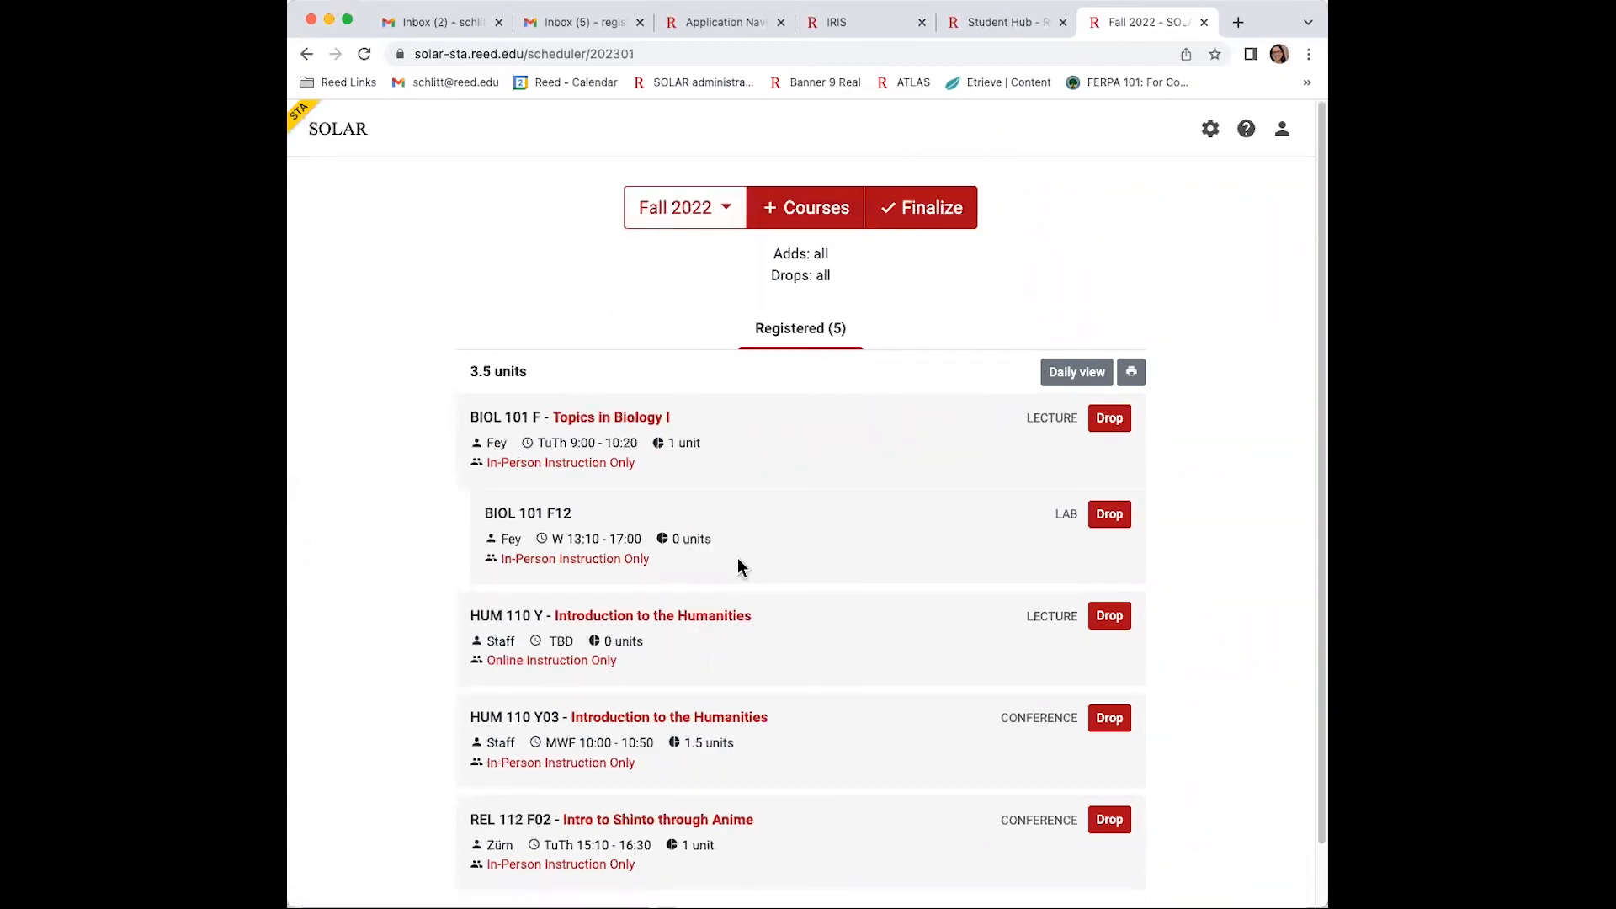
click(919, 207)
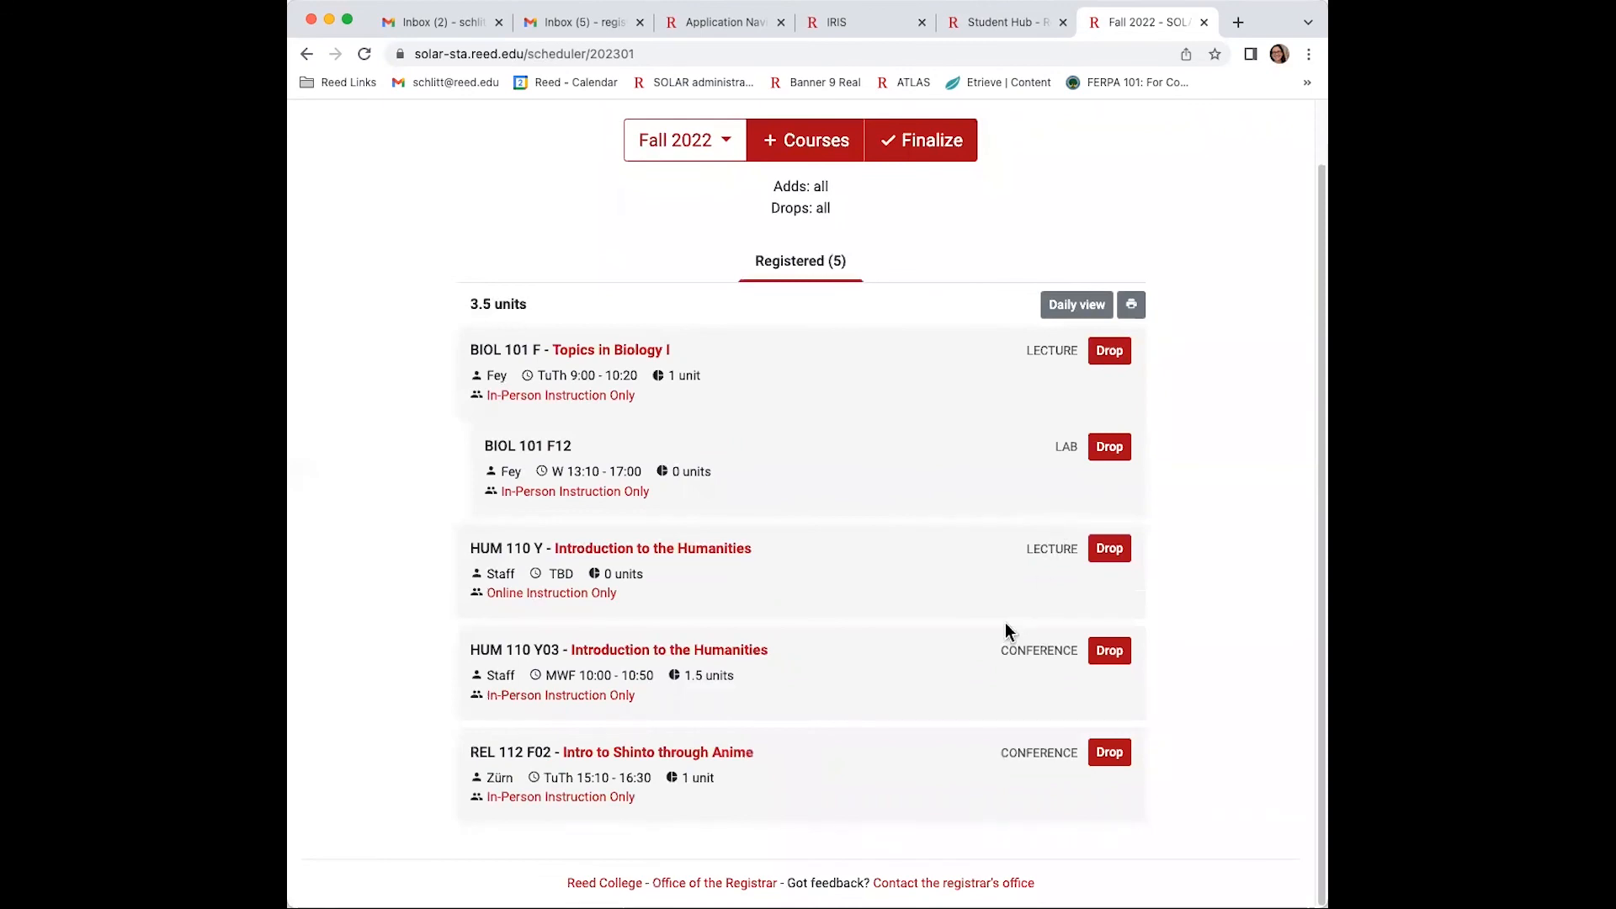
mouse_move(1052, 273)
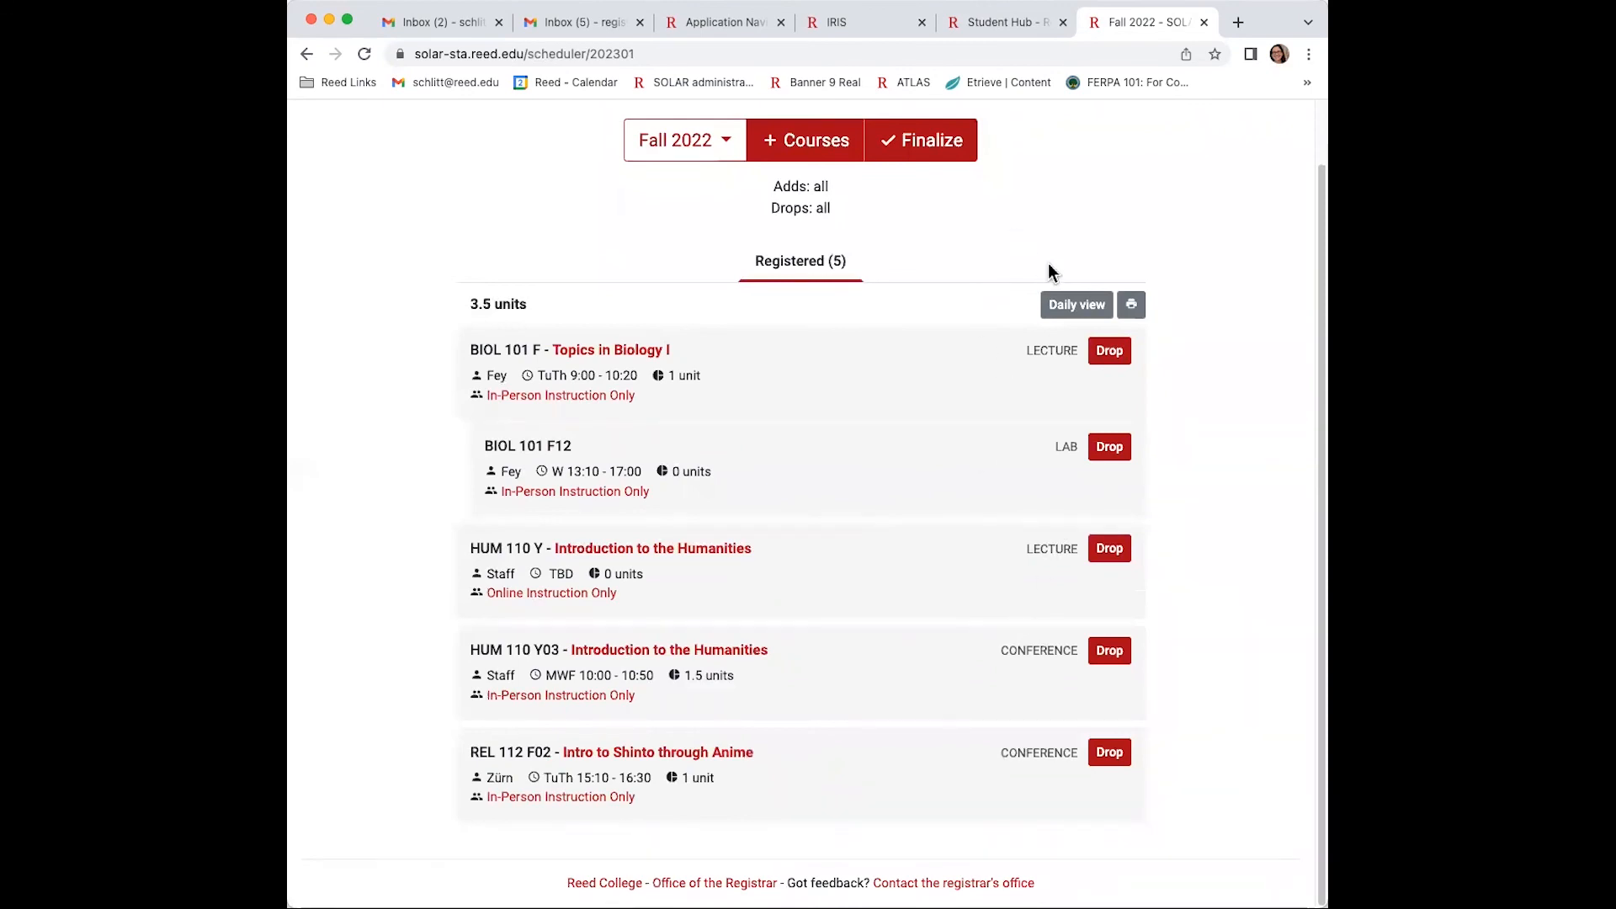